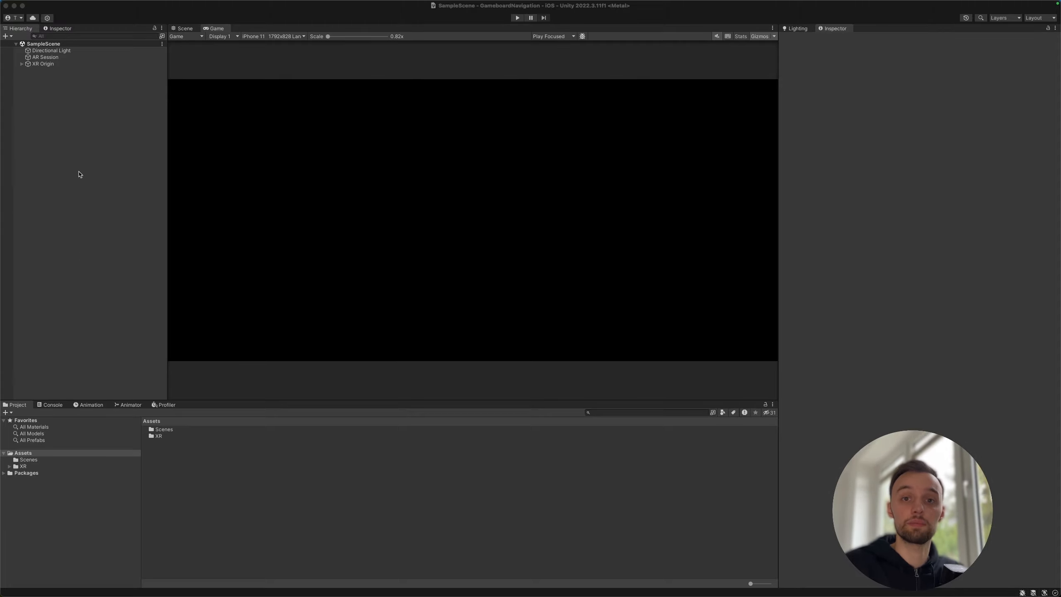
Step: Create an empty Meshing object under XR Origin and add the Lightship Meshing Extension
right_click(78, 174)
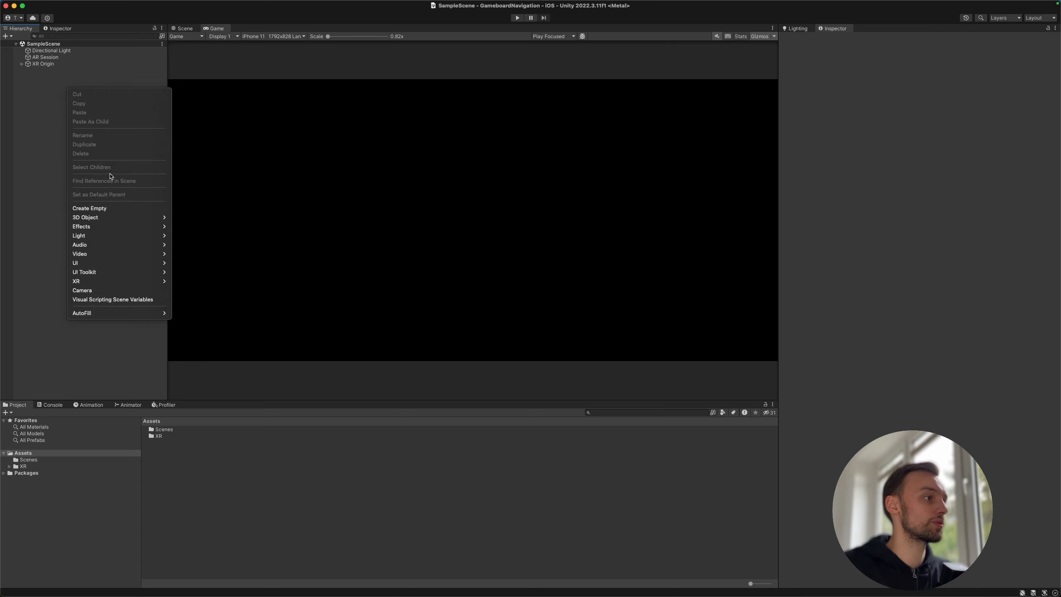
left_click(90, 207)
type("Meshing")
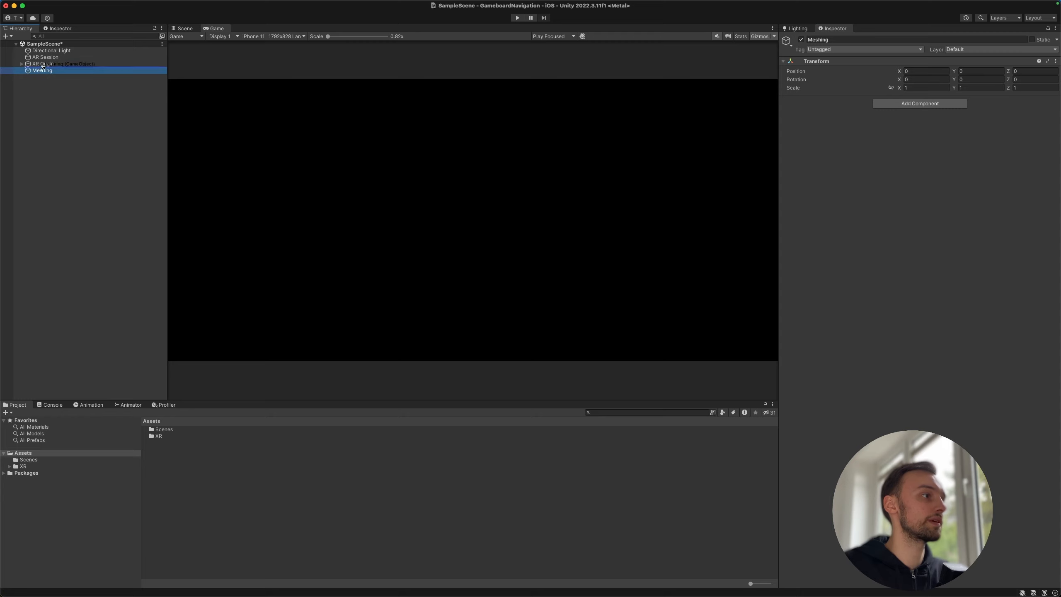
left_click(22, 64)
type("AR Mesh")
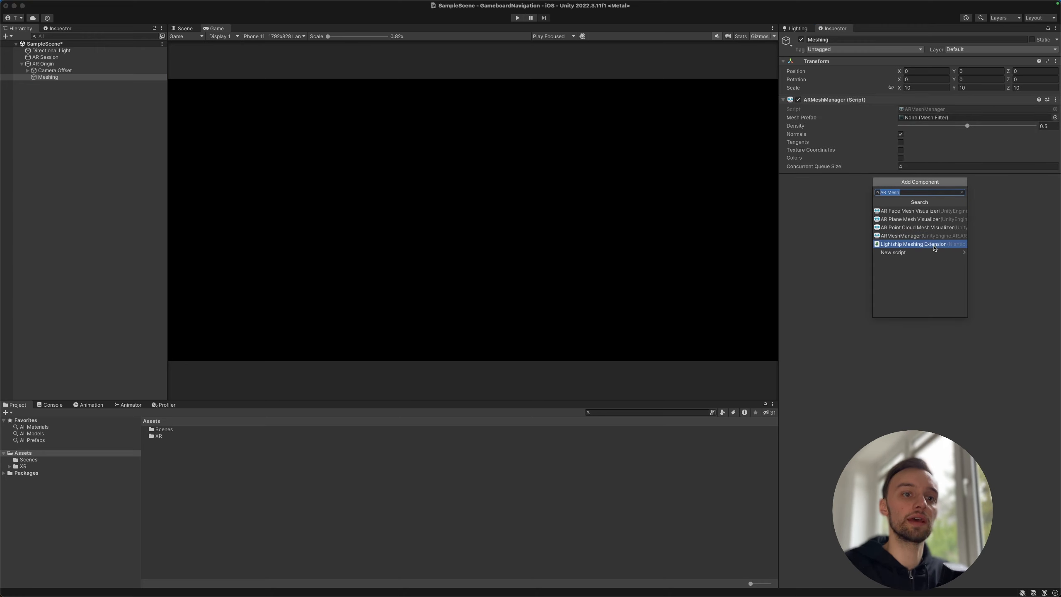
left_click(917, 243)
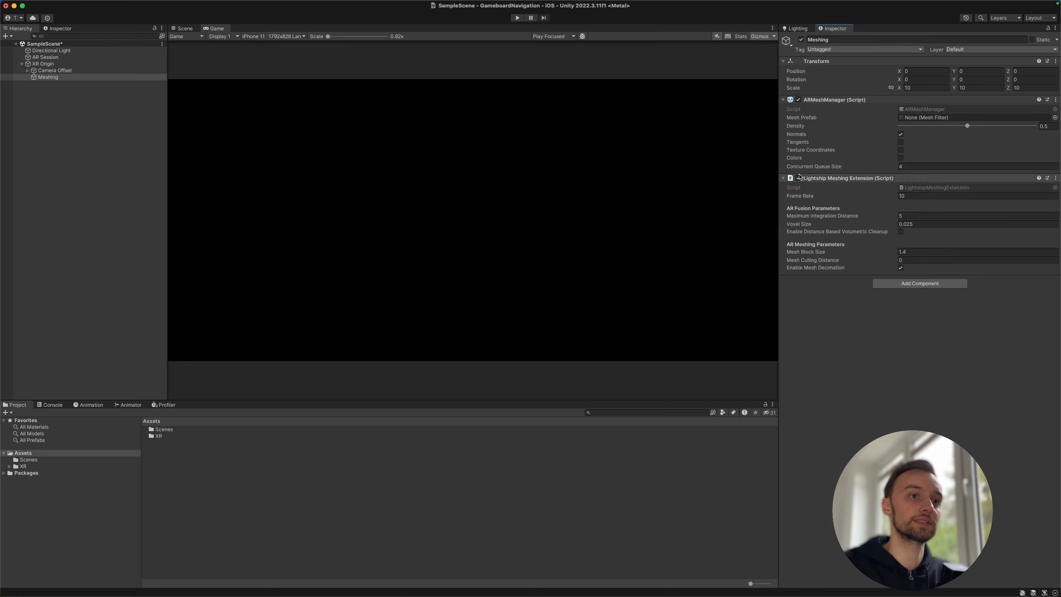
left_click(797, 178)
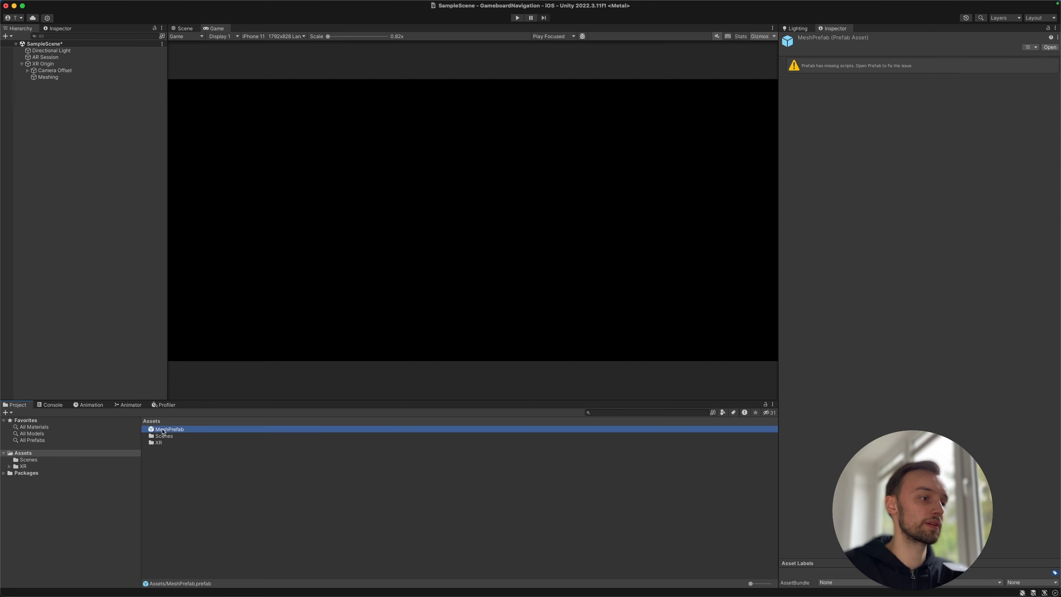
Step: Assign InvisibleMeshWithShadowsMat to Element 0 of MeshPrefab's Mesh Renderer materials
left_click(169, 429)
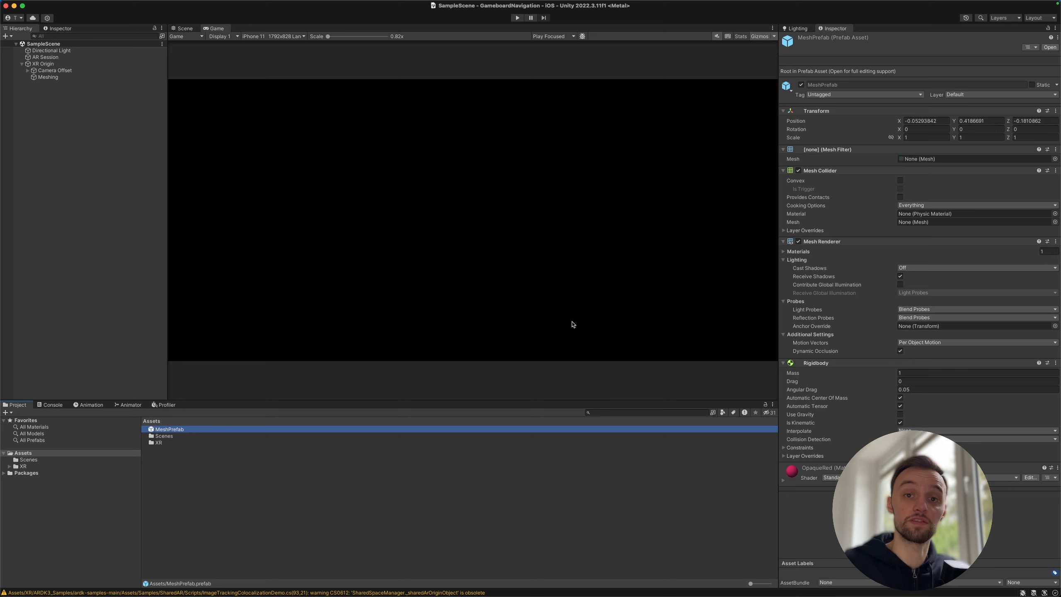
mouse_move(821, 376)
type("invis")
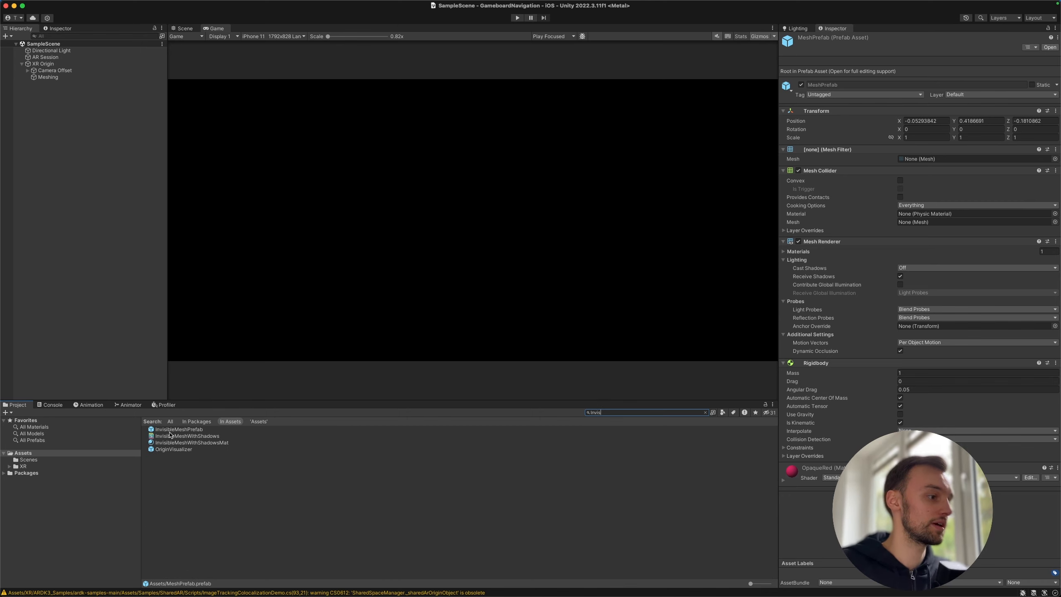
mouse_move(160, 444)
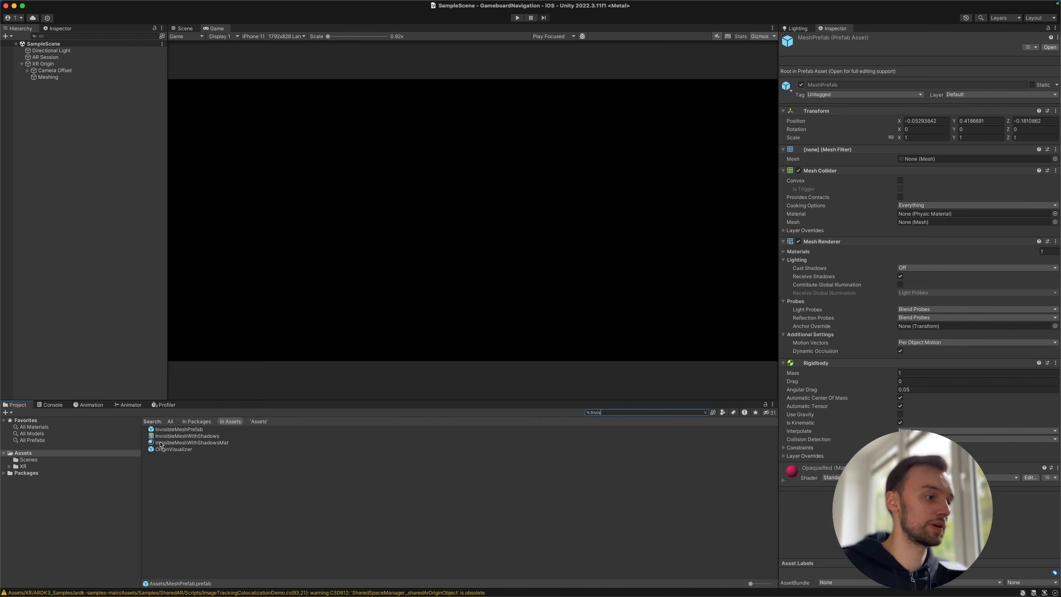
left_click(784, 242)
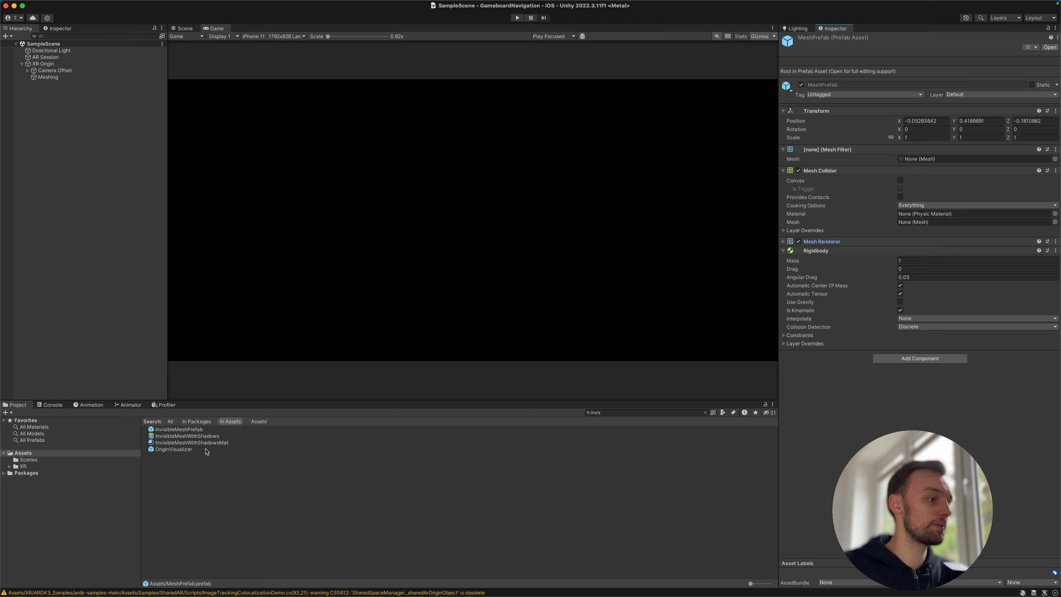
left_click(784, 242)
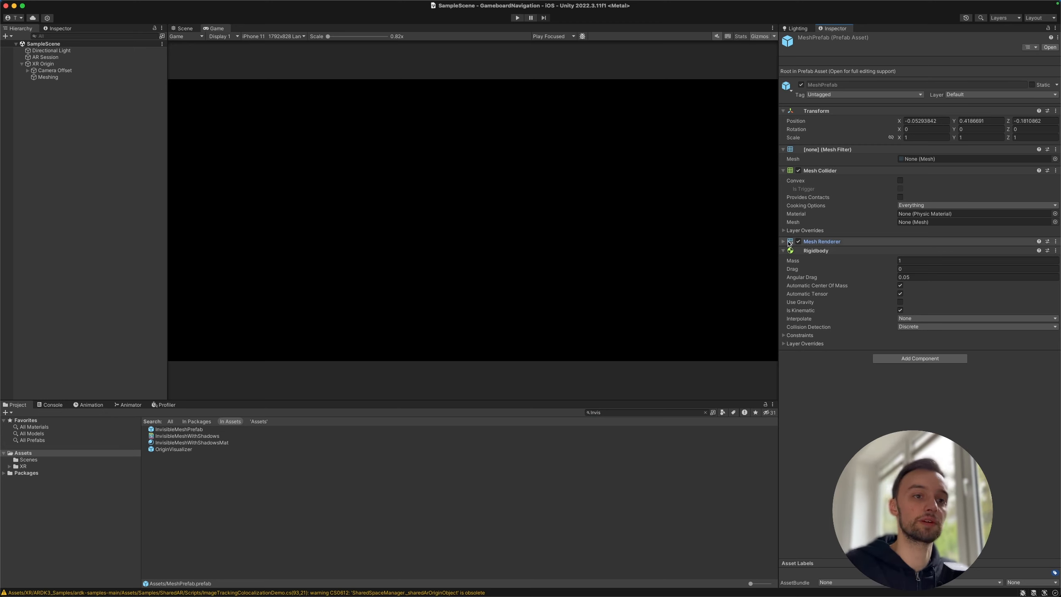
left_click(784, 241)
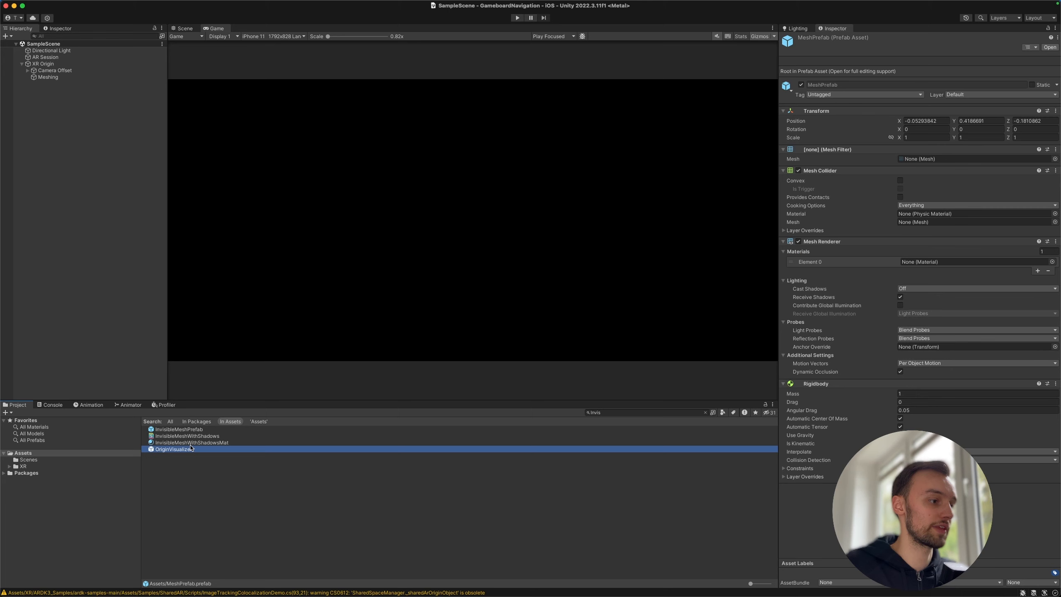
left_click(189, 443)
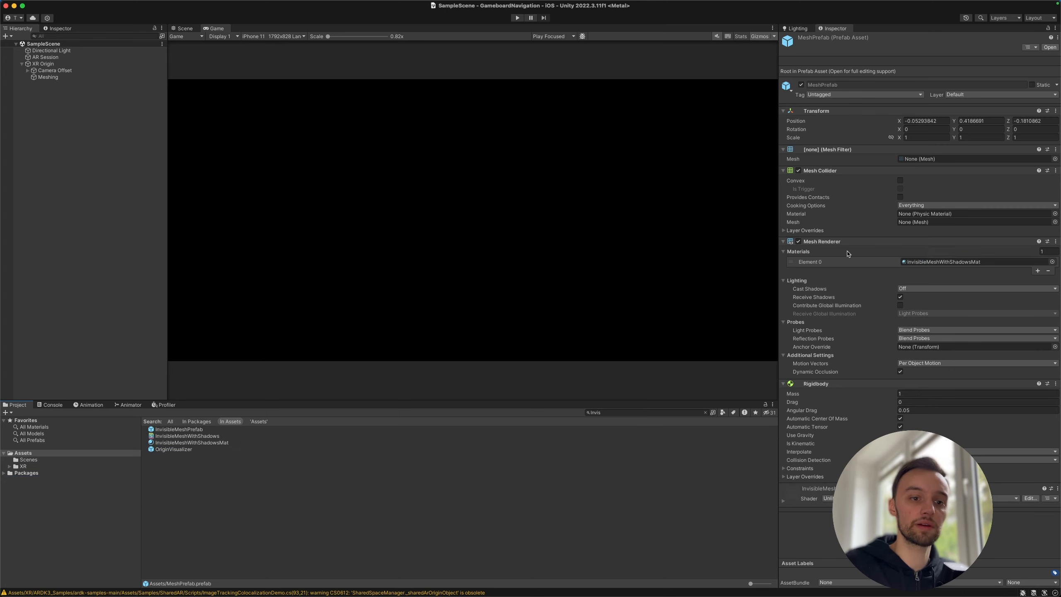
mouse_move(855, 266)
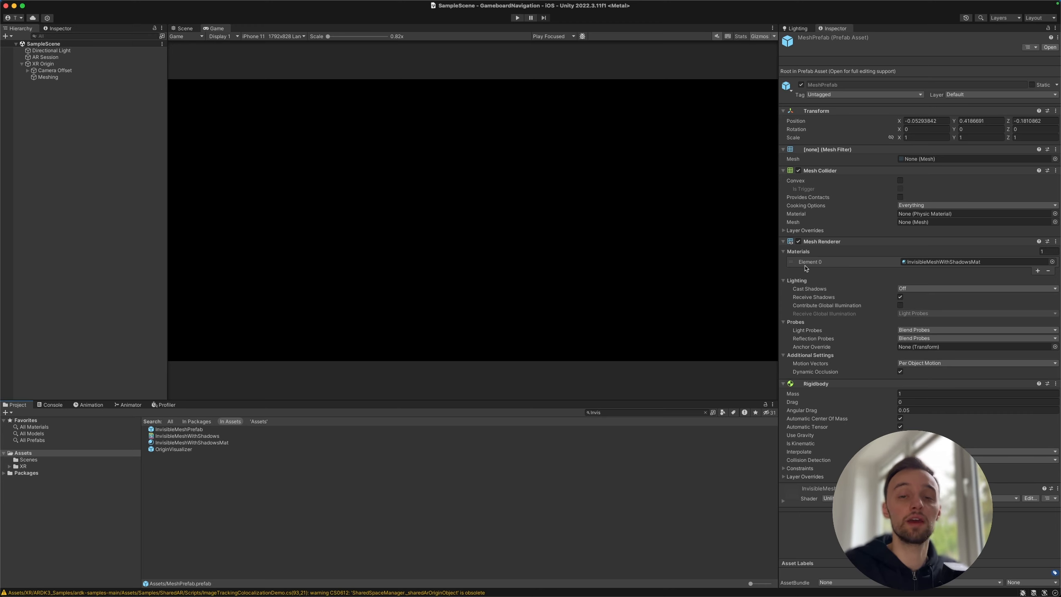
mouse_move(804, 265)
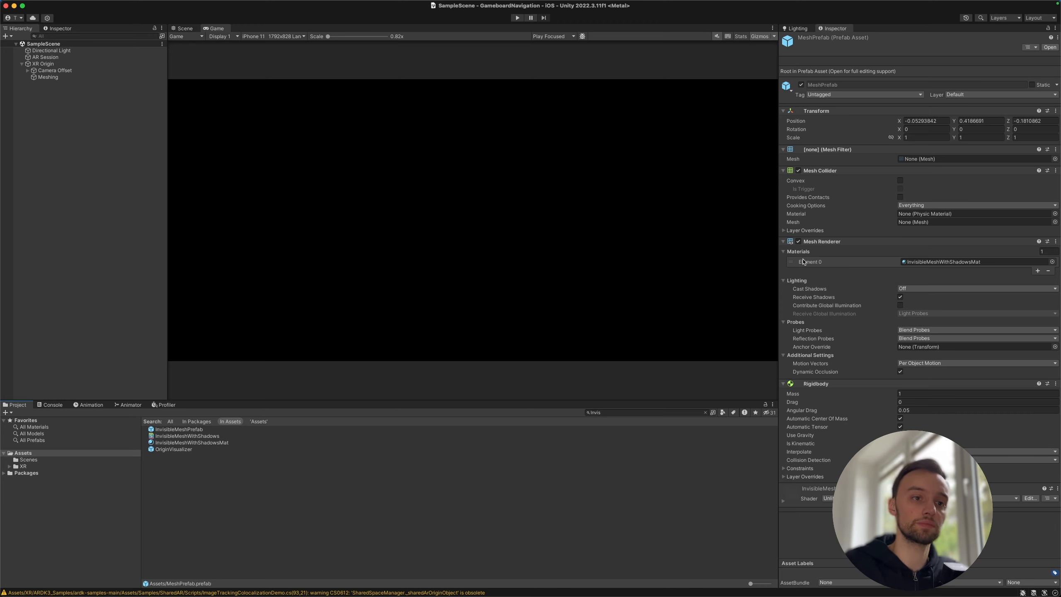
Step: Give Meshing MeshPrefab, queue size 50, frame rate 15, distance 4, voxel size 0.03
left_click(47, 77)
type("50")
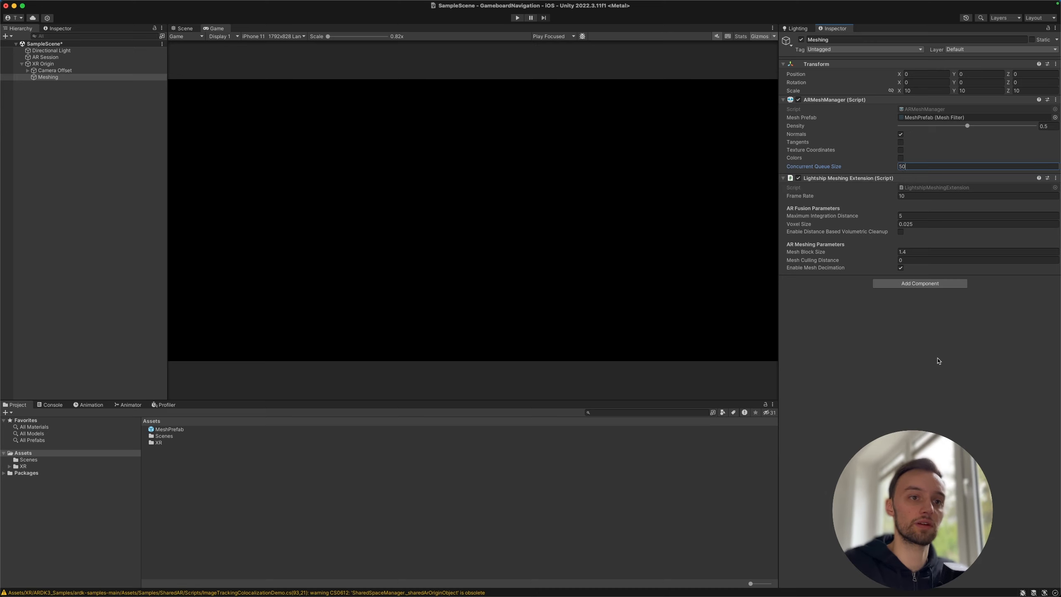
left_click(978, 195)
type("15")
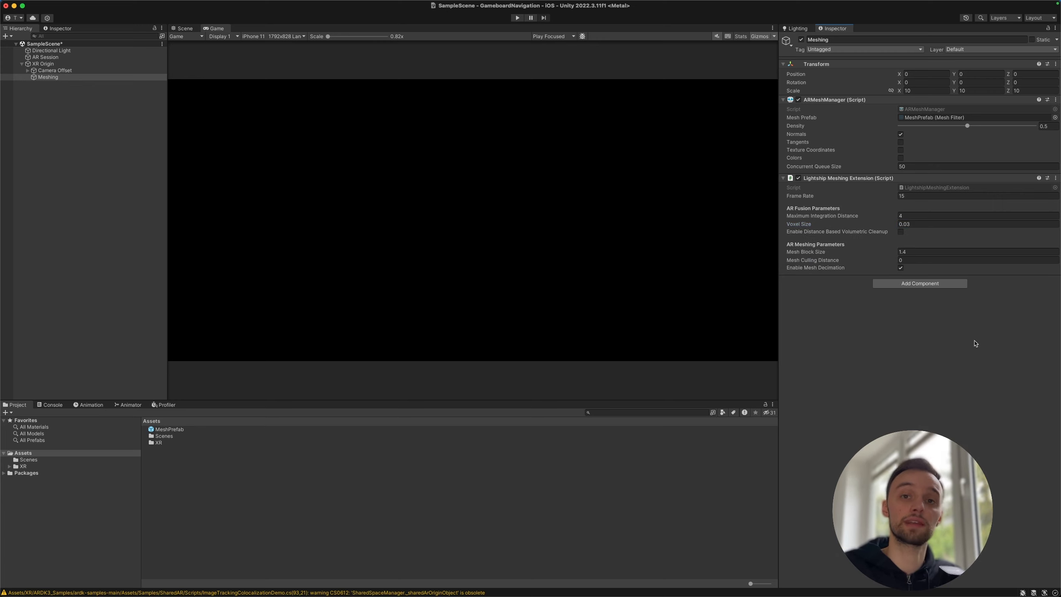
mouse_move(201, 143)
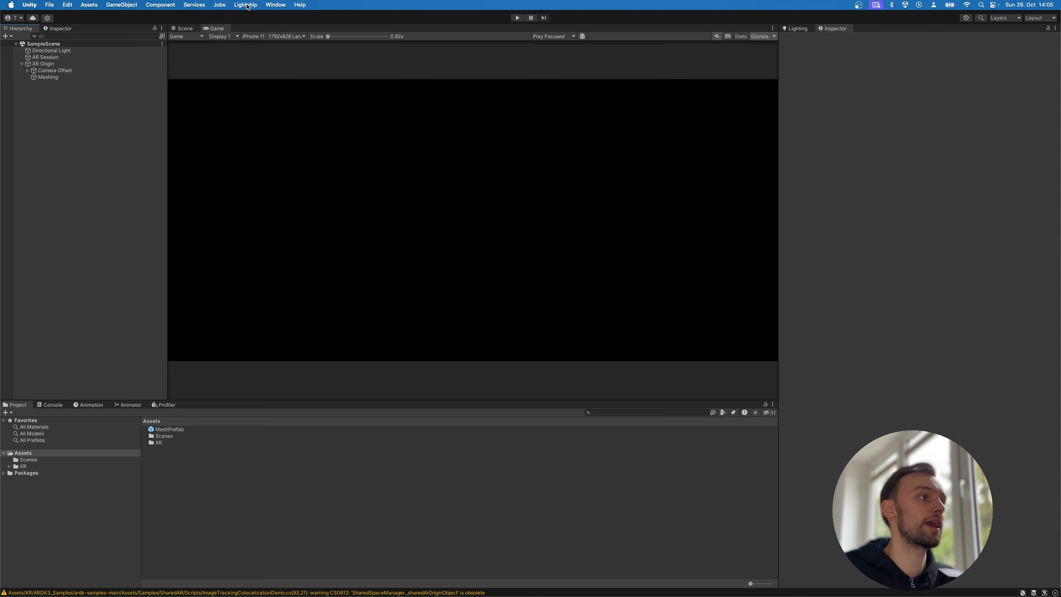
mouse_move(247, 30)
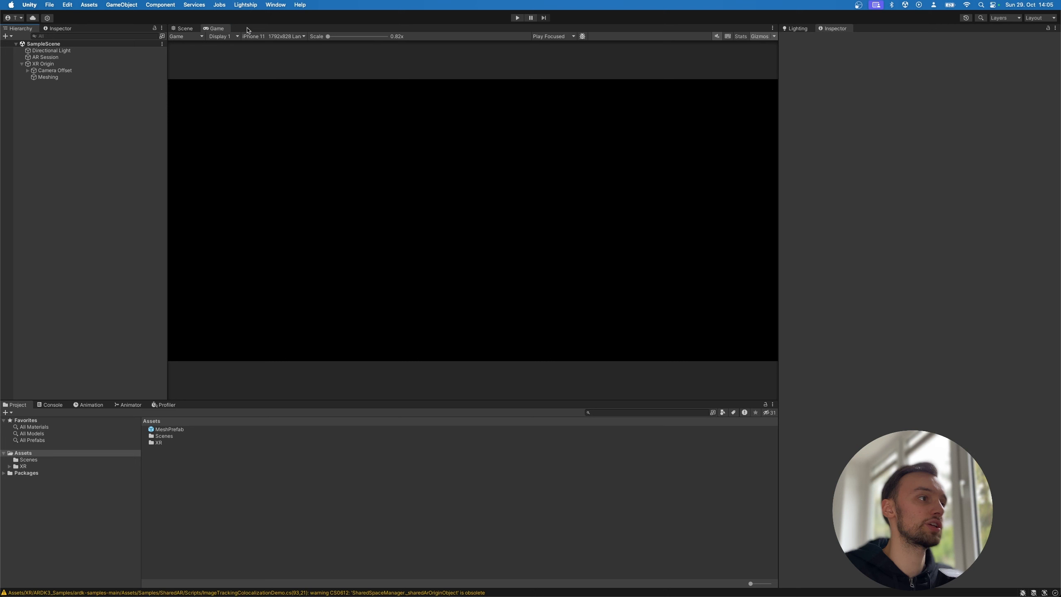
Step: Tick Loop Infinitely for Editor playback in Lightship Settings
left_click(177, 442)
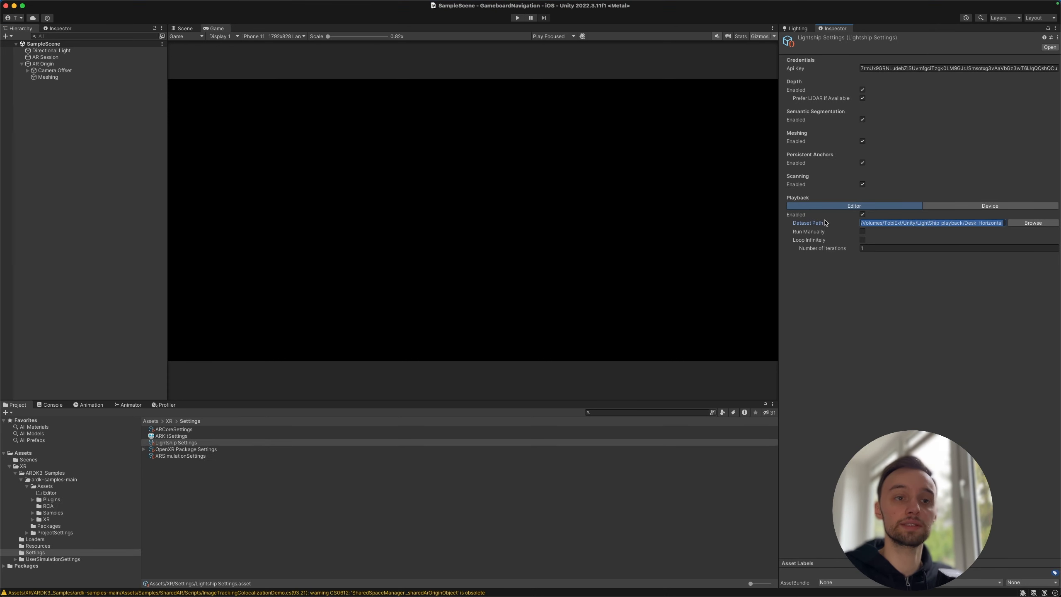
left_click(887, 314)
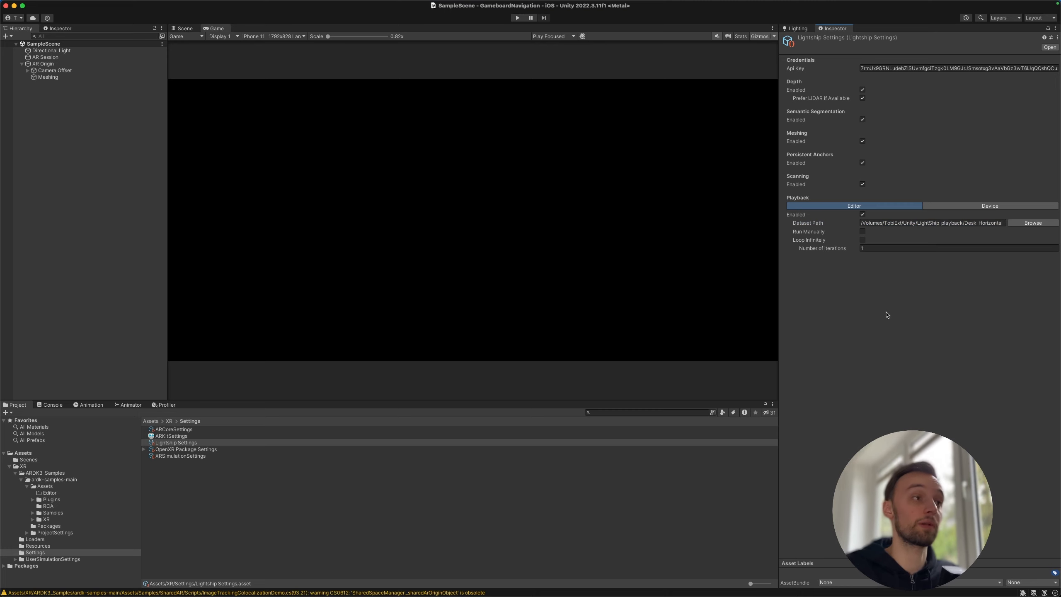
mouse_move(884, 304)
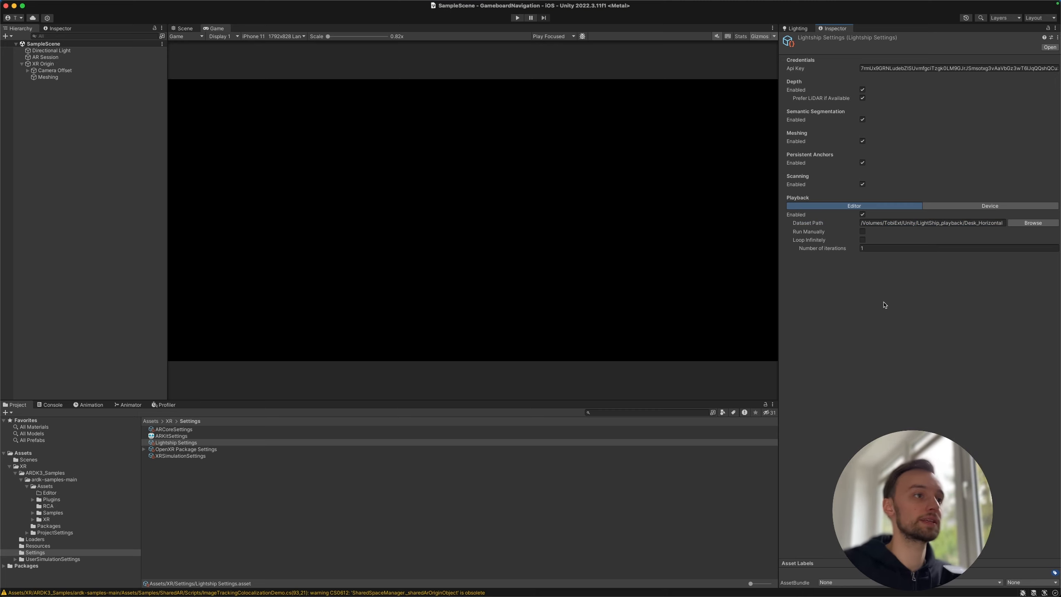
mouse_move(414, 408)
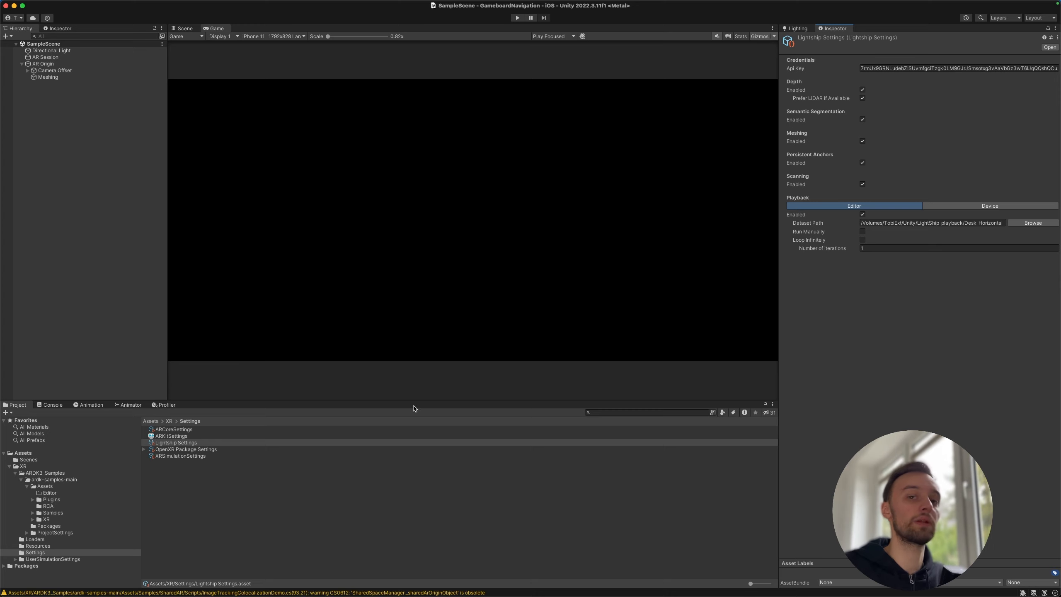
mouse_move(844, 246)
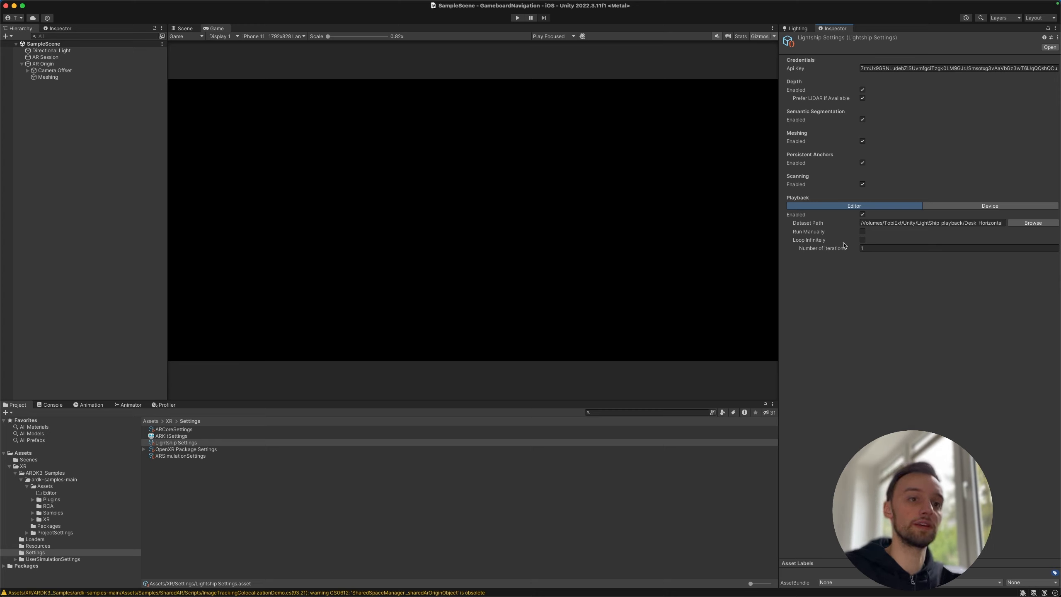
mouse_move(586, 180)
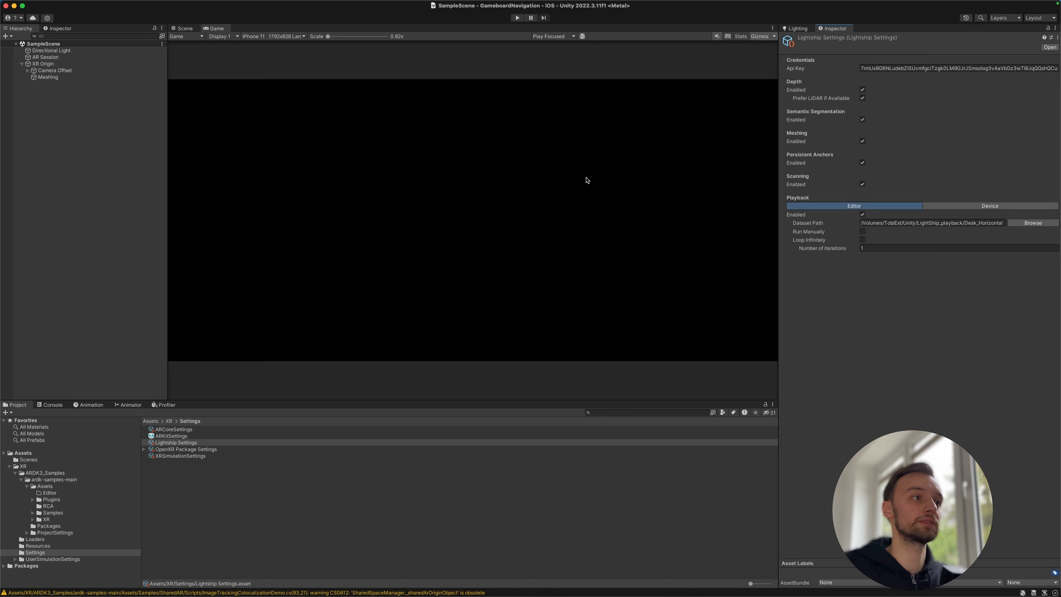
mouse_move(571, 164)
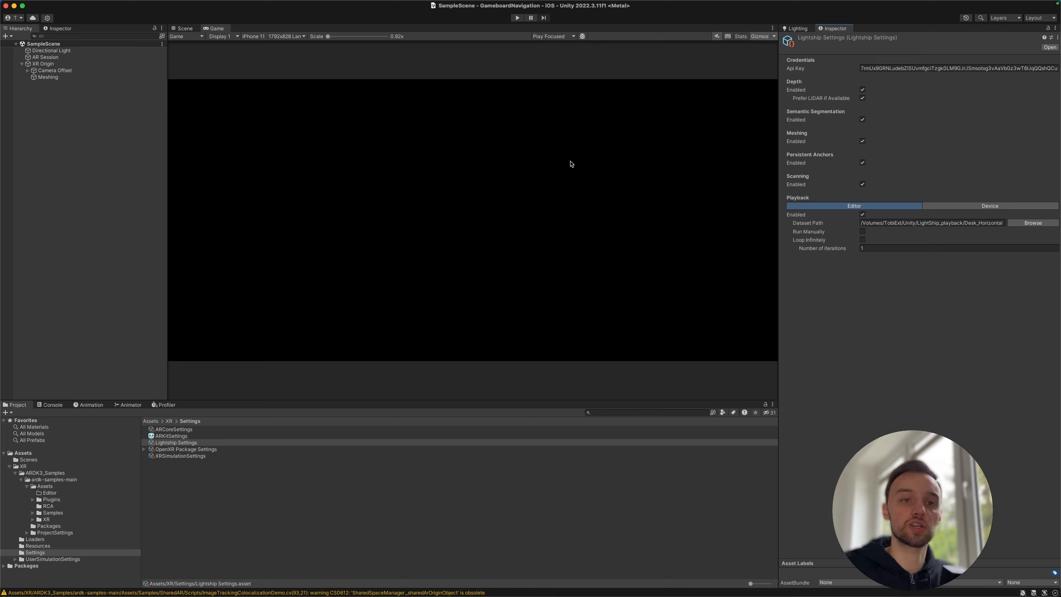
mouse_move(952, 216)
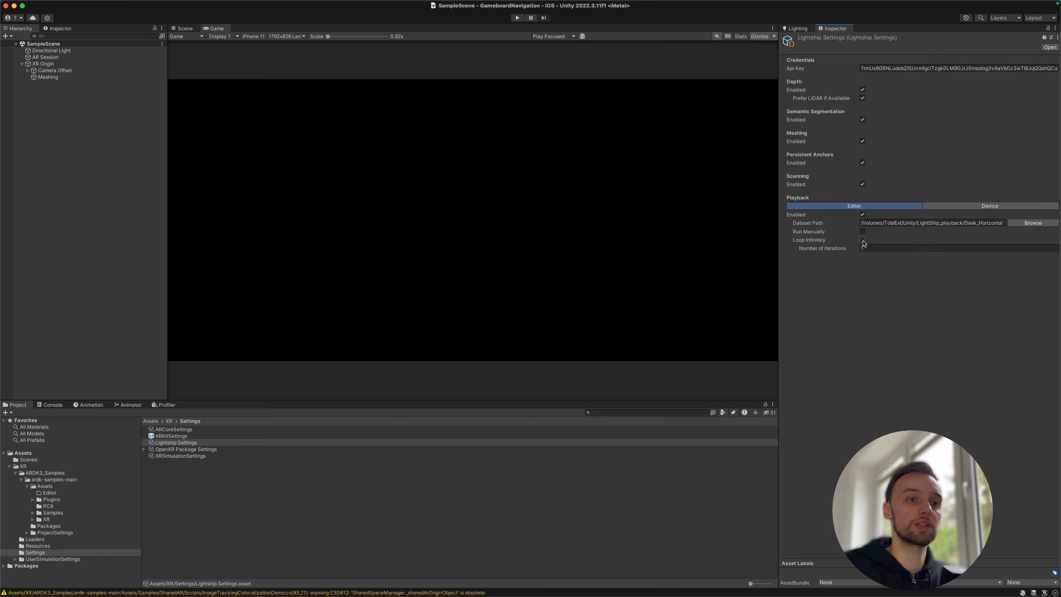
left_click(863, 239)
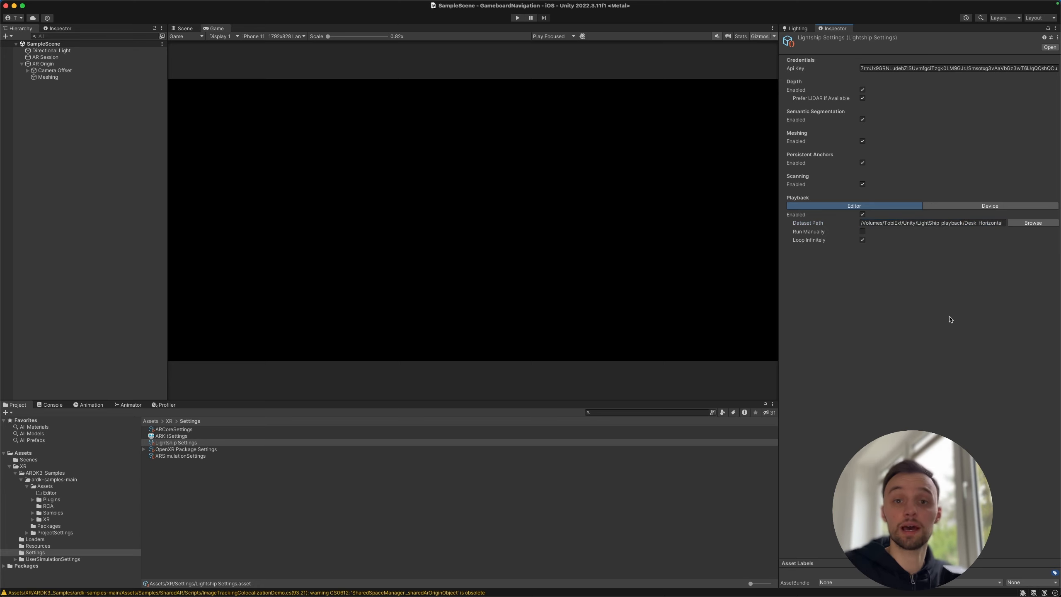
mouse_move(403, 123)
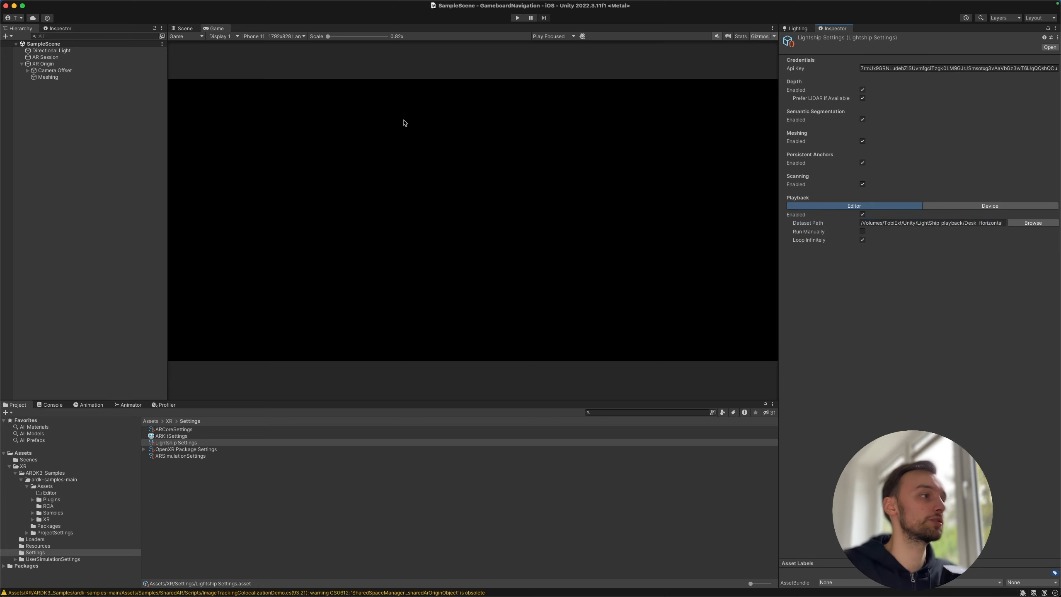
Step: Run a play test, inspect the generated meshes in Scene view, then stop from Game view
left_click(517, 18)
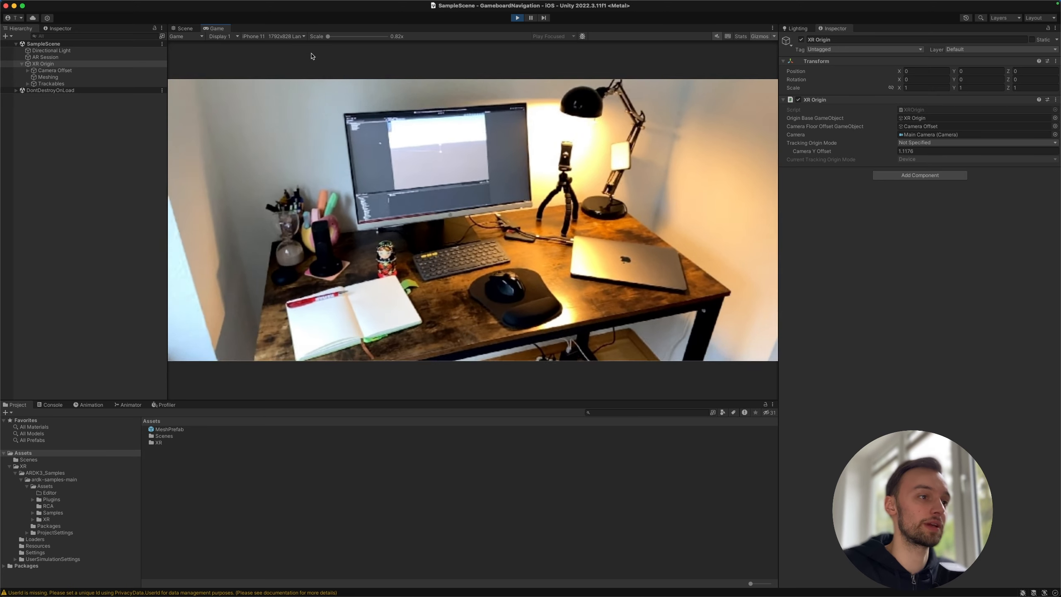
left_click(183, 29)
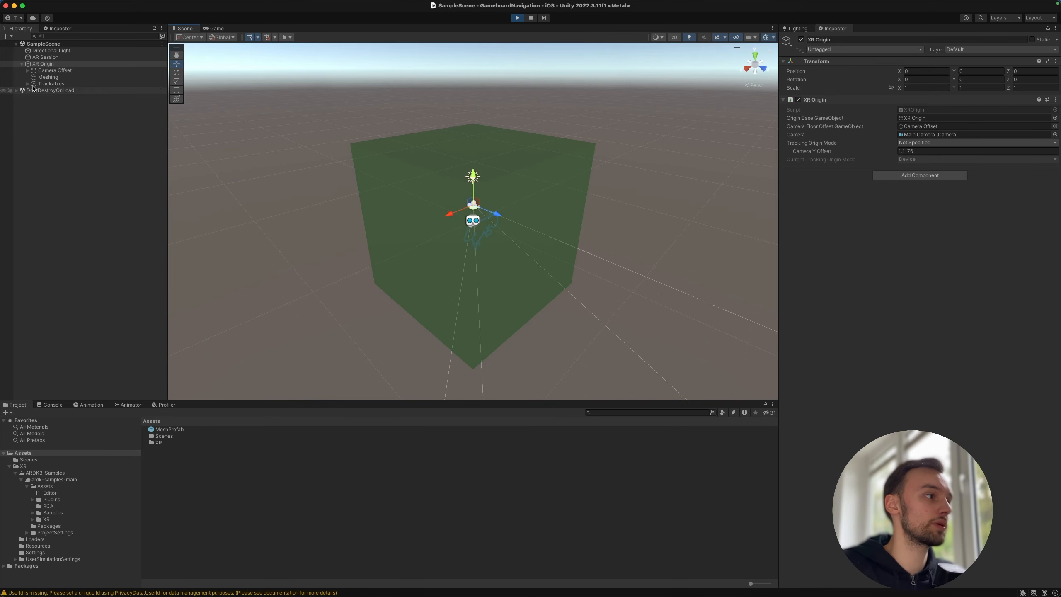
left_click(52, 84)
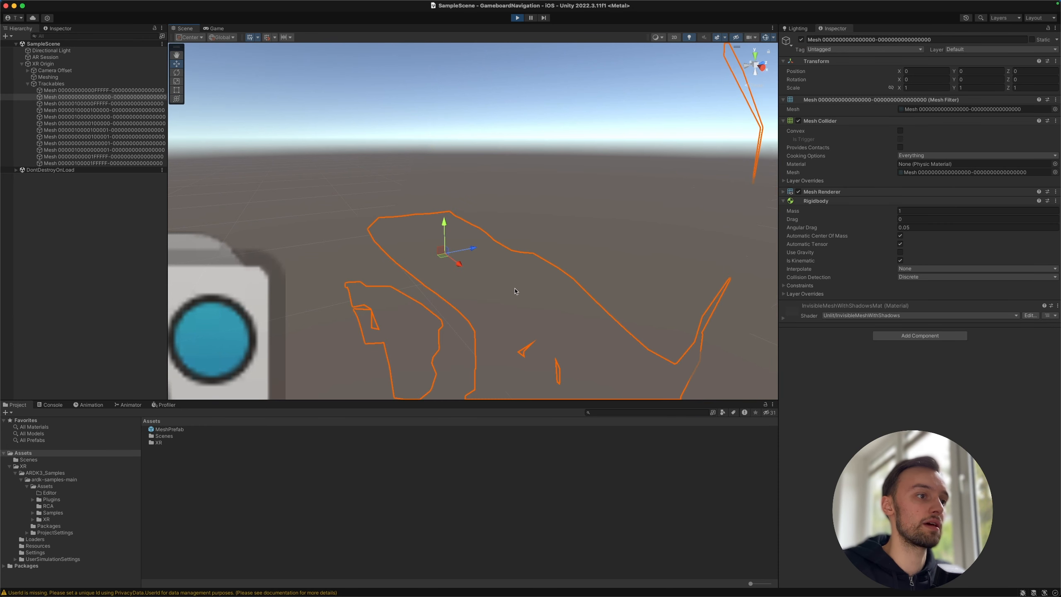
left_click(215, 28)
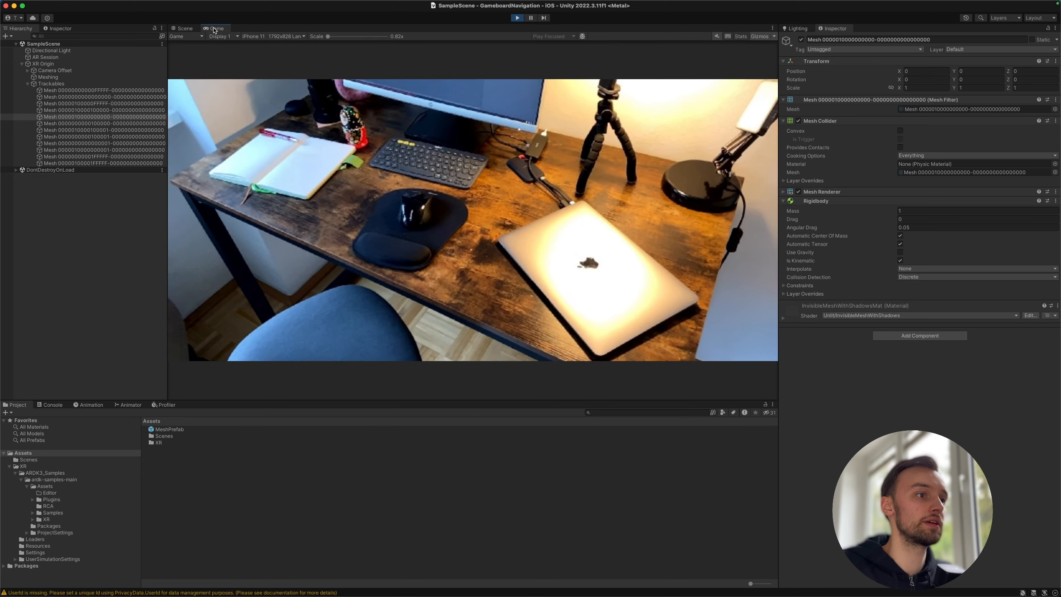
left_click(517, 18)
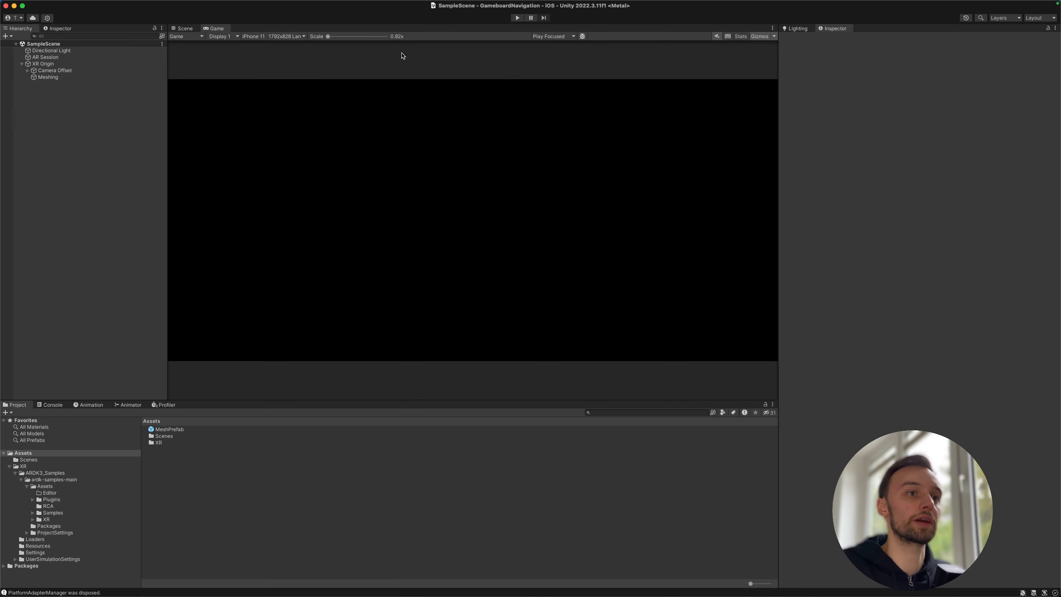
Step: Collapse XR Origin and create an empty root object named GameboardNavigation
left_click(42, 64)
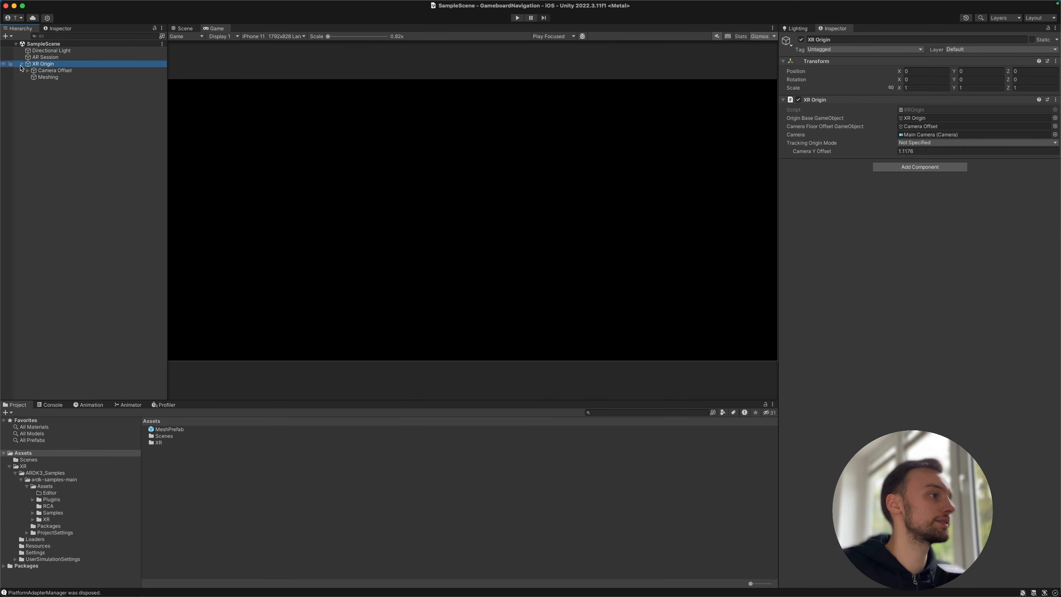
left_click(5, 63)
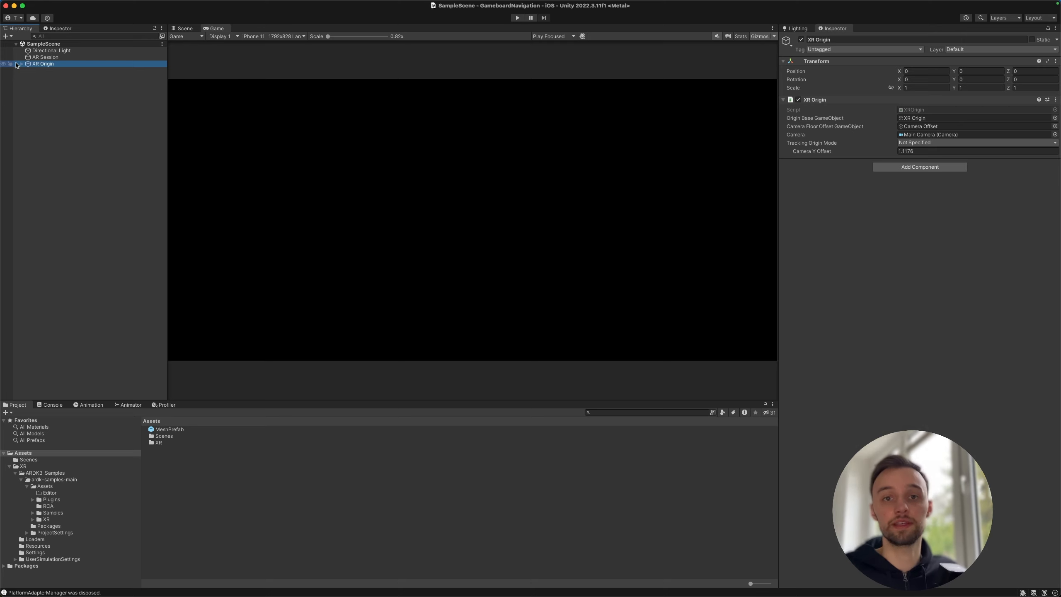
left_click(34, 97)
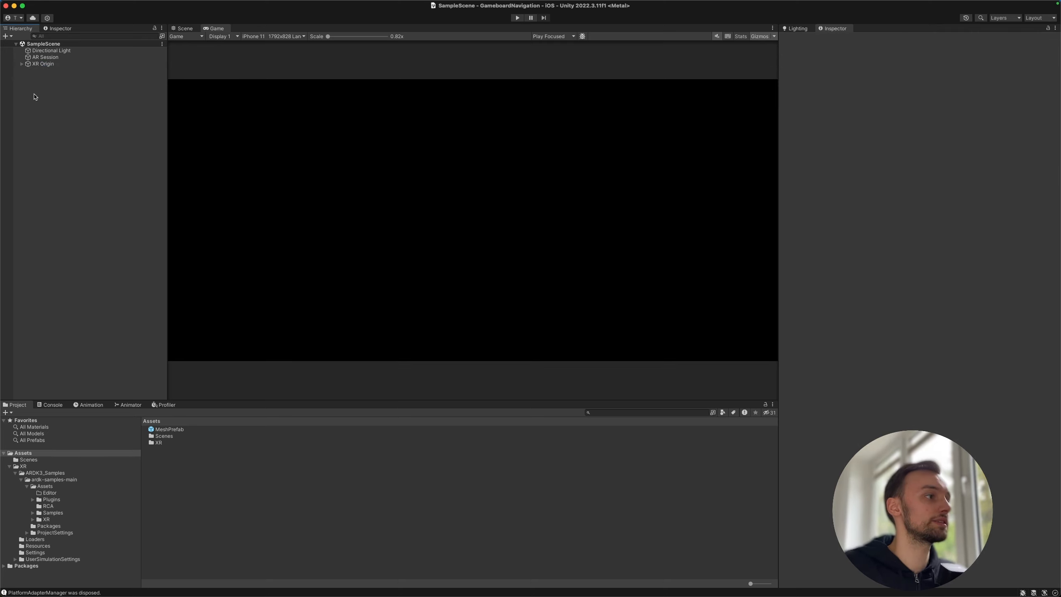
mouse_move(71, 211)
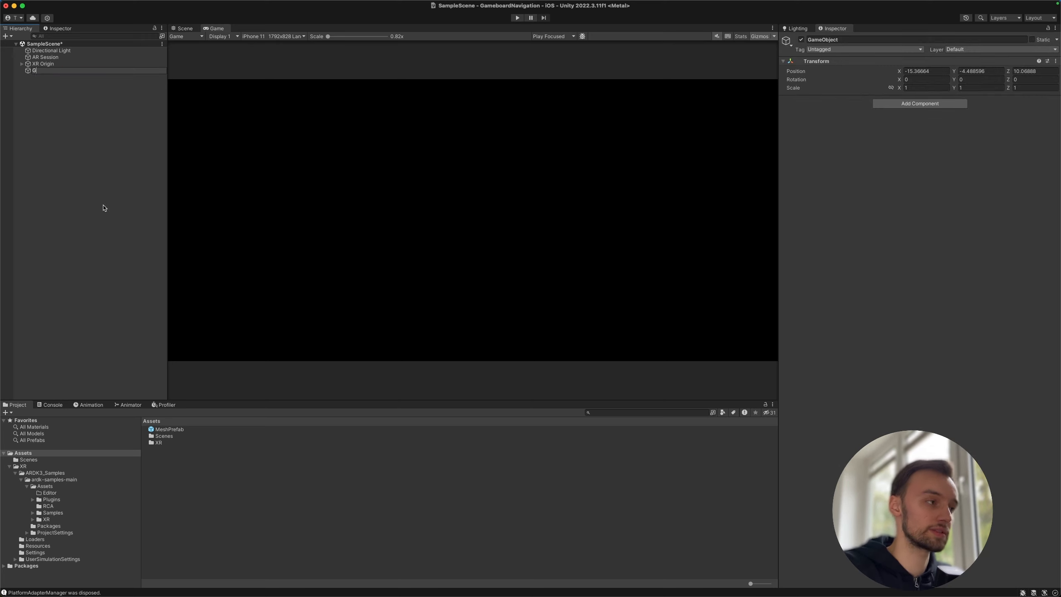
type("GameboardNavigation")
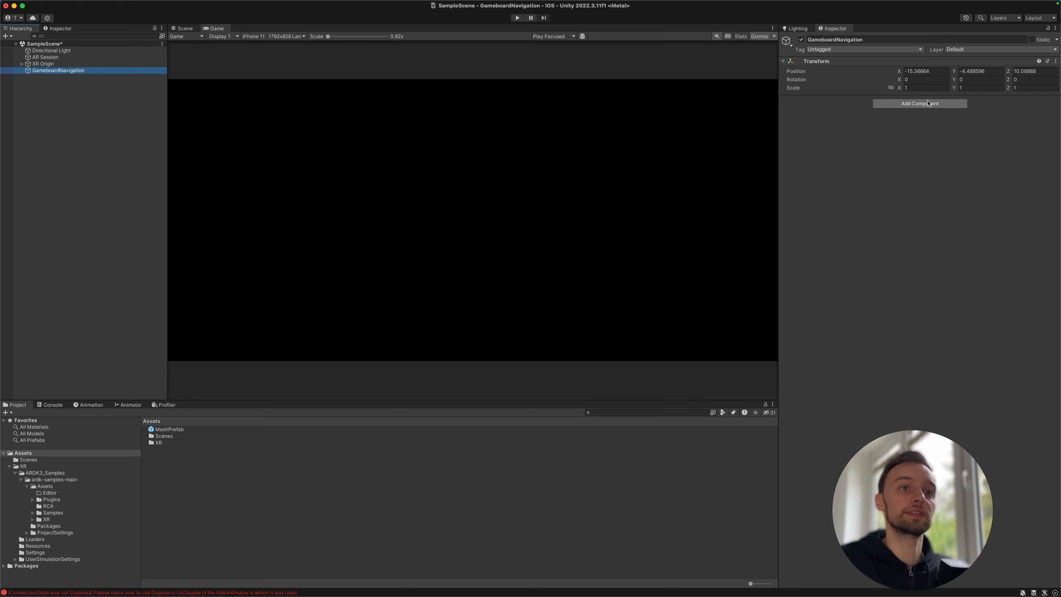
Step: Add Gameboard Manager and Gameboard Renderer components to GameboardNavigation
left_click(920, 103)
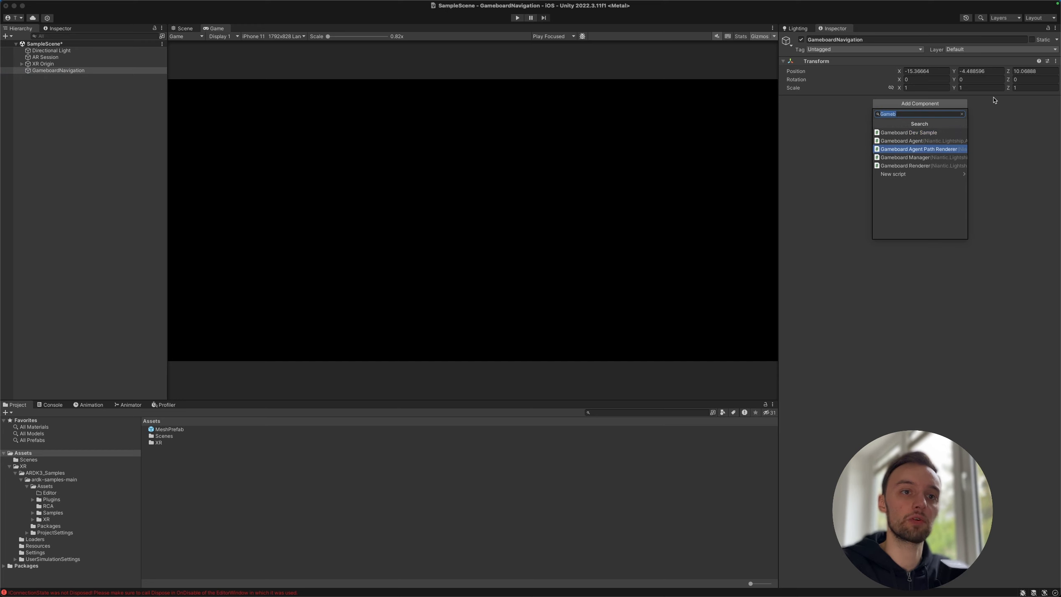
left_click(907, 149)
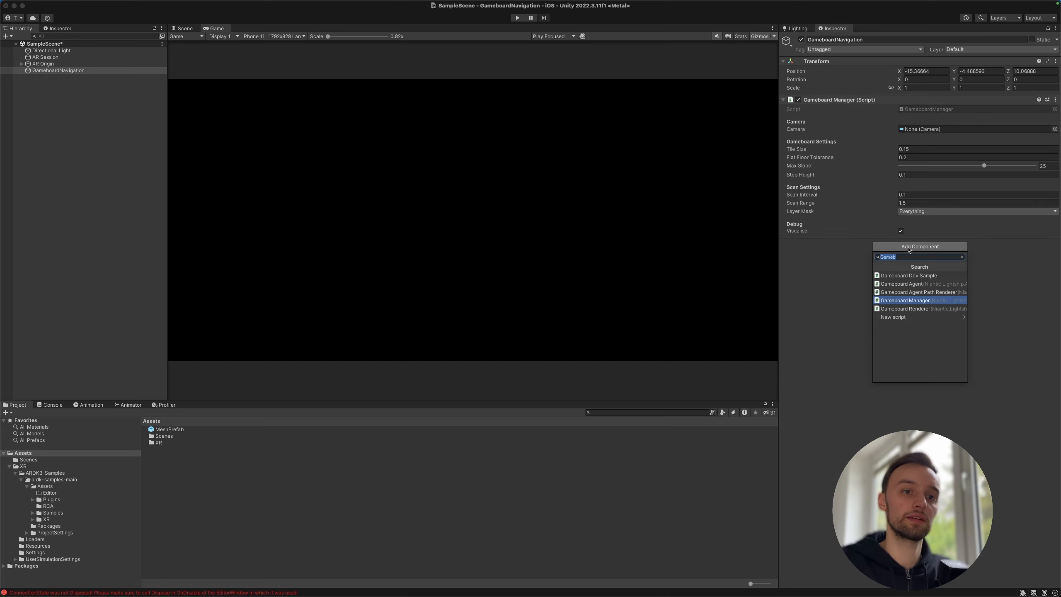
left_click(904, 308)
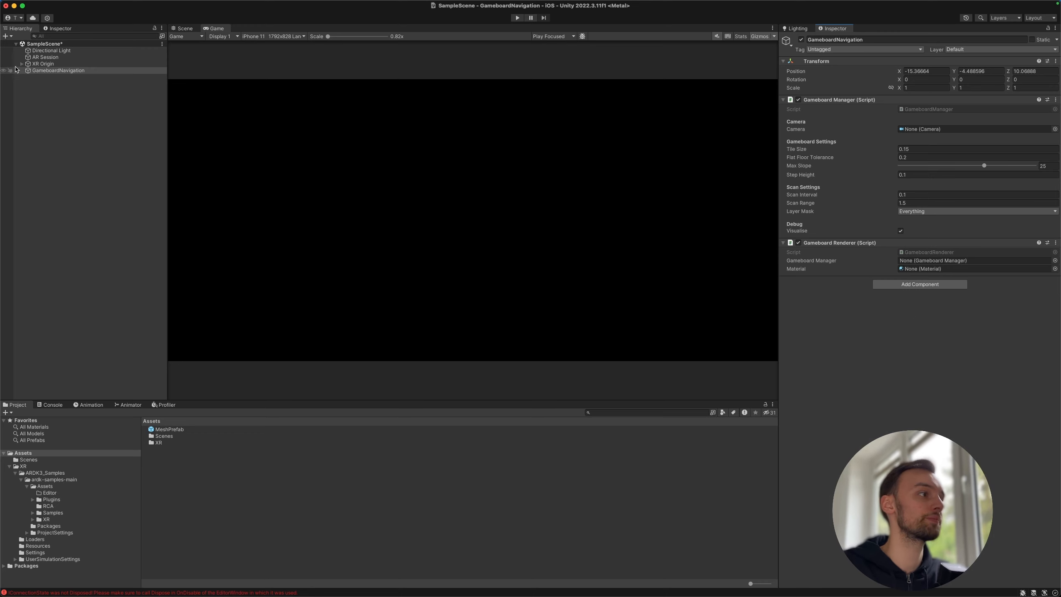
Step: Set Main Camera from XR Origin > Camera Offset as the manager's camera
left_click(23, 63)
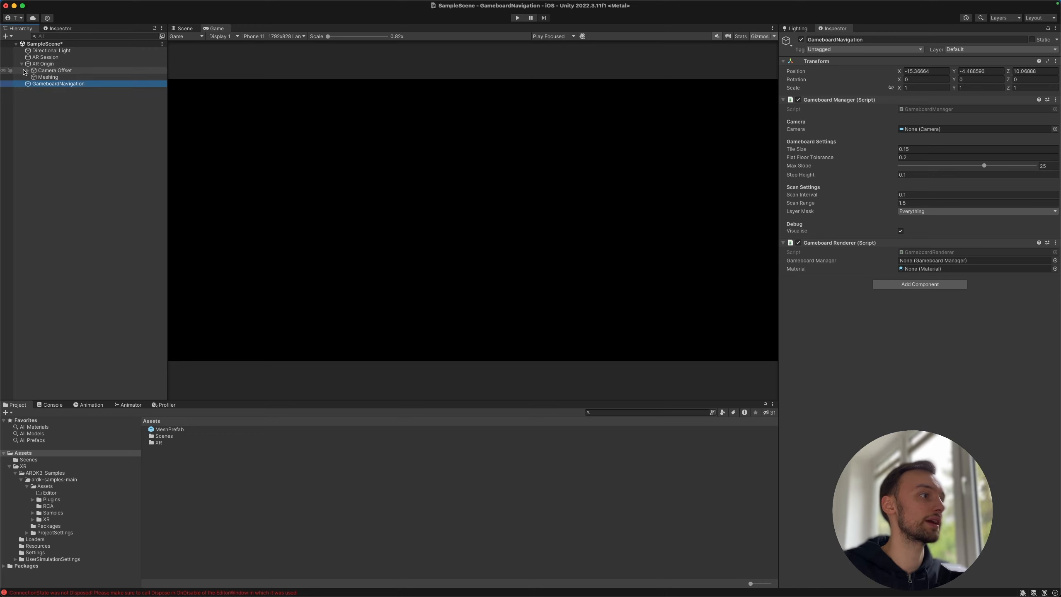
left_click(32, 71)
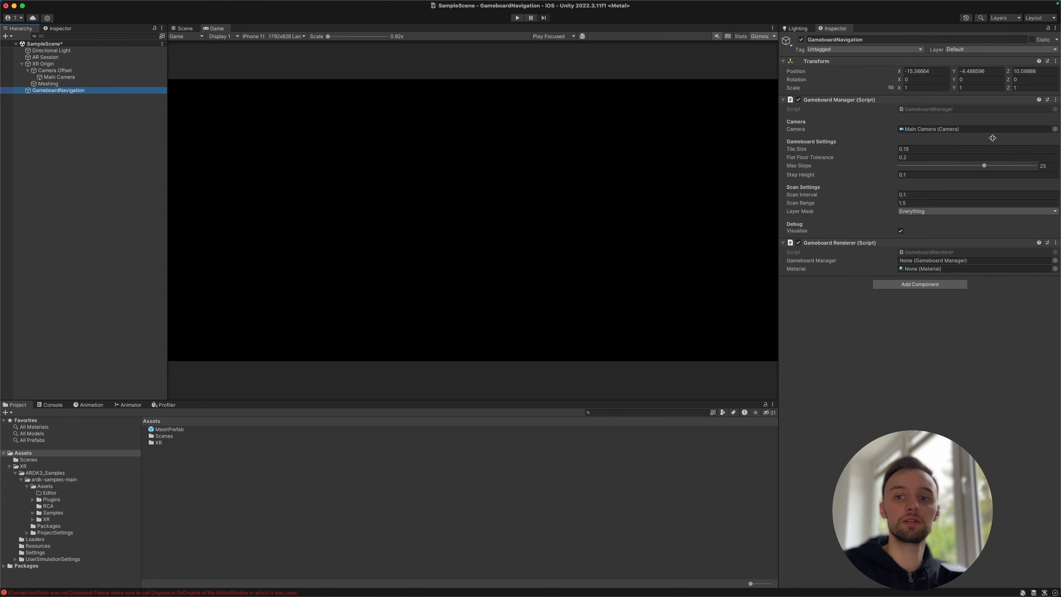
mouse_move(930, 240)
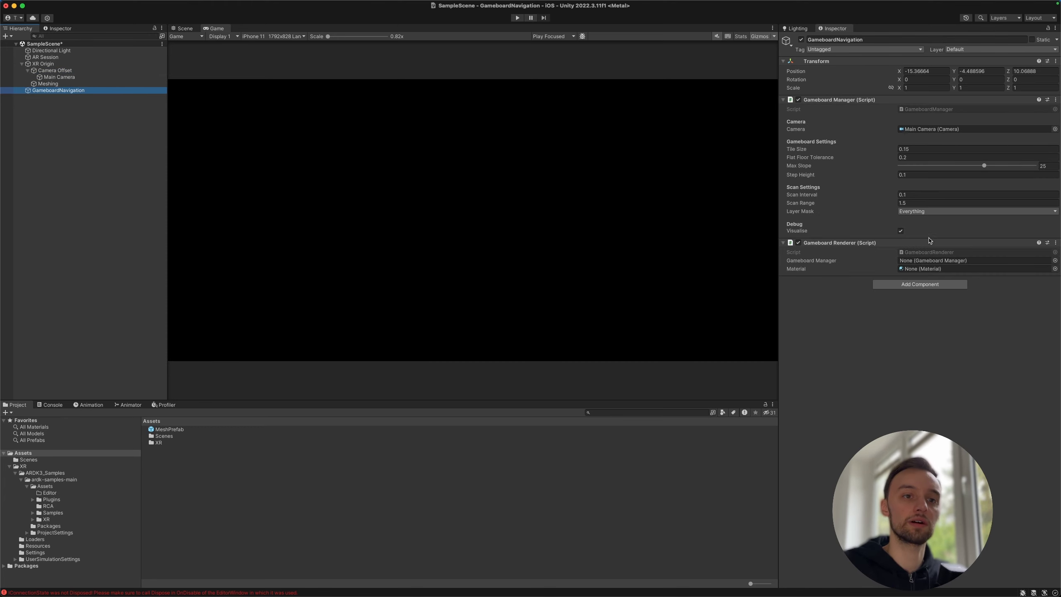
left_click(58, 90)
type("blue")
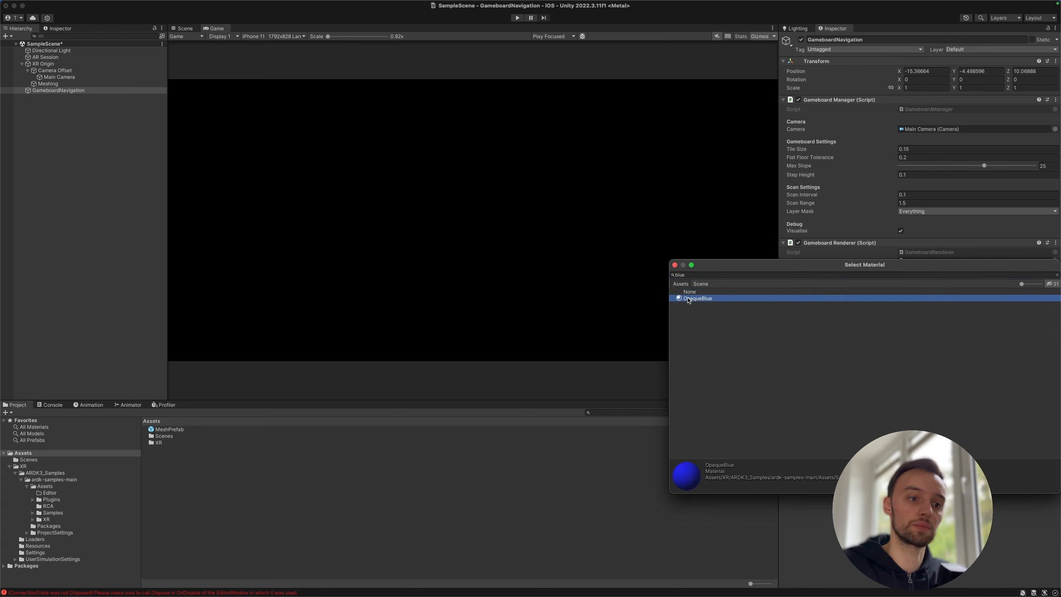
mouse_move(747, 292)
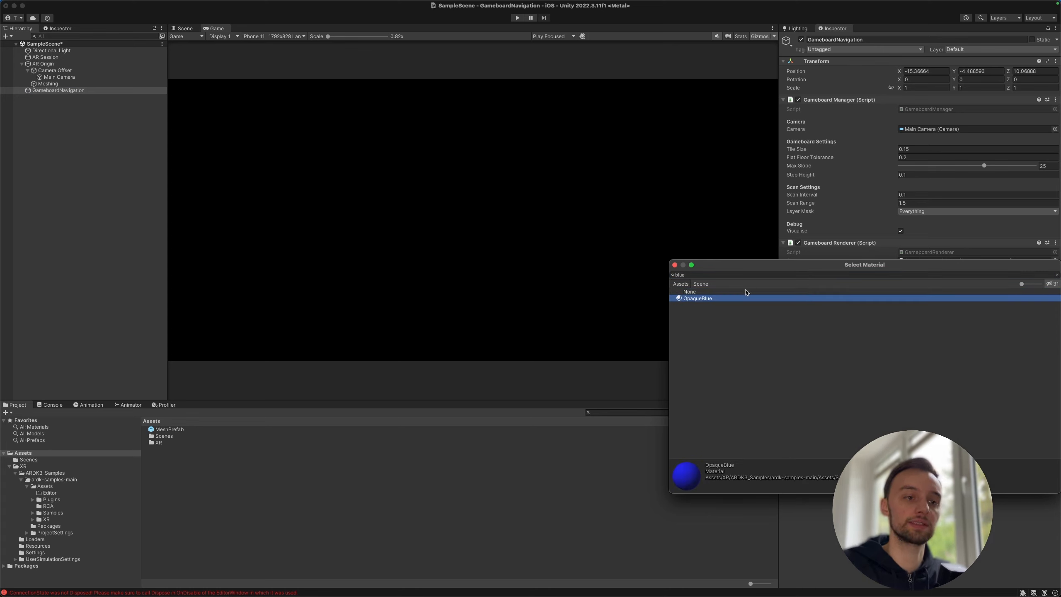
Step: Give Gameboard Renderer the OpaqueBlue material and clear the Console
double_click(697, 299)
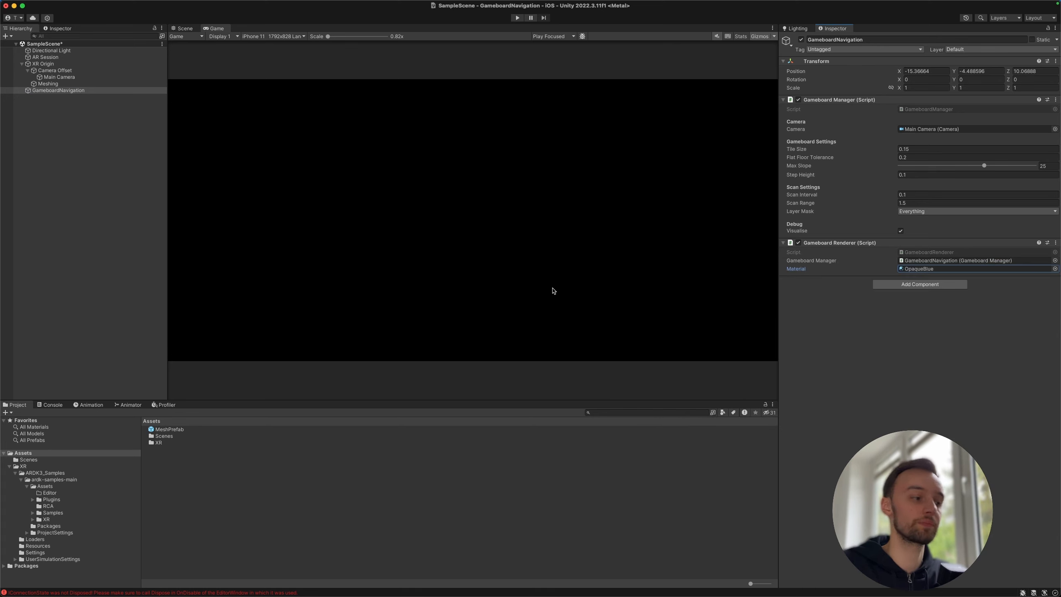
left_click(53, 404)
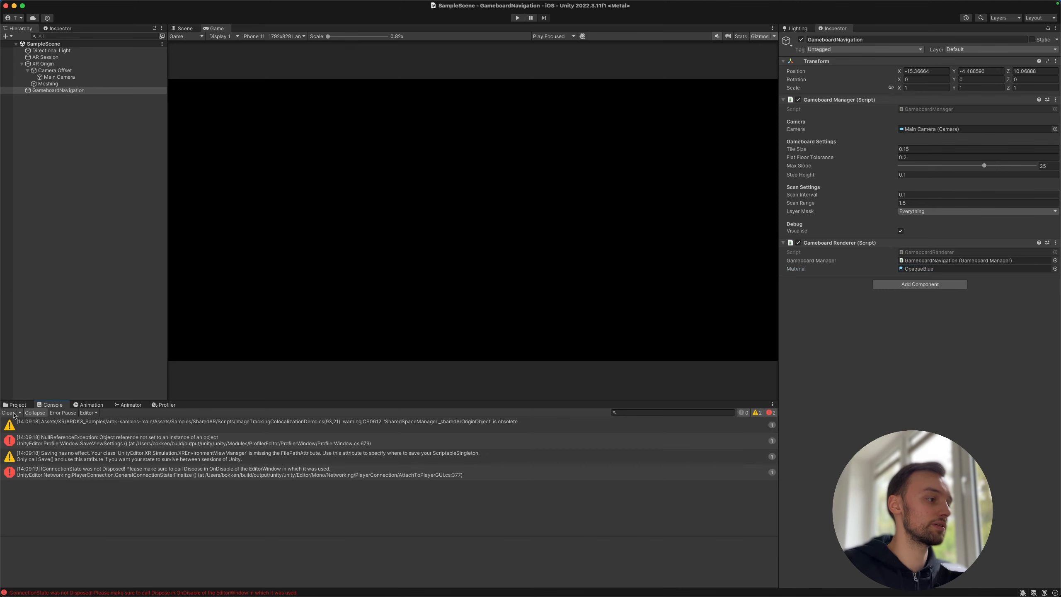
left_click(6, 413)
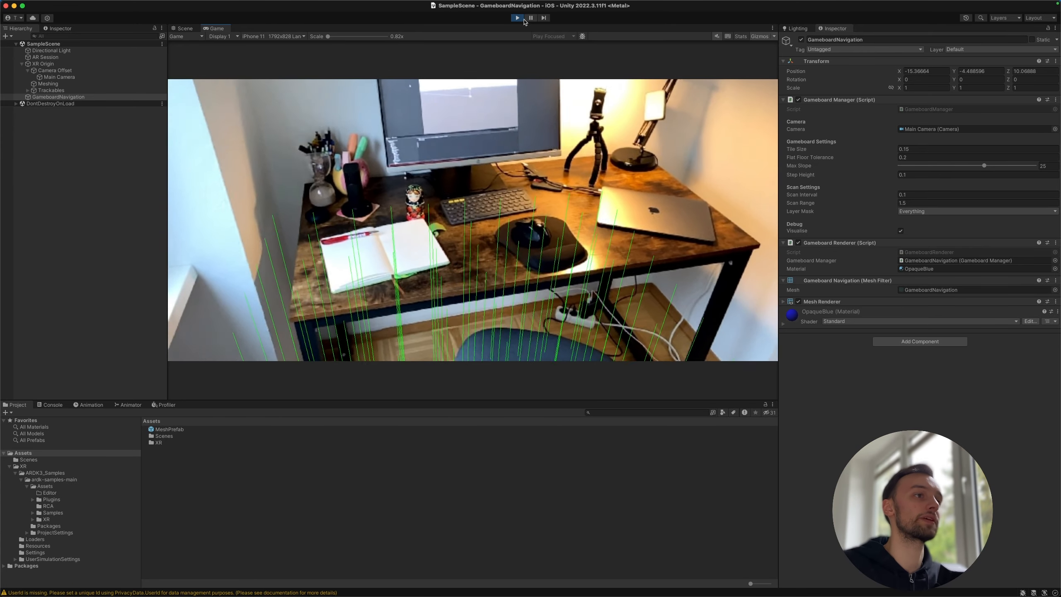
Step: Stop play, reset GameboardNavigation's Transform to the origin, and play again
left_click(517, 17)
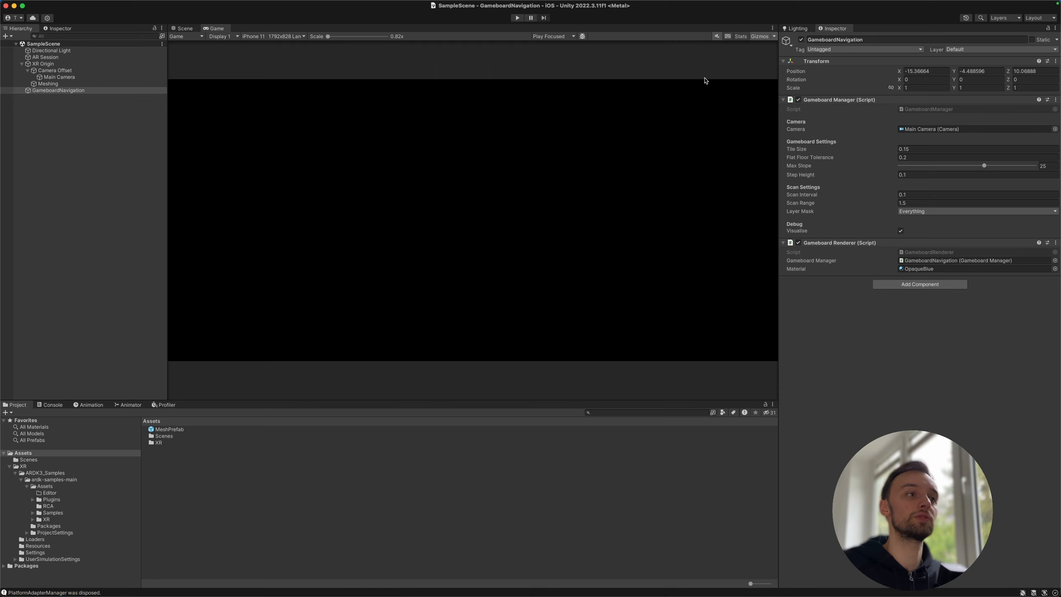
right_click(816, 61)
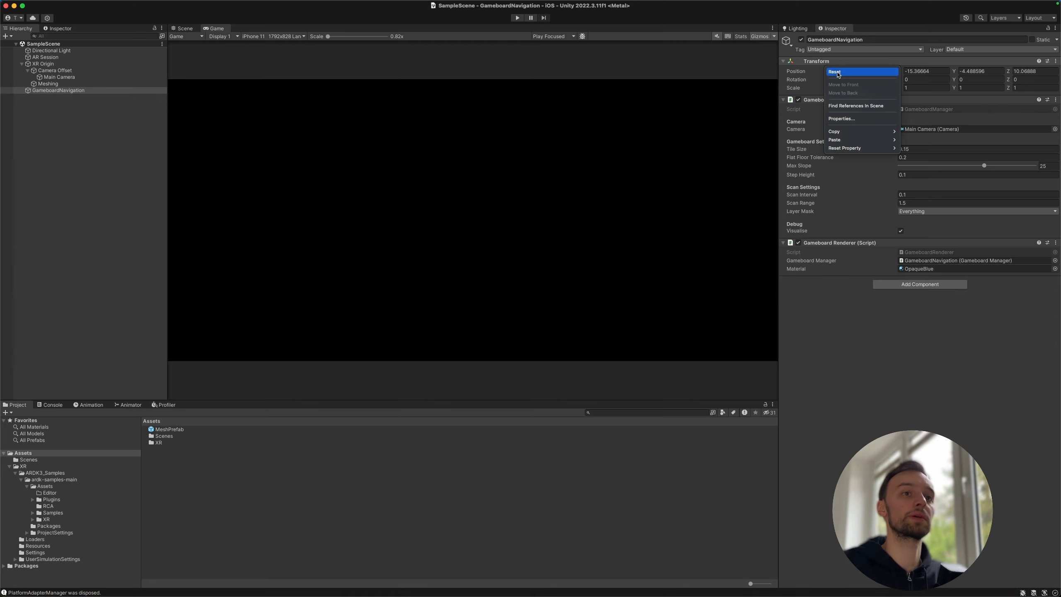
left_click(835, 71)
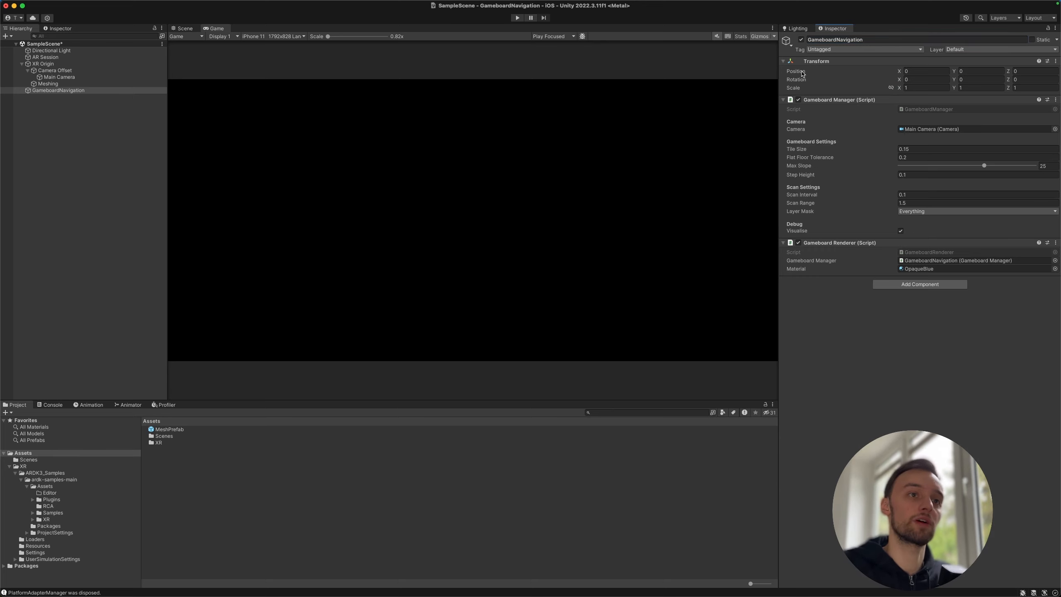
mouse_move(832, 73)
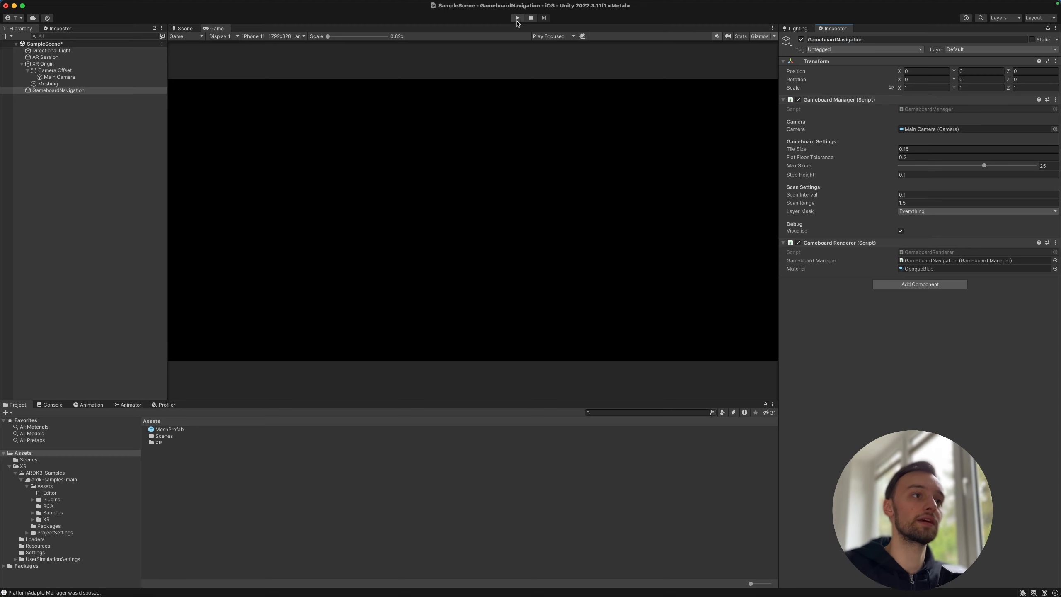
left_click(517, 17)
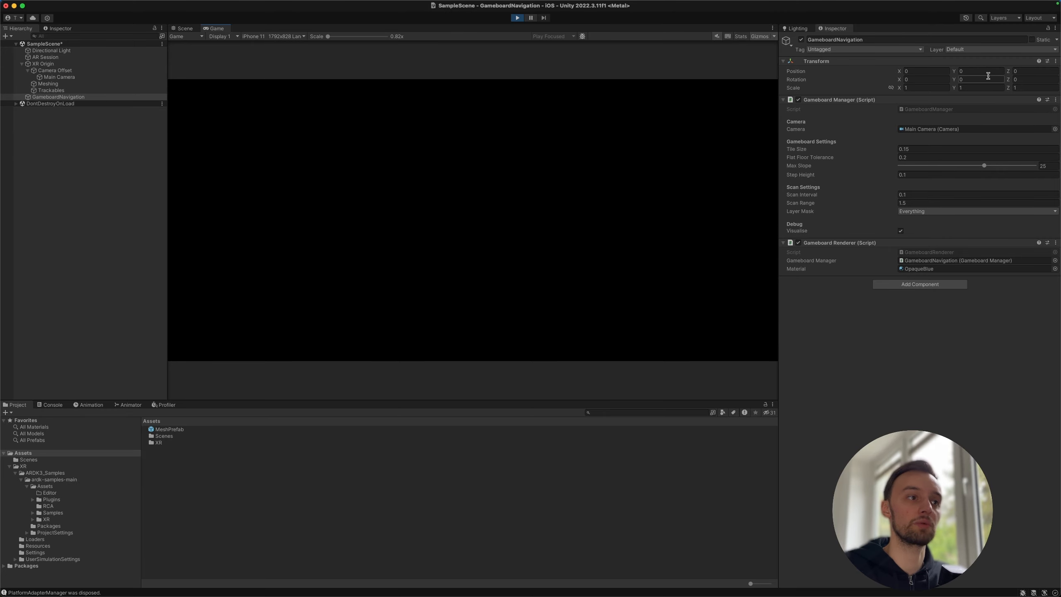
left_click(517, 17)
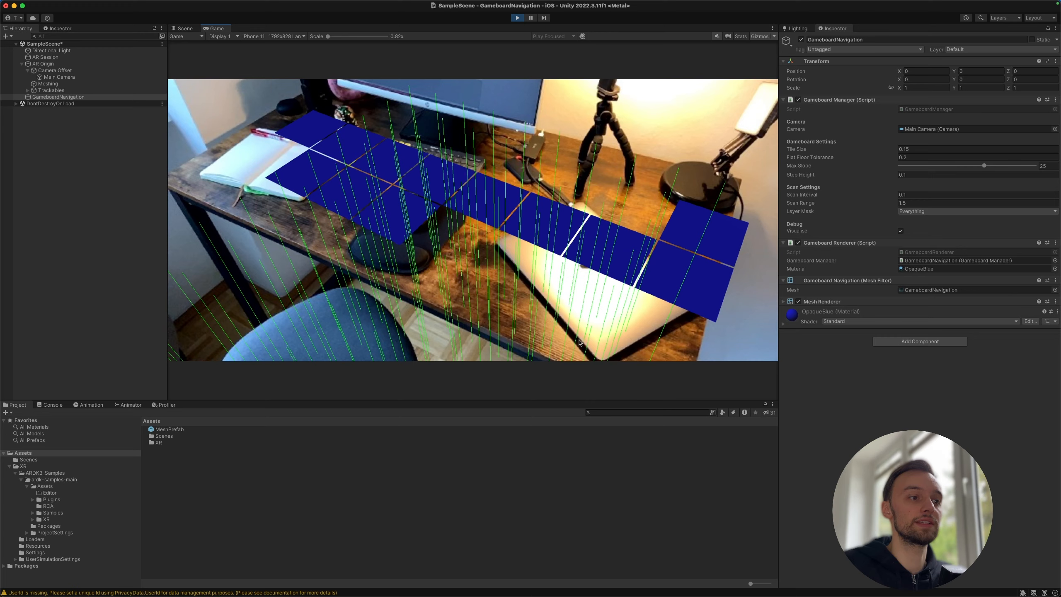
Step: Stop the play test after previewing the blue tiles over the desk
left_click(516, 17)
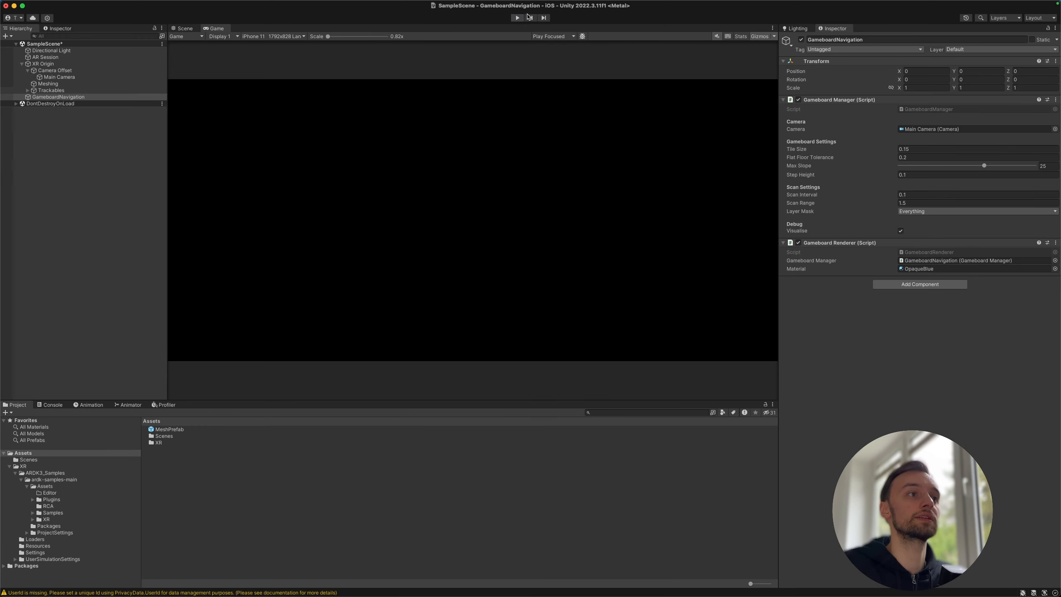
left_click(515, 17)
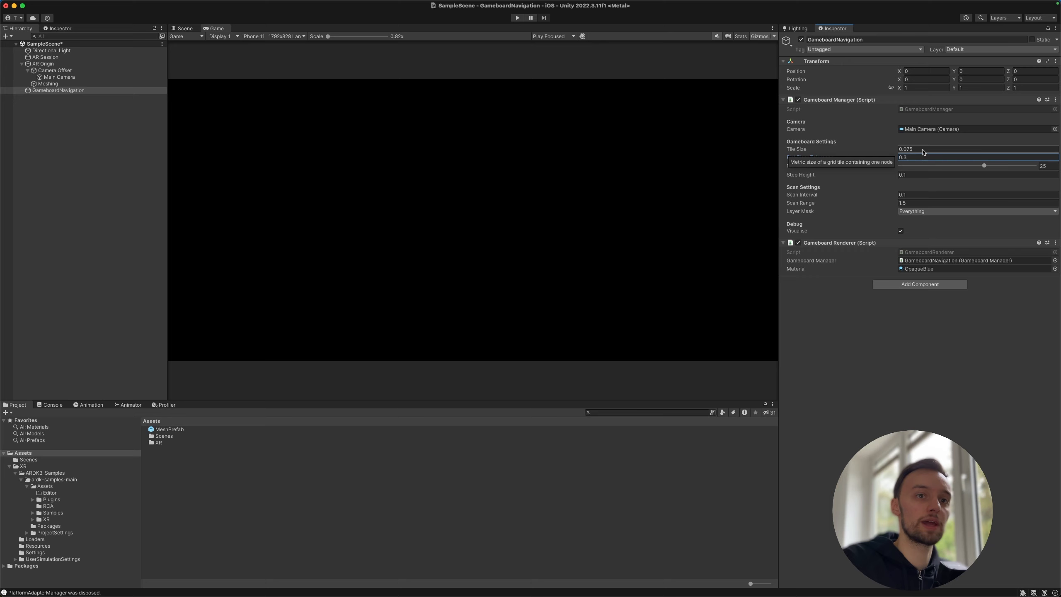
mouse_move(916, 165)
type("2")
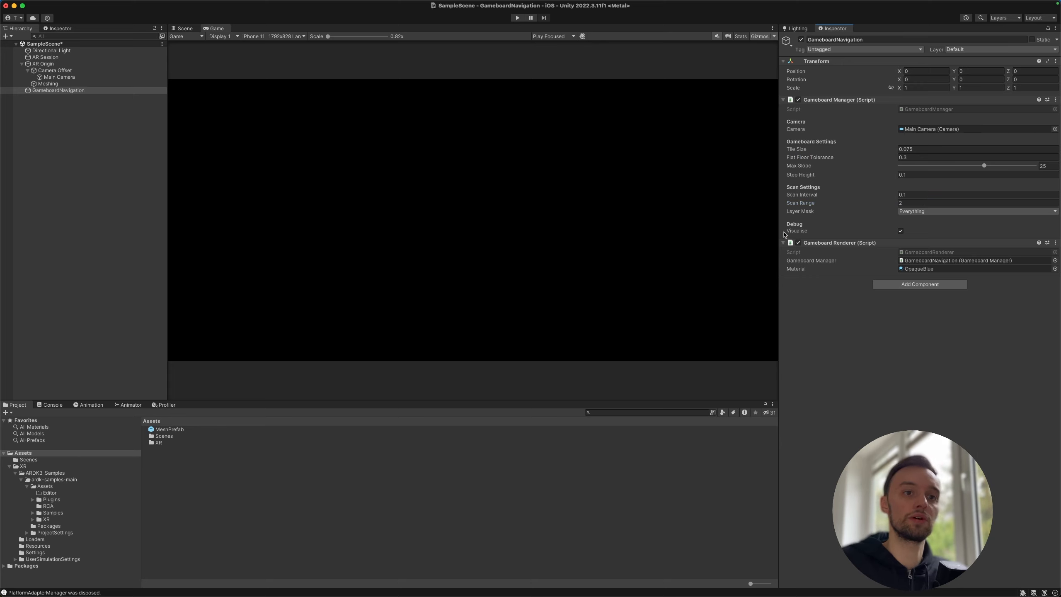
mouse_move(482, 187)
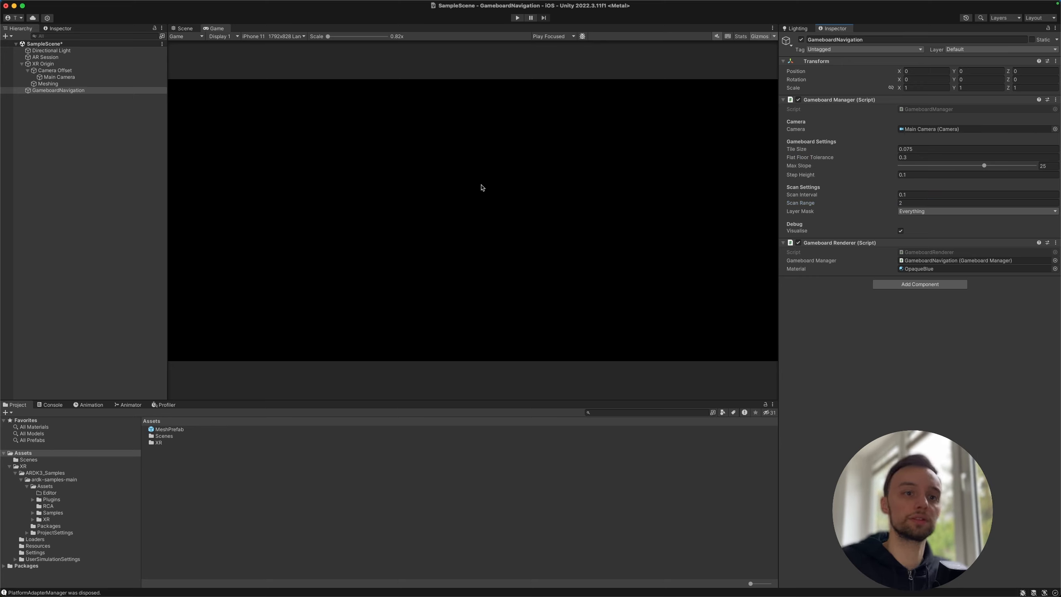
Step: Play-test the scene with tile size 0.075, floor tolerance 0.3 and scan range 2
left_click(517, 17)
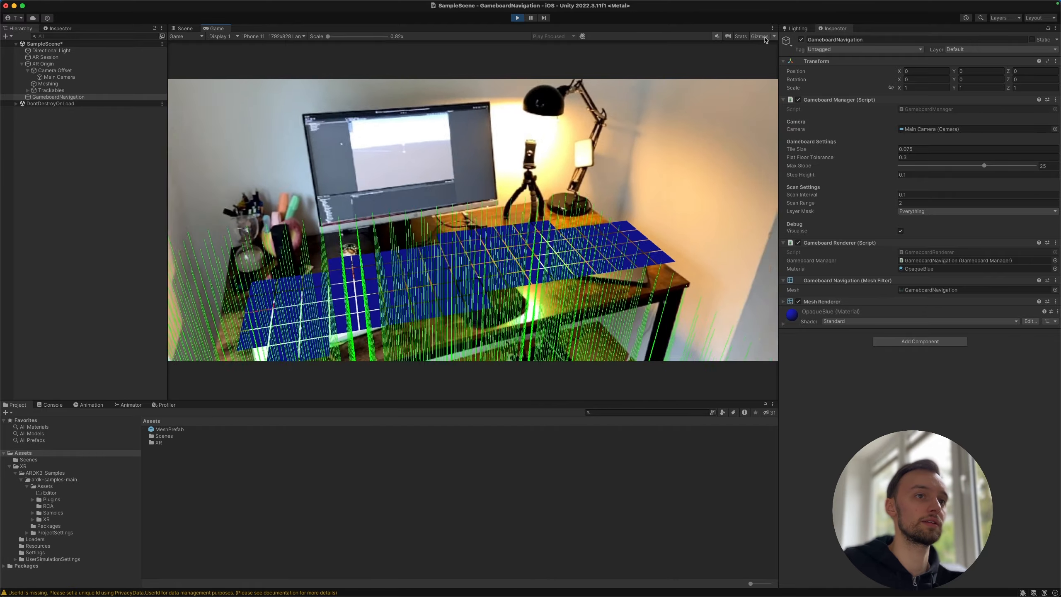
Step: Hide the green debug lines in the game view and stop the play test
left_click(759, 36)
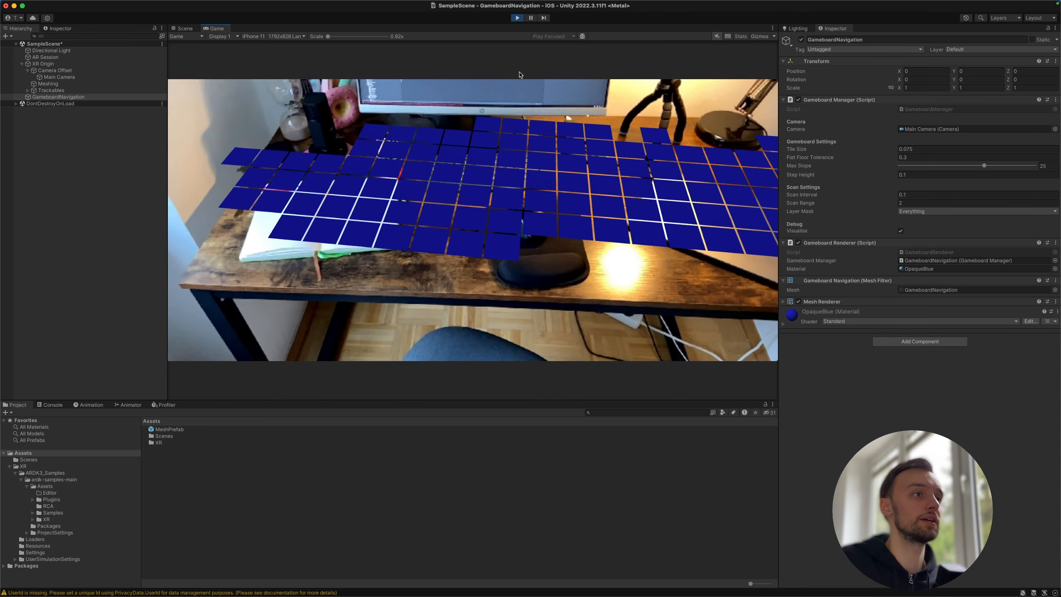
left_click(517, 17)
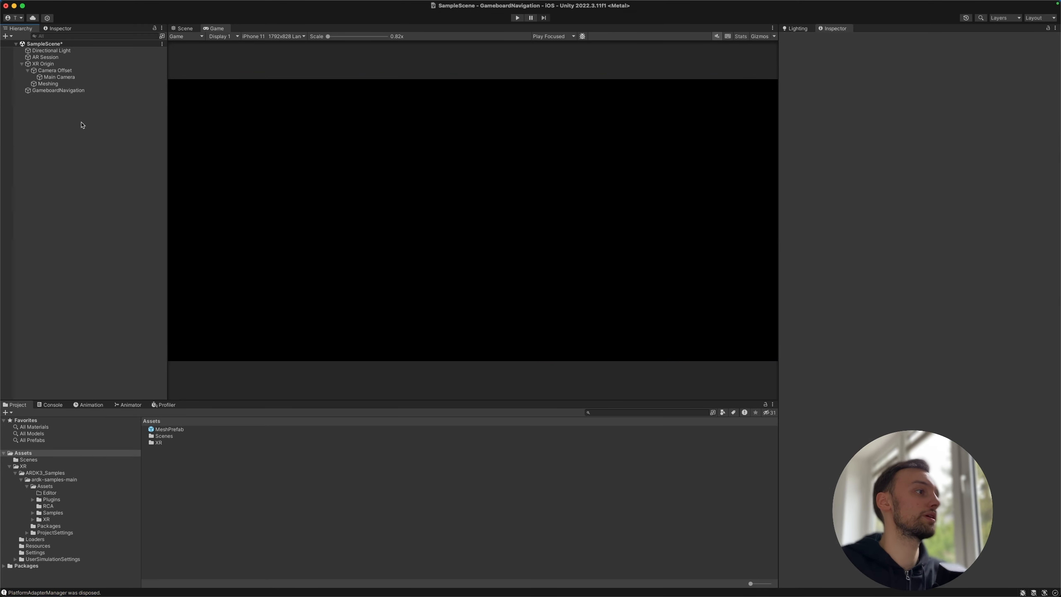
mouse_move(92, 244)
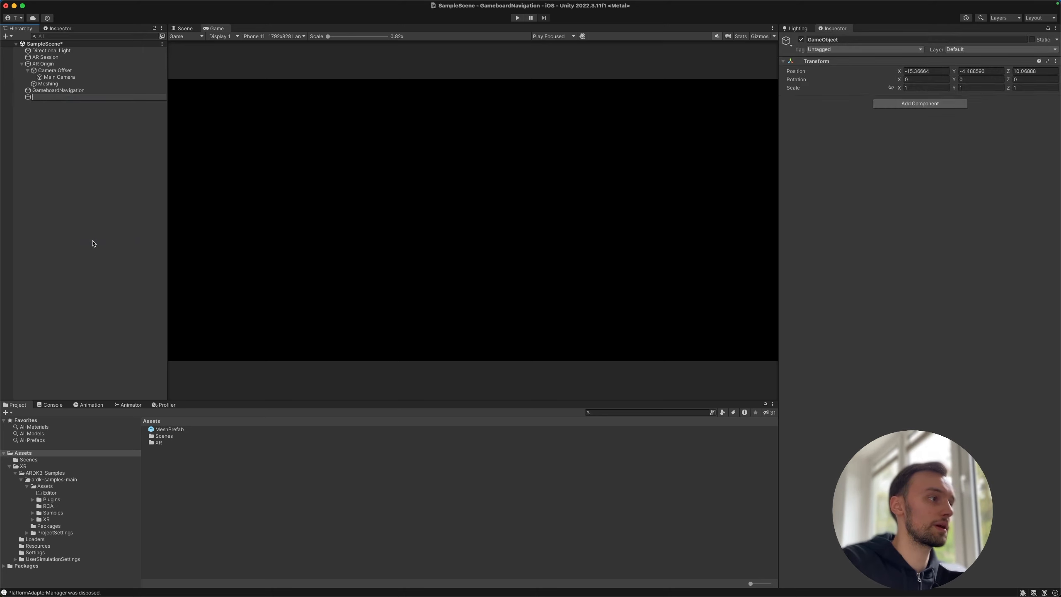
Step: Name the new empty GameObject 'GameboardCharacter'
type("GameboardCharacter")
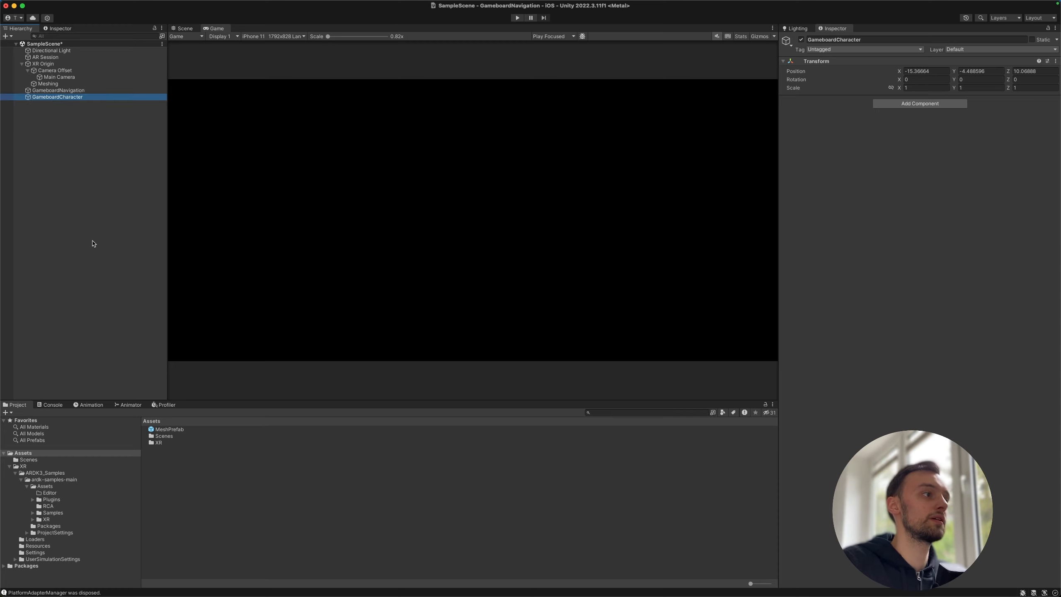
mouse_move(801, 372)
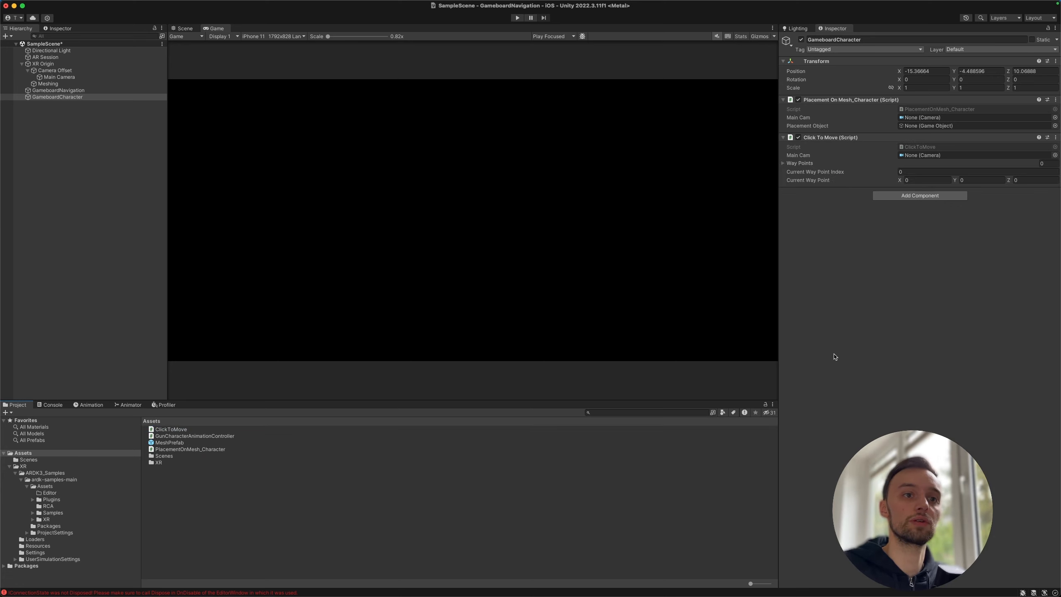
mouse_move(939, 222)
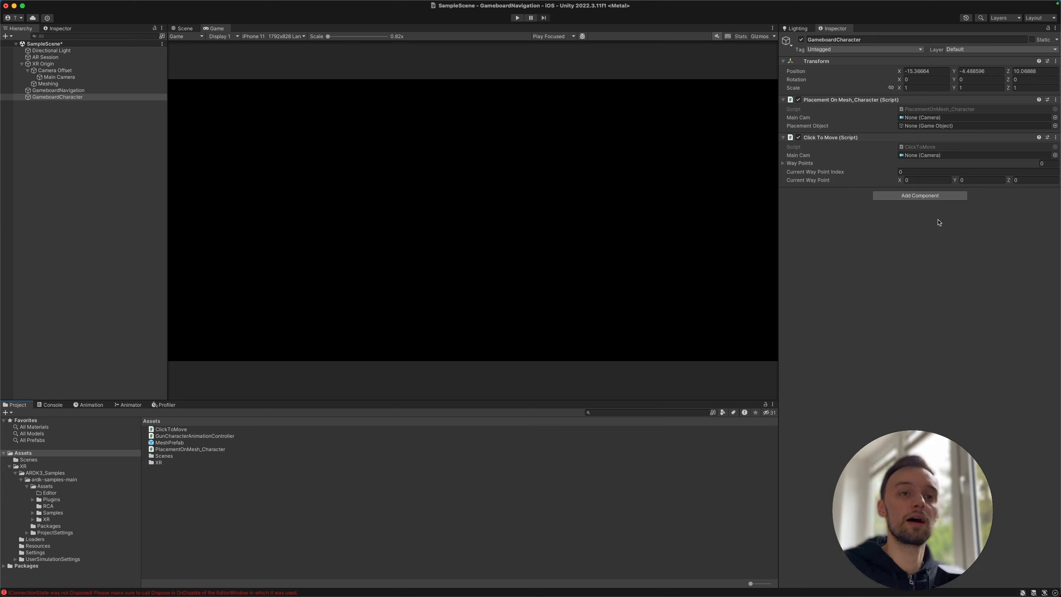
mouse_move(776, 163)
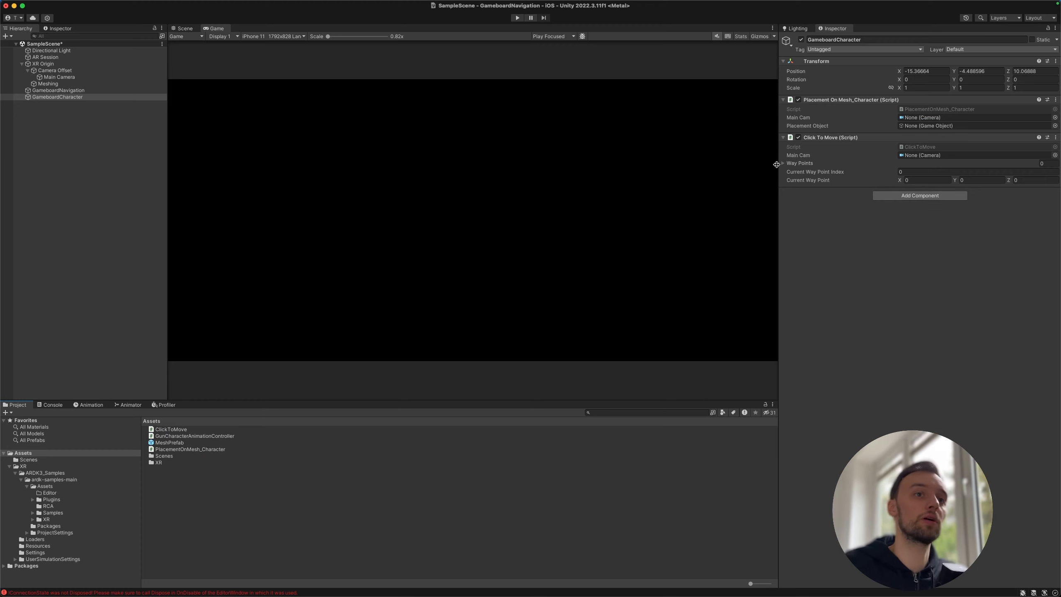
mouse_move(332, 78)
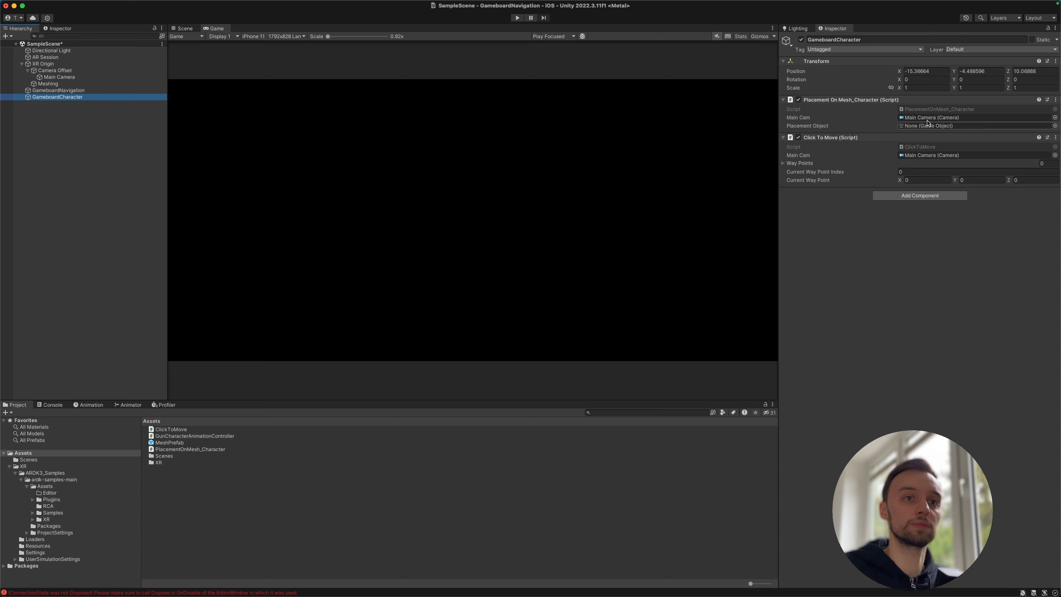
Step: Locate the PlacementOnMesh_Character script asset and open it in the code editor
left_click(190, 449)
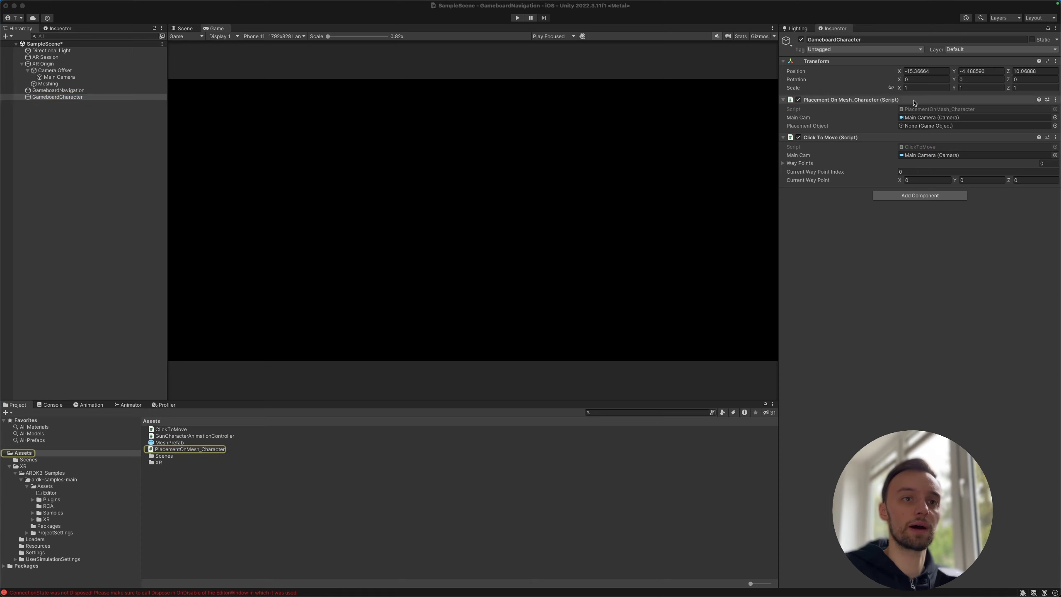
mouse_move(810, 522)
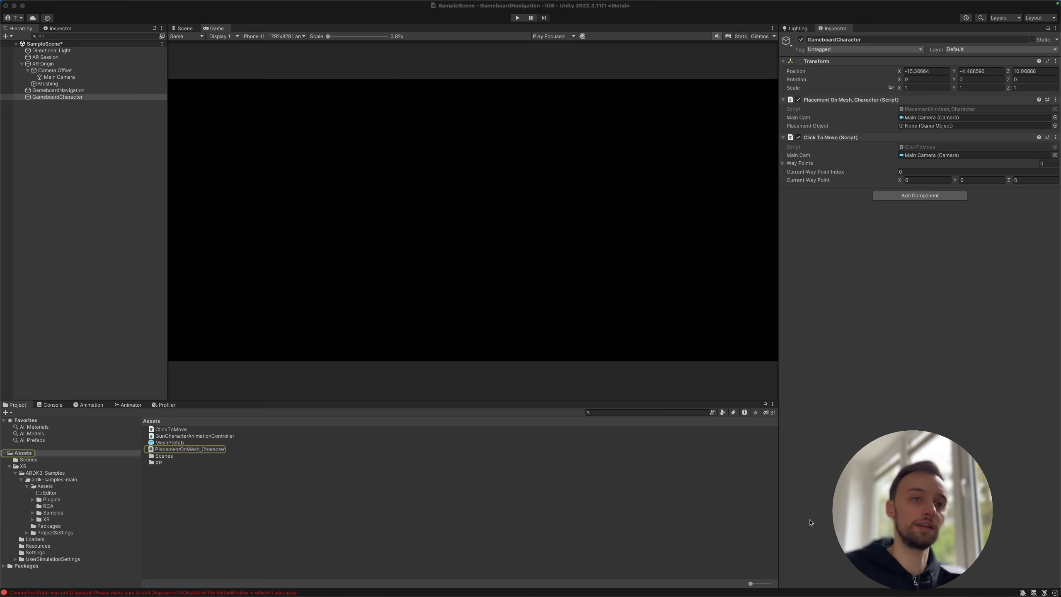
double_click(192, 448)
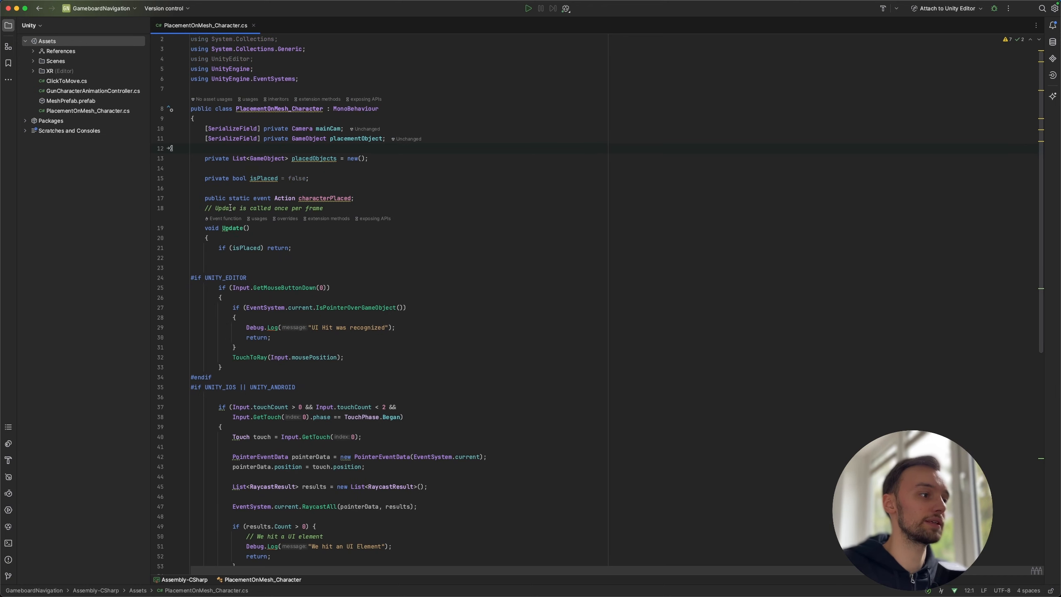
Step: Read through PlacementOnMesh_Character.cs, then open ClickToMove.cs from the Explorer tree
scroll("down", 3)
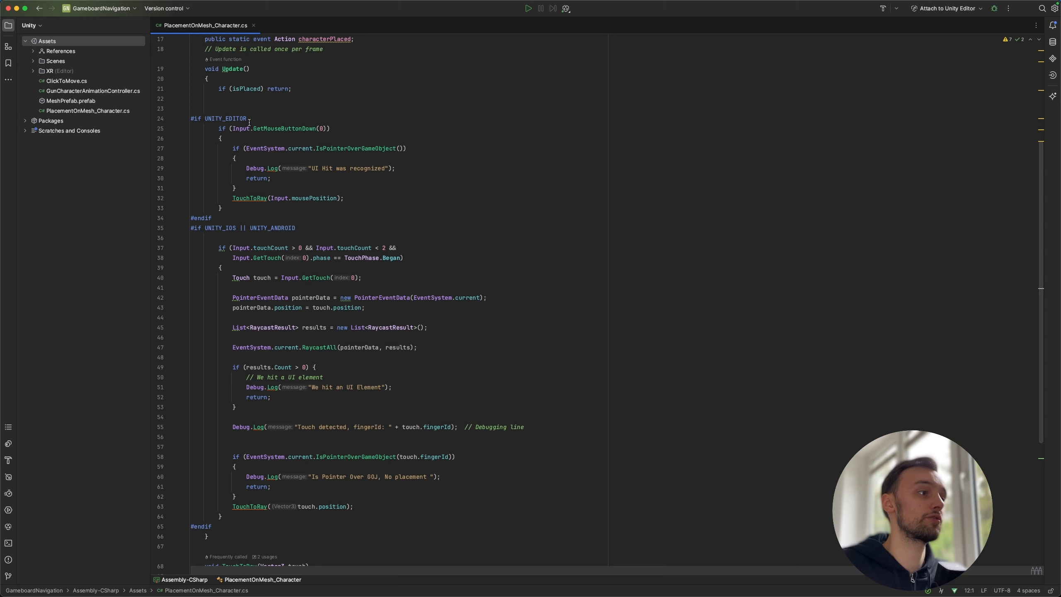
scroll("down", 3)
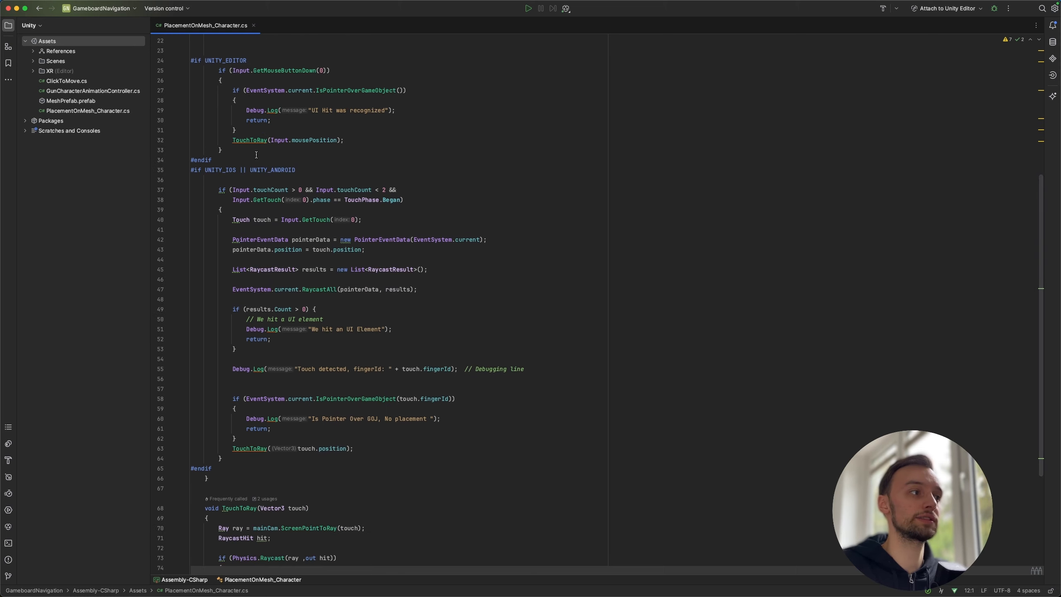
scroll("down", 3)
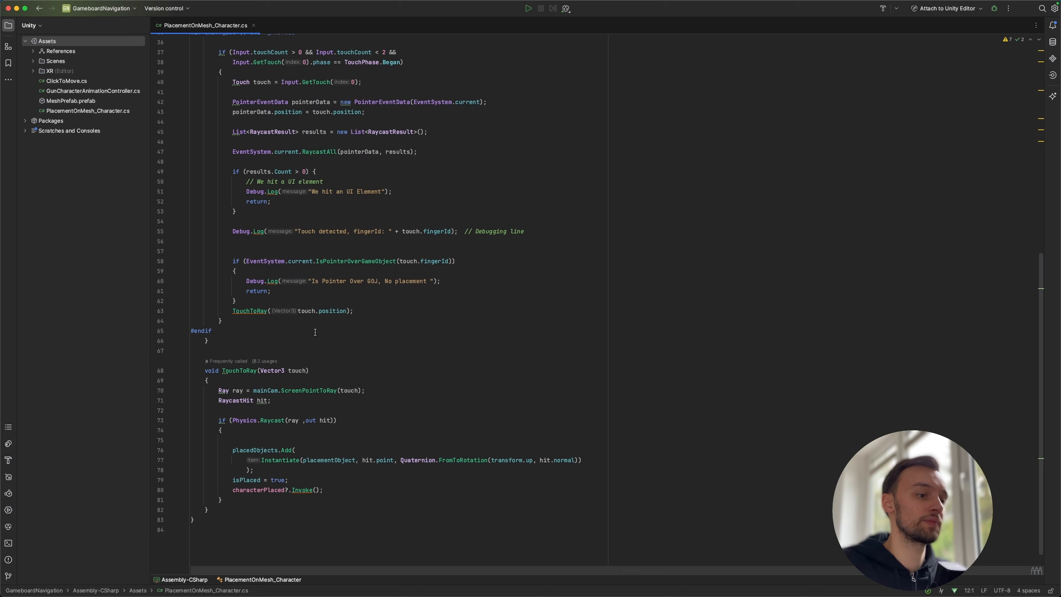
scroll("up", 3)
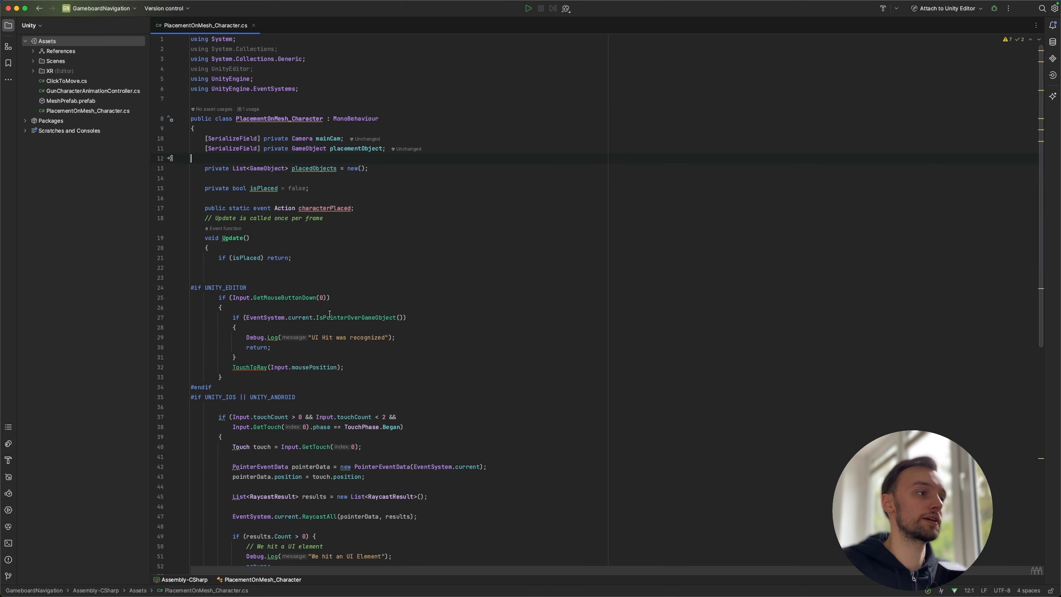
scroll("down", 3)
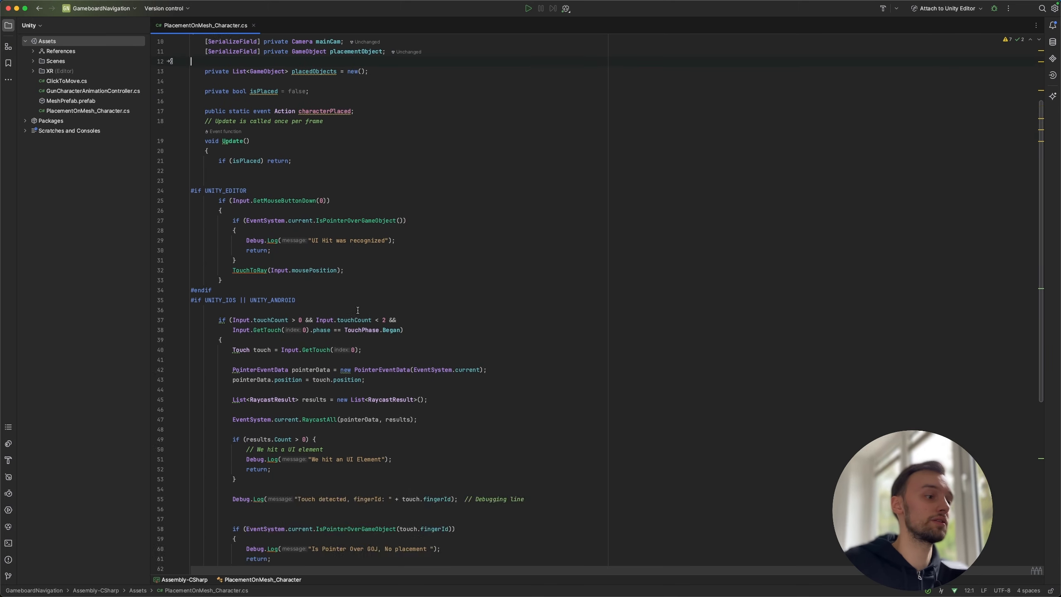
scroll("down", 3)
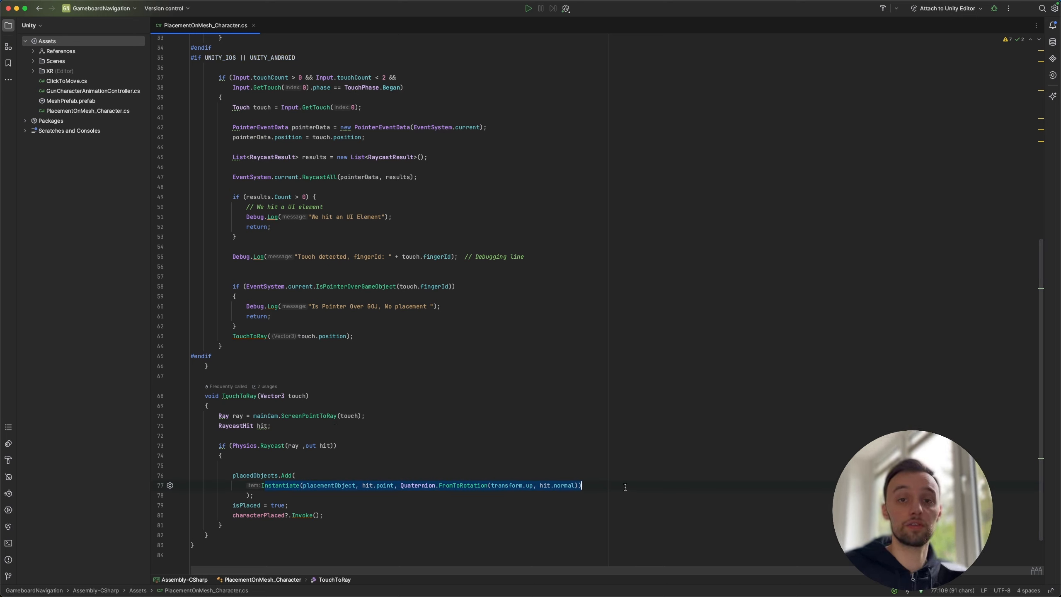
mouse_move(442, 336)
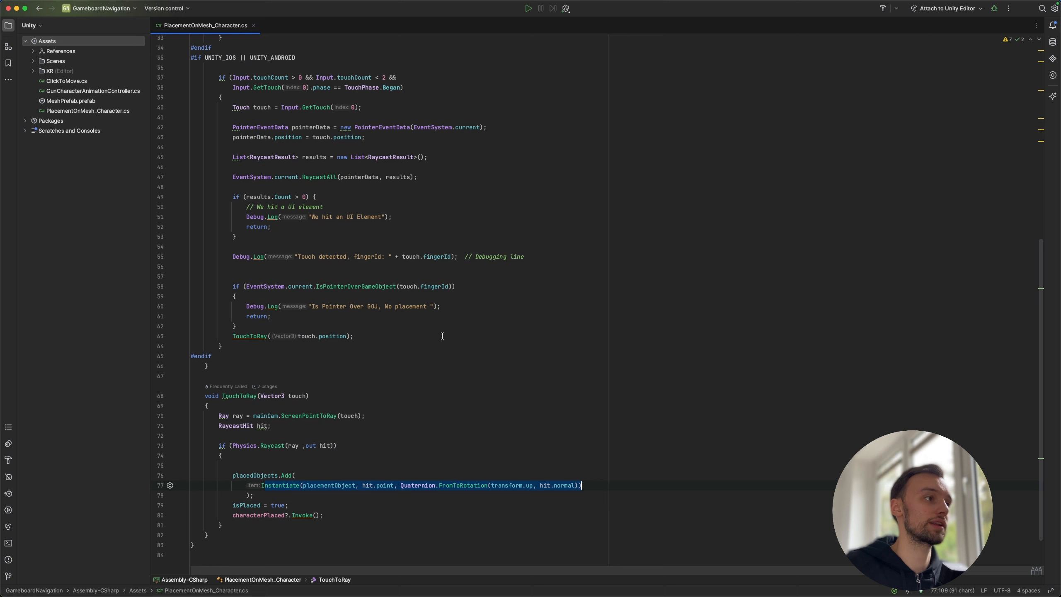
left_click(66, 81)
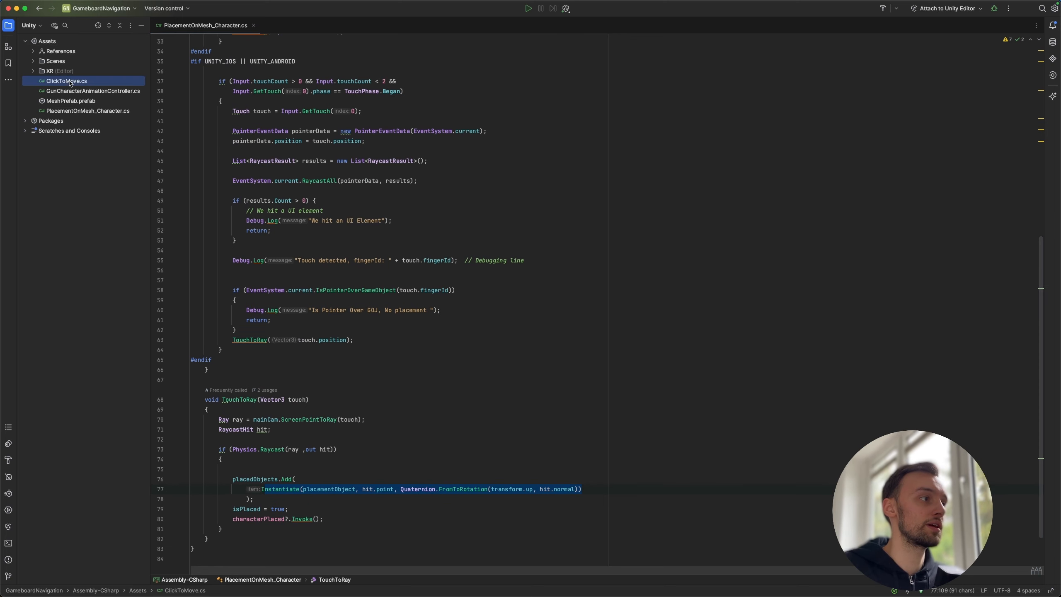
left_click(66, 80)
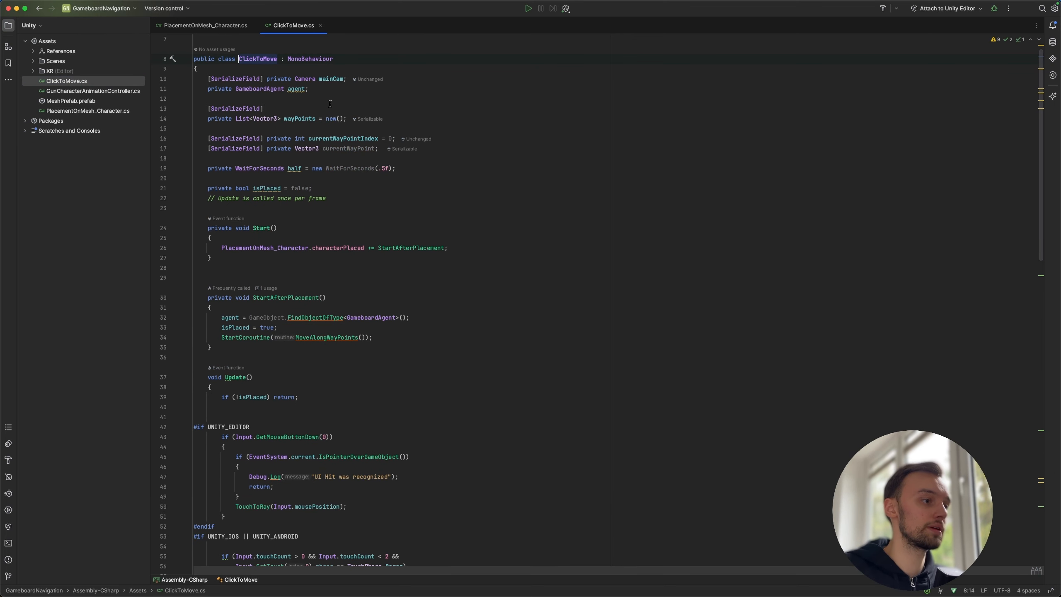
mouse_move(331, 118)
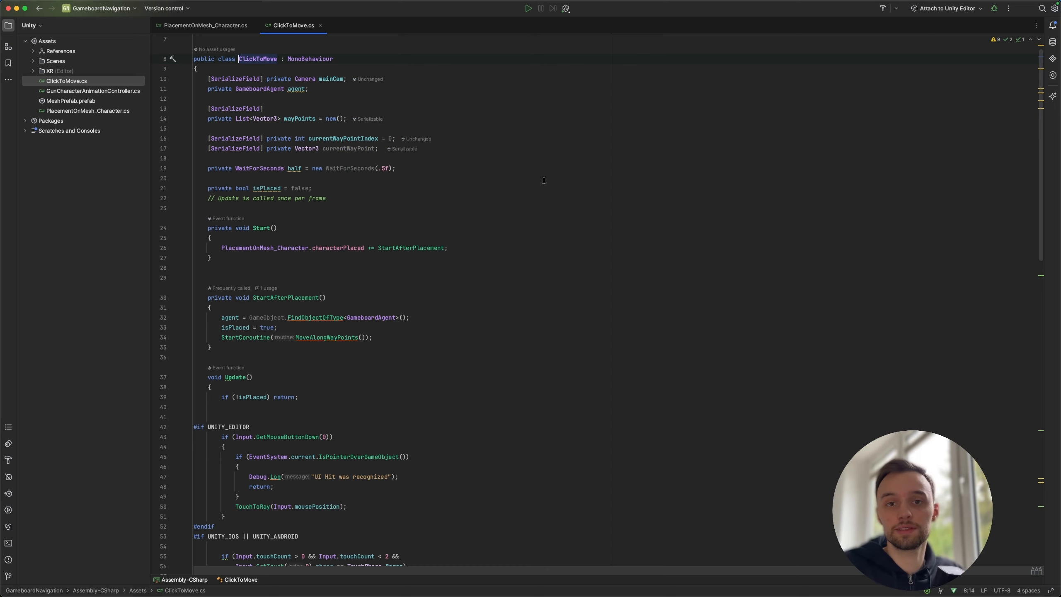
scroll("down", 3)
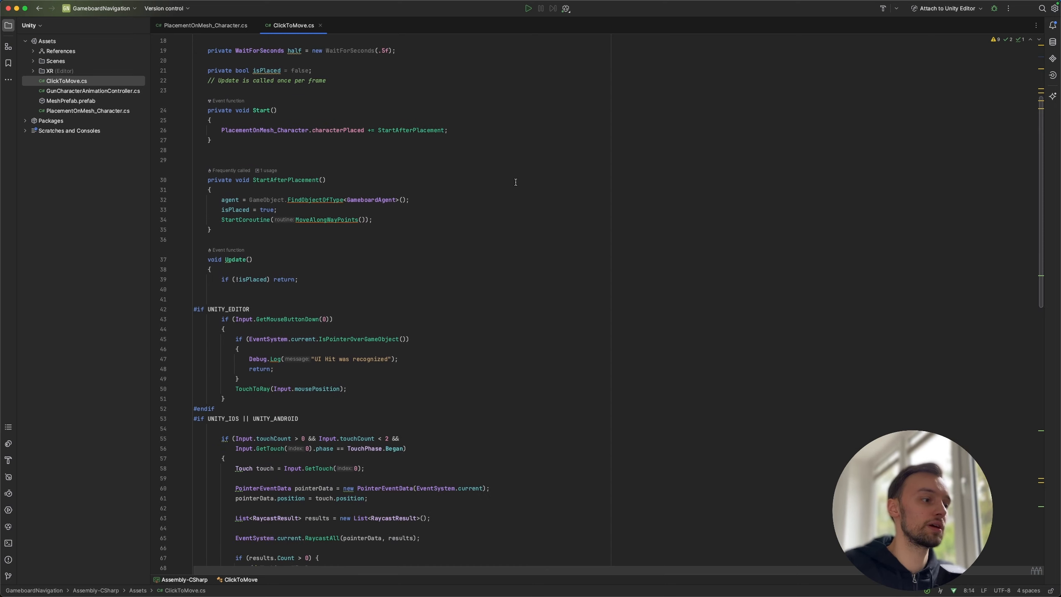
scroll("down", 3)
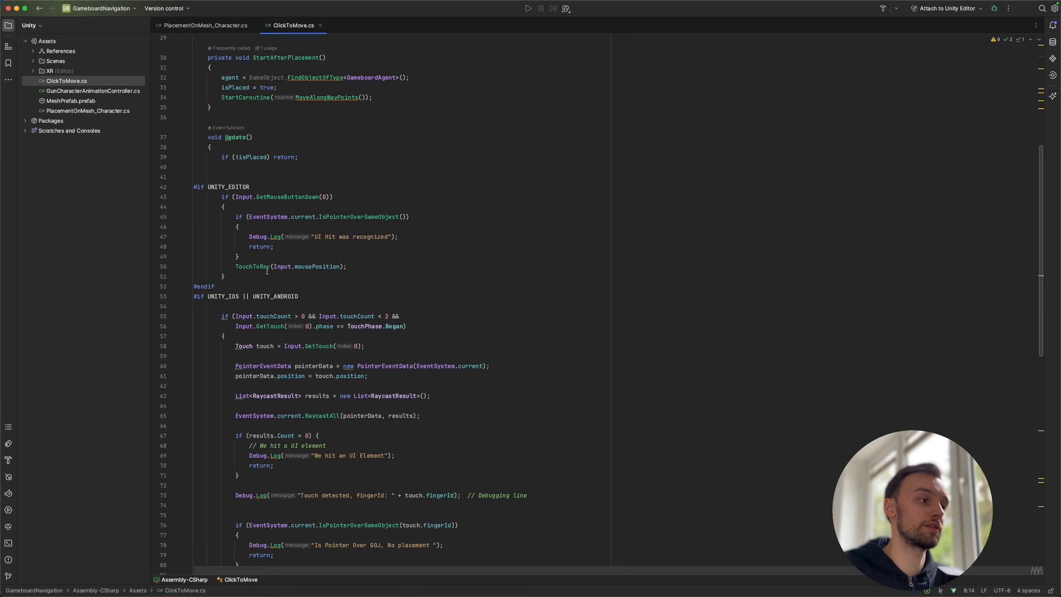
mouse_move(254, 266)
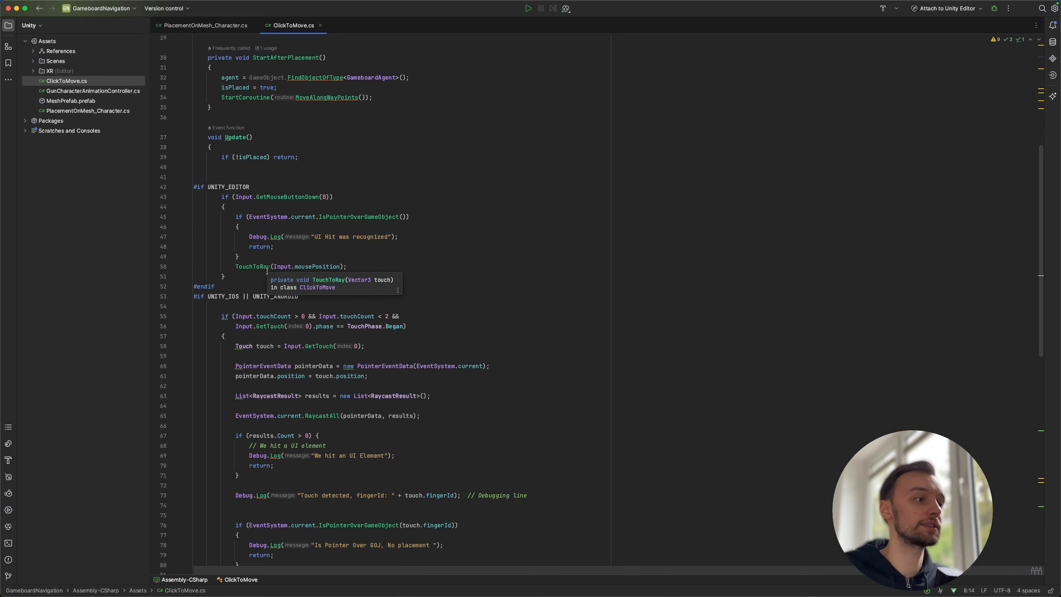
scroll("down", 3)
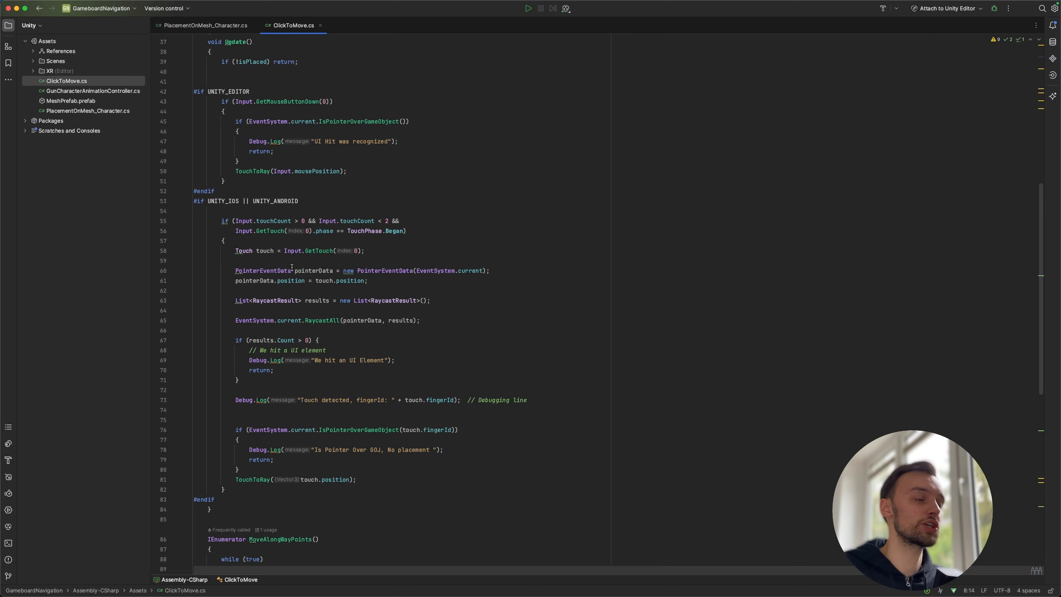
scroll("down", 3)
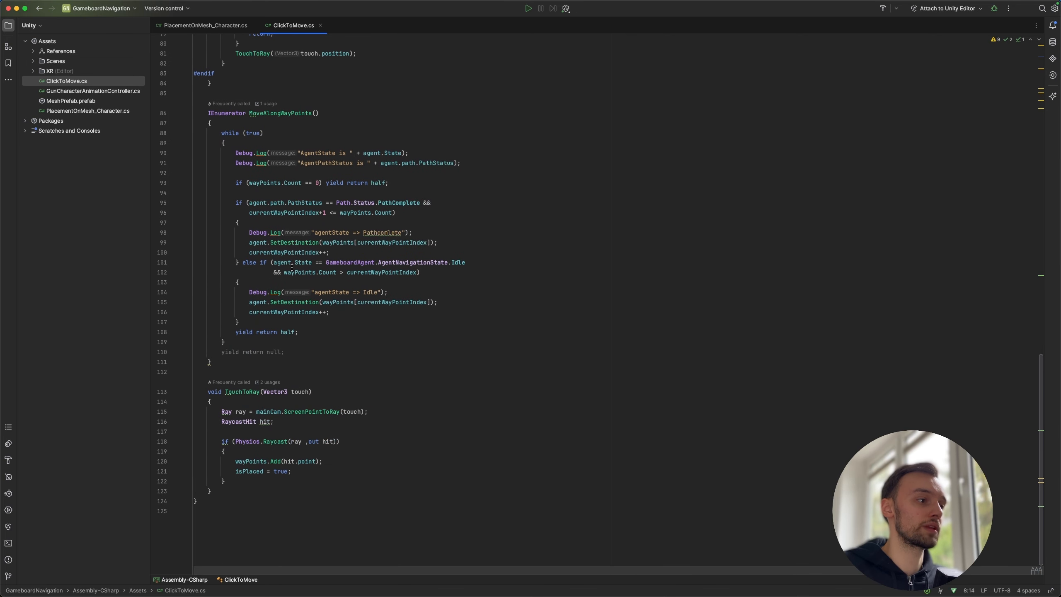
mouse_move(284, 263)
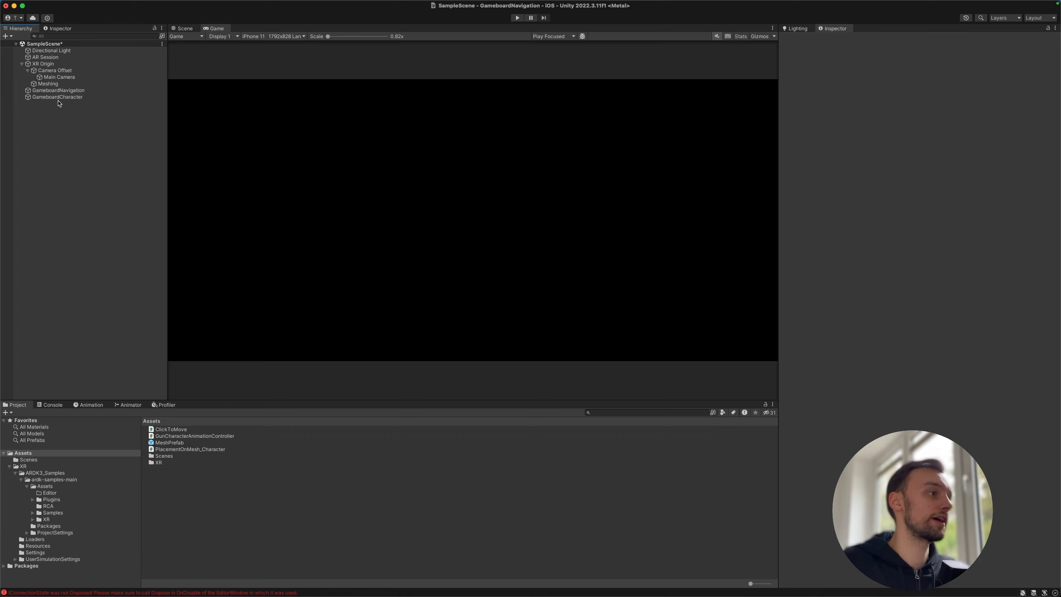
Step: Create a Cube, reset its transform, and add a Gameboard Agent component
left_click(23, 63)
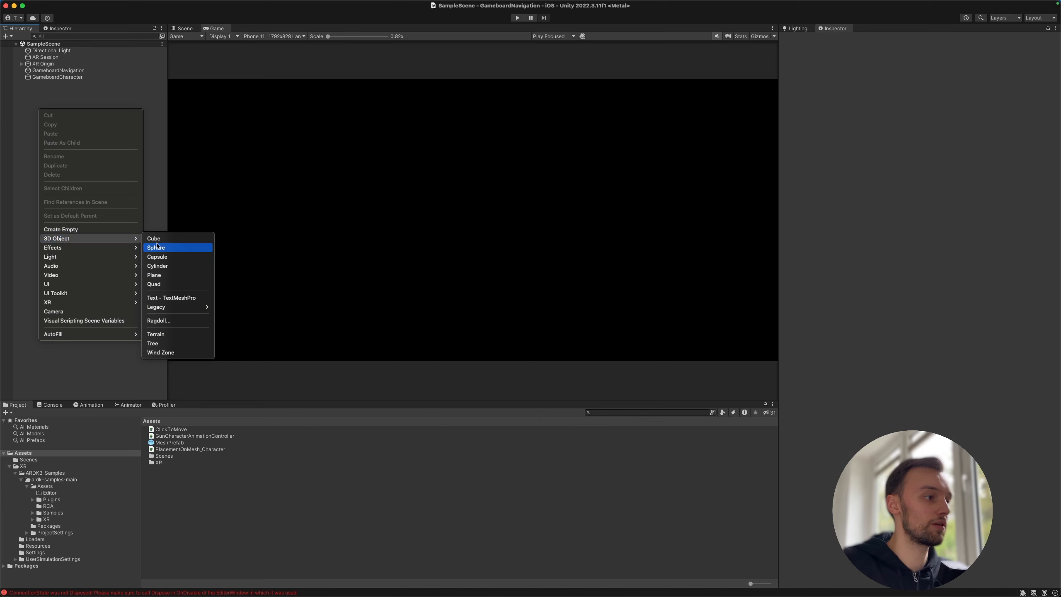
left_click(154, 239)
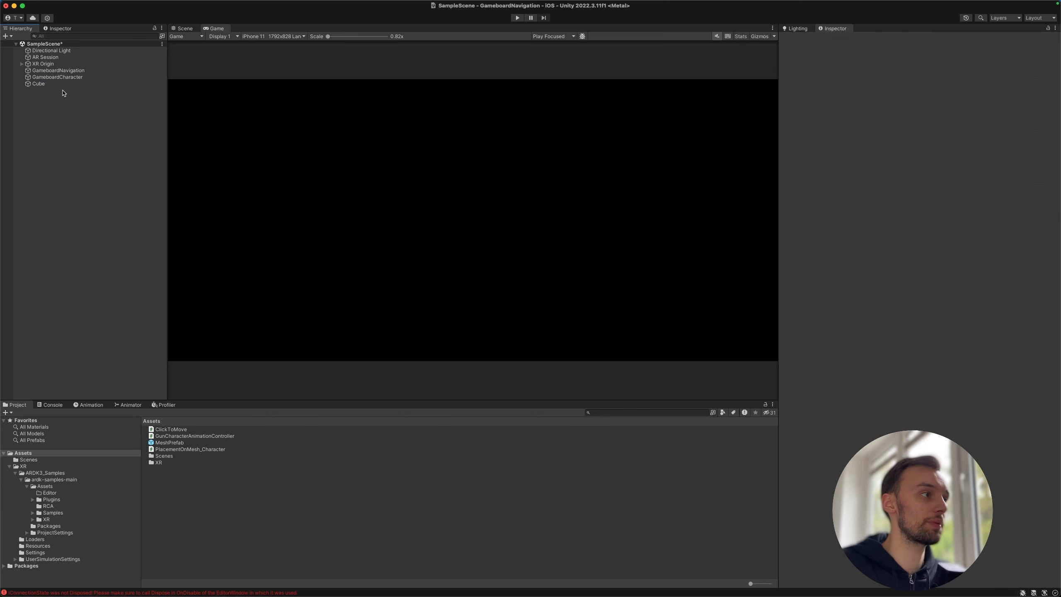
left_click(184, 27)
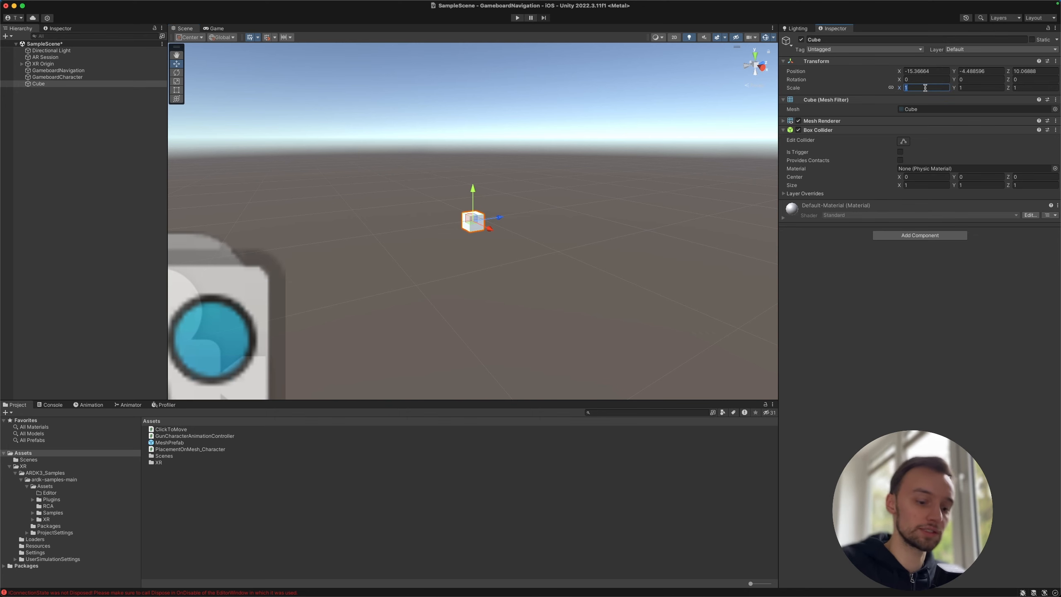
type("0.1")
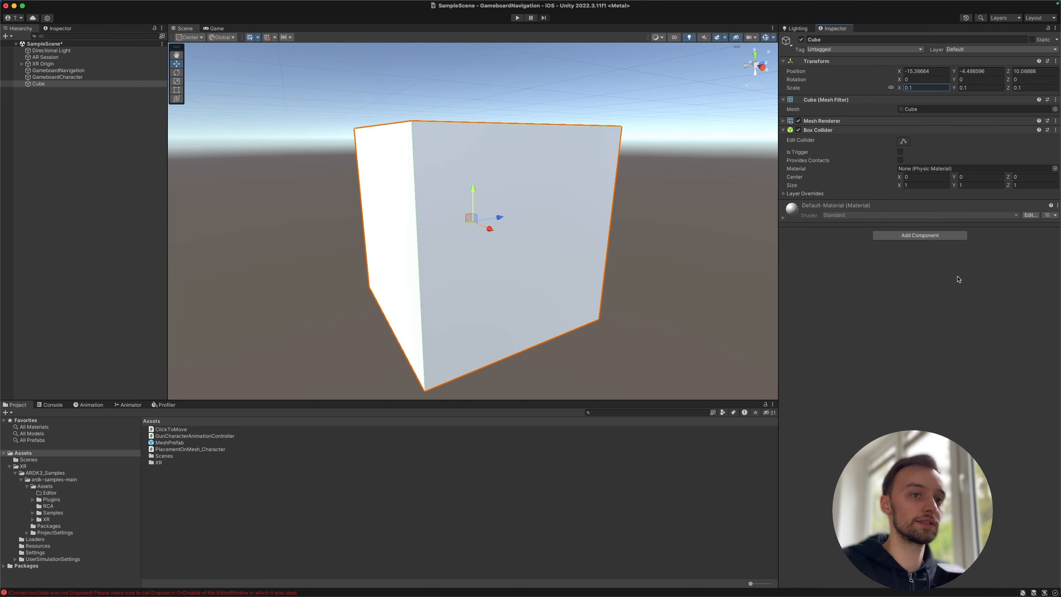
right_click(817, 61)
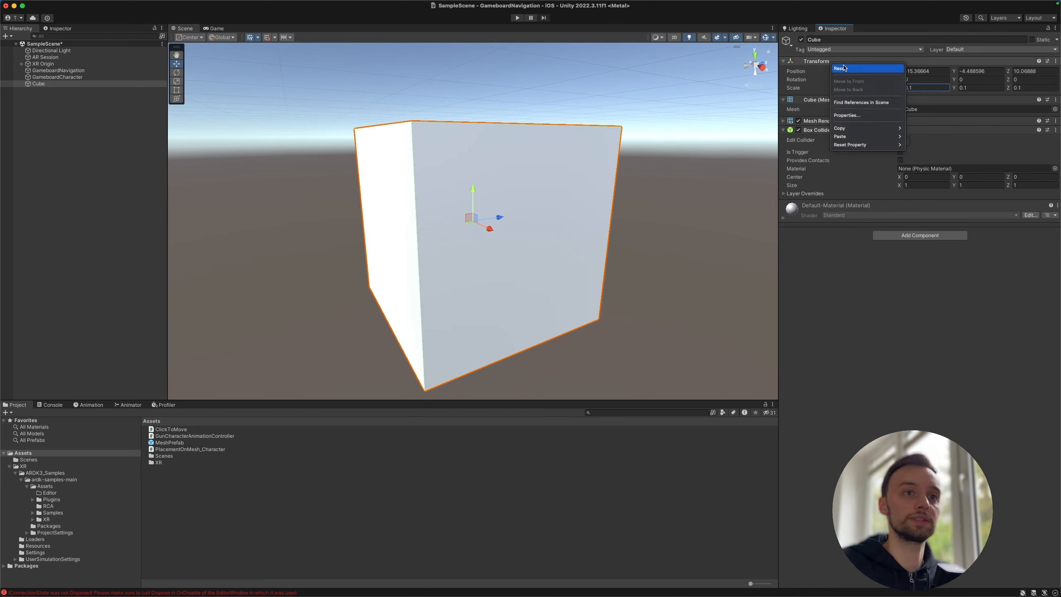
left_click(842, 68)
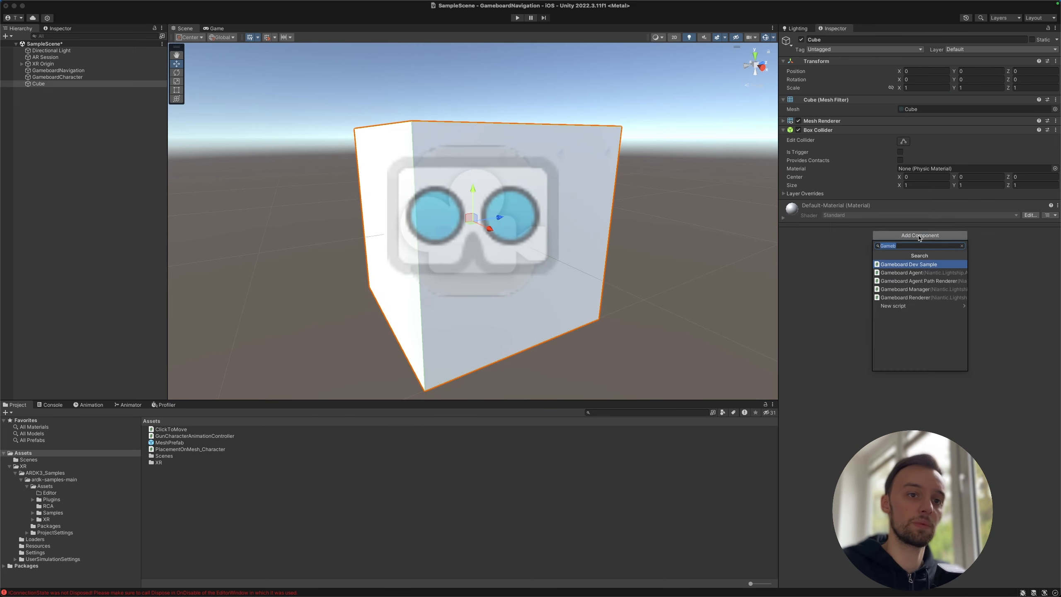
left_click(899, 272)
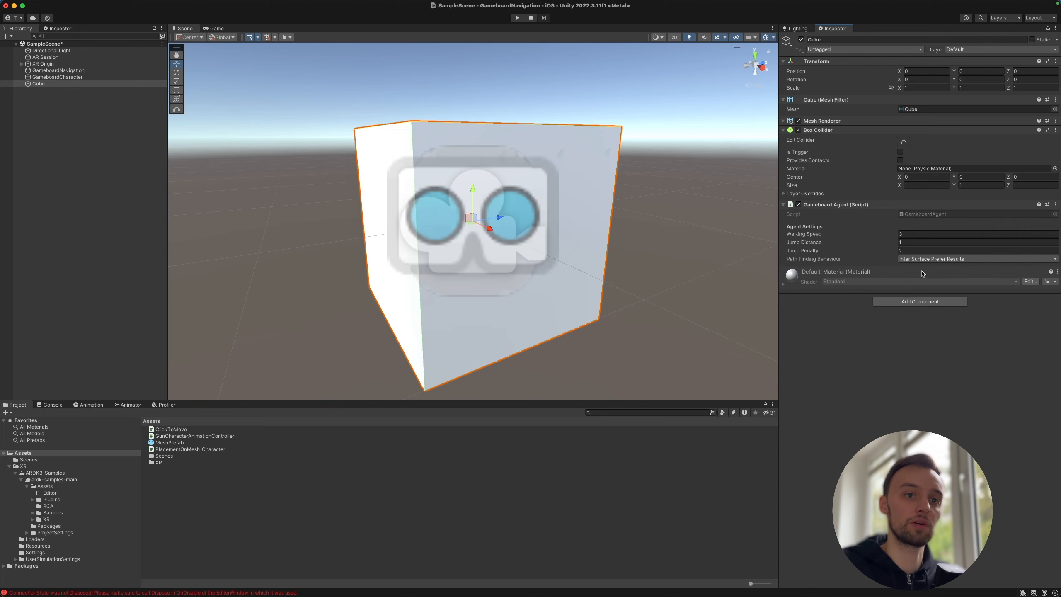
mouse_move(652, 207)
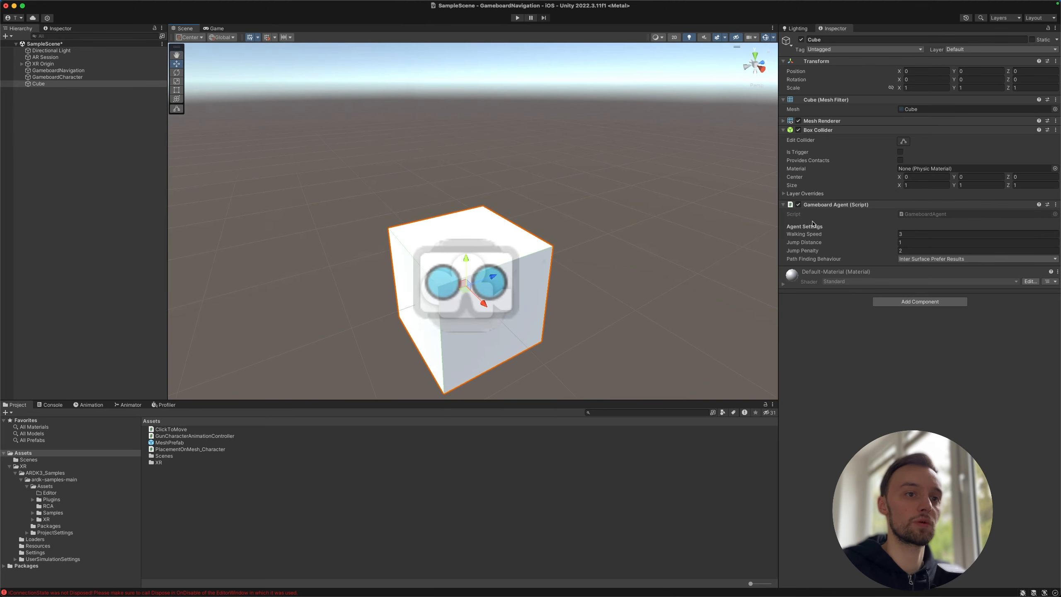
Step: Save Cube as a prefab, assign it as GameboardCharacter's Placement Object, then delete the scene Cube
left_click(58, 69)
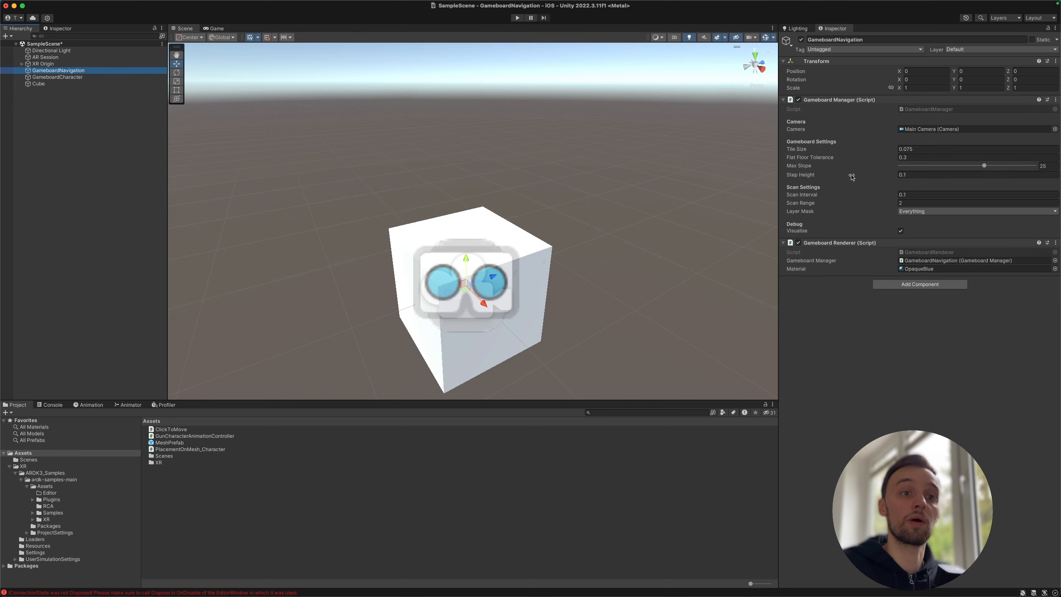
mouse_move(863, 86)
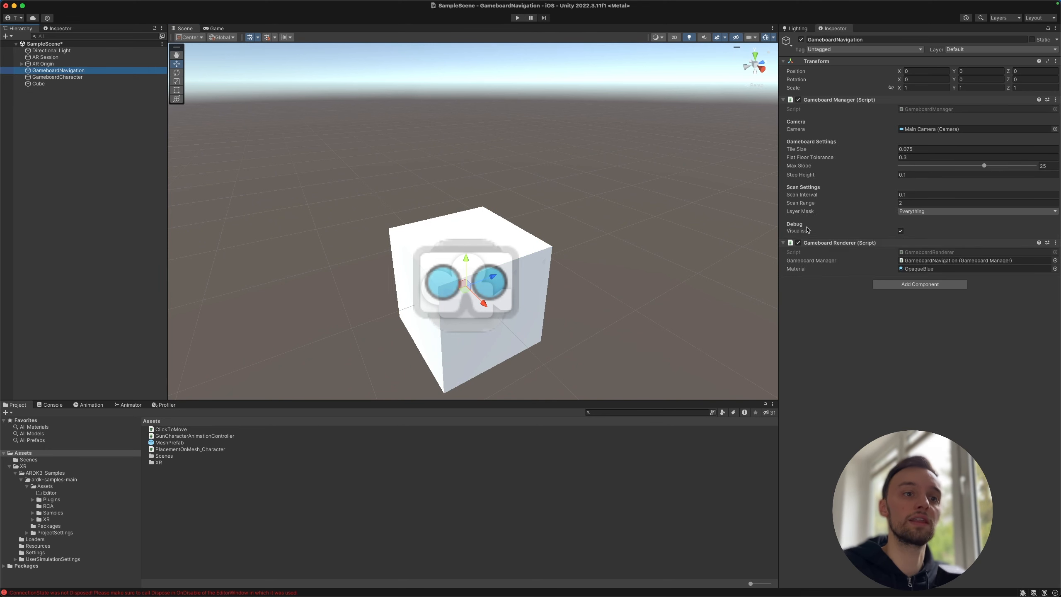
mouse_move(880, 255)
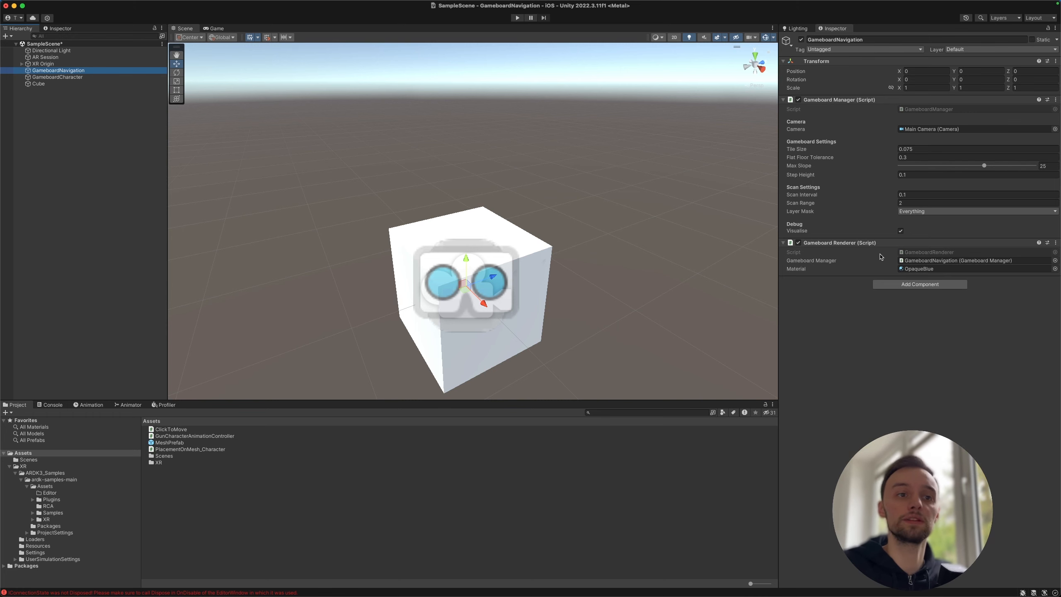
left_click(57, 77)
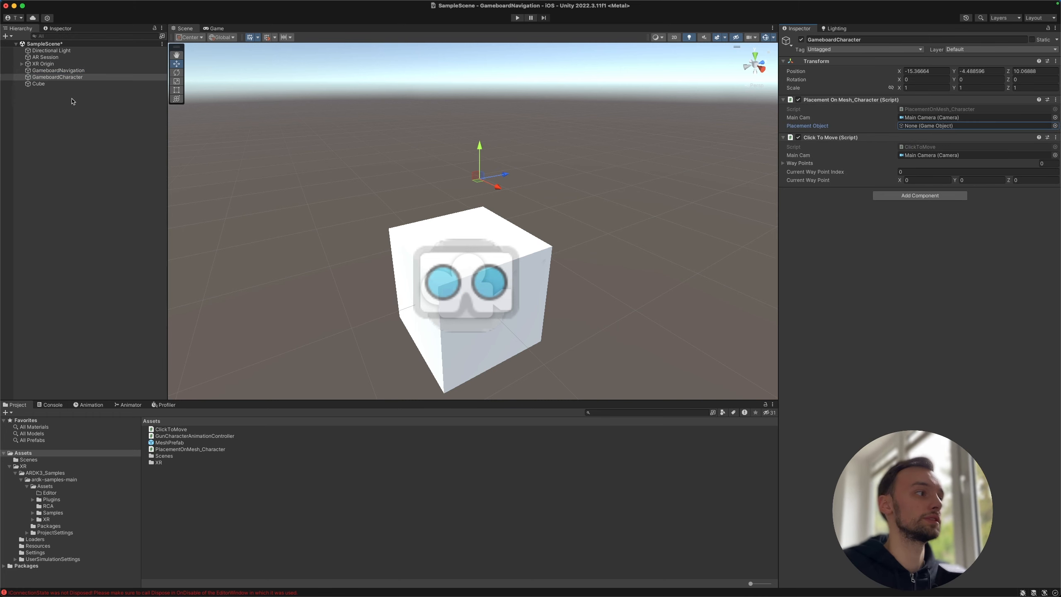
left_click(57, 77)
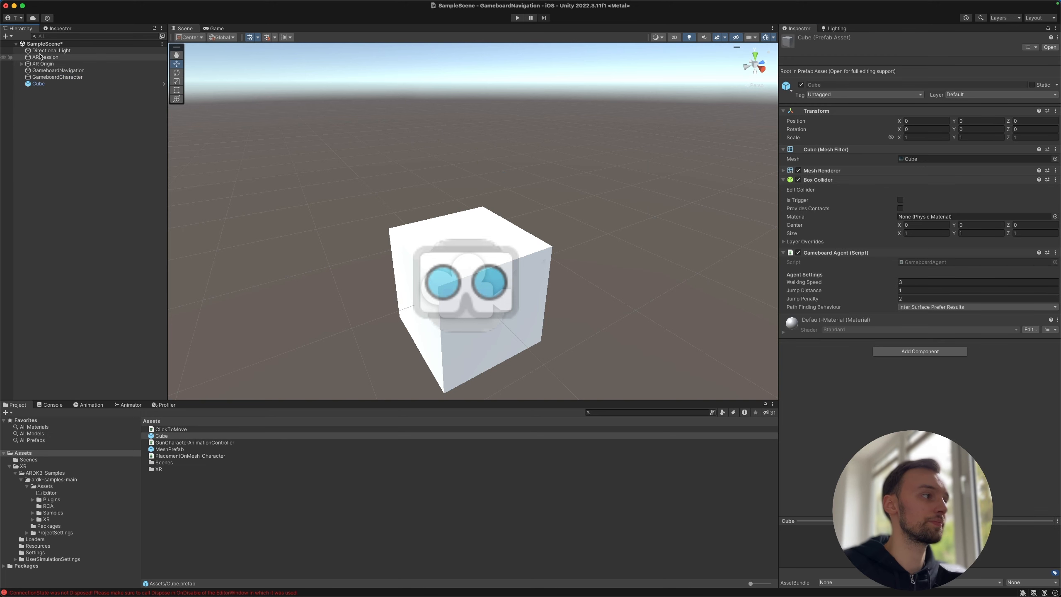
left_click(58, 77)
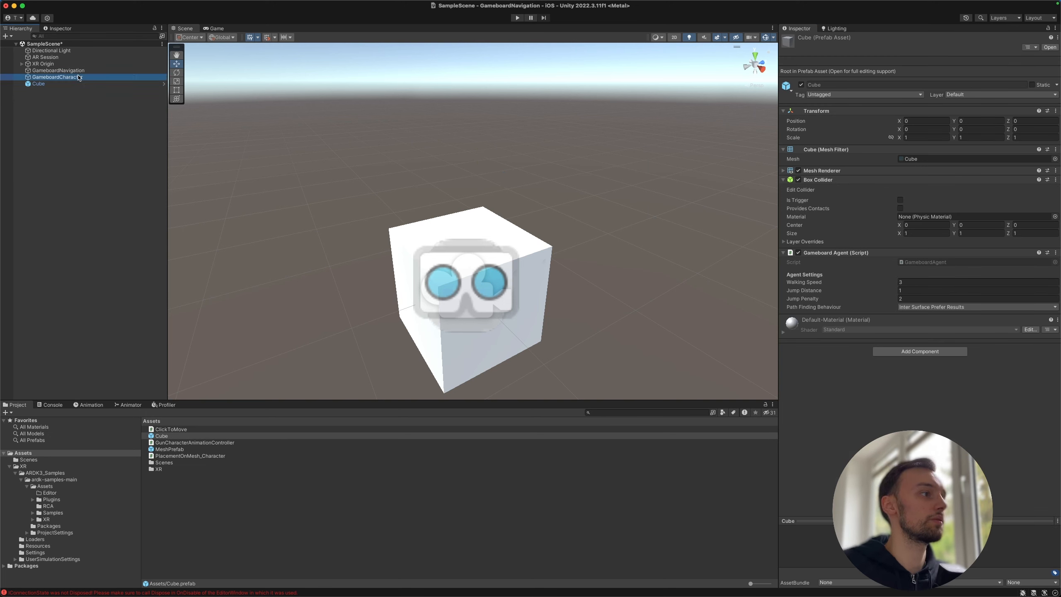
left_click(56, 76)
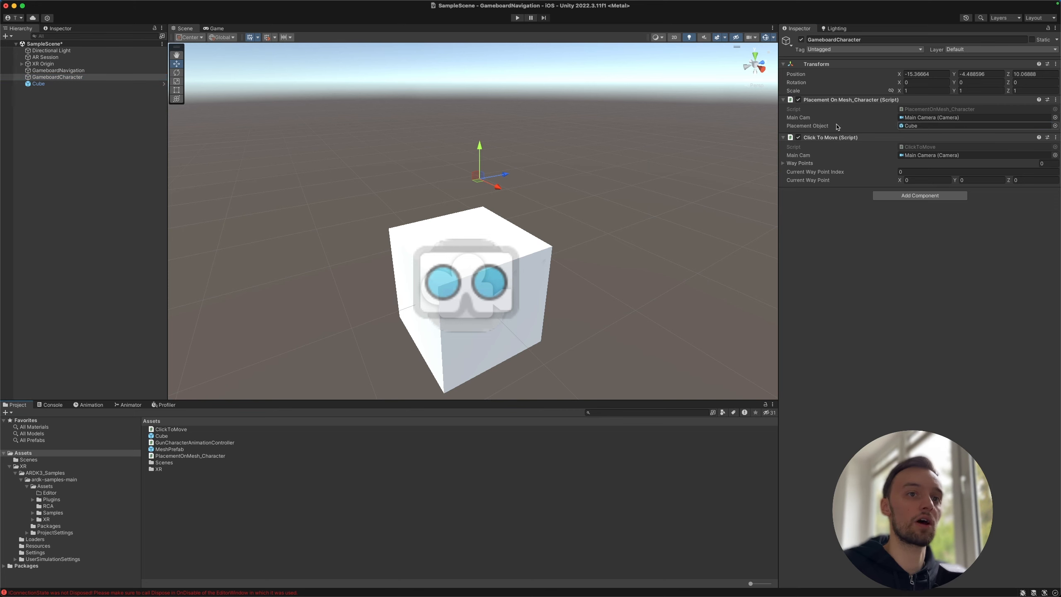
left_click(39, 83)
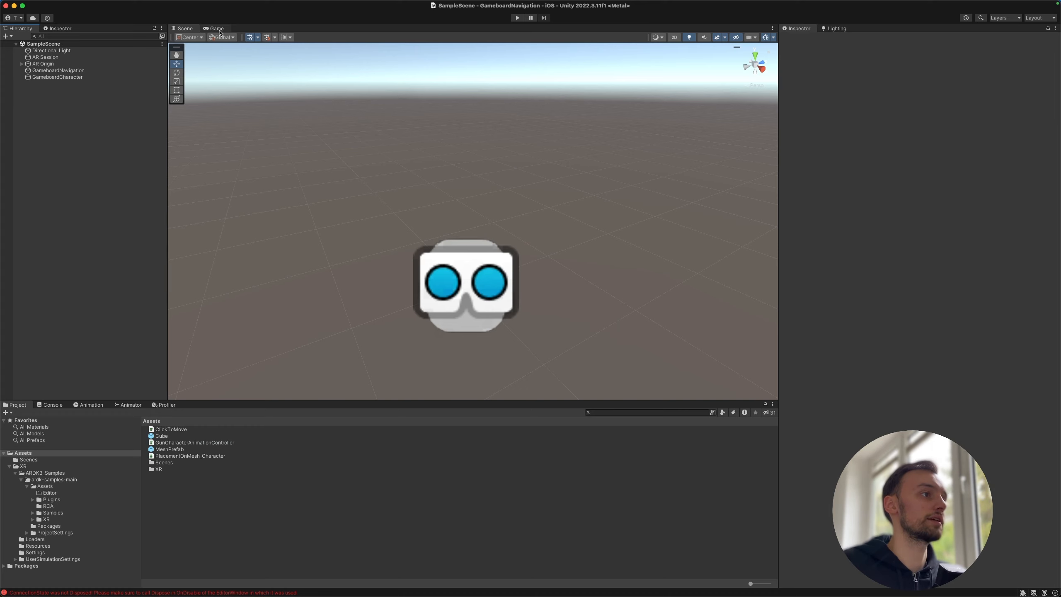
Step: Create an EventSystem object with Event System and InputSystemUIInputModule components, then enter play mode
left_click(517, 17)
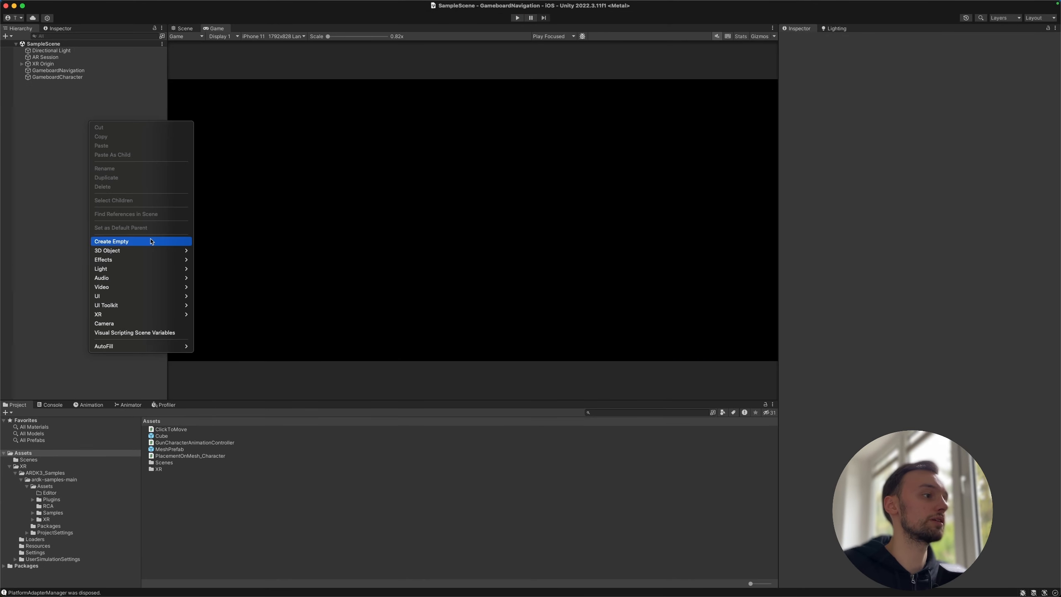
left_click(111, 241)
type("EventSystem")
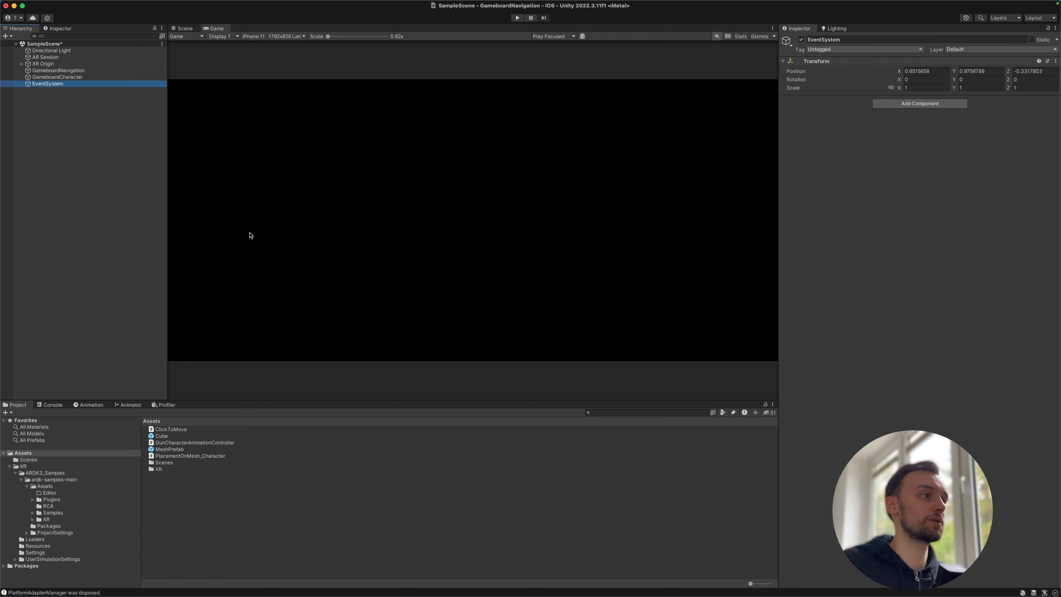
left_click(919, 103)
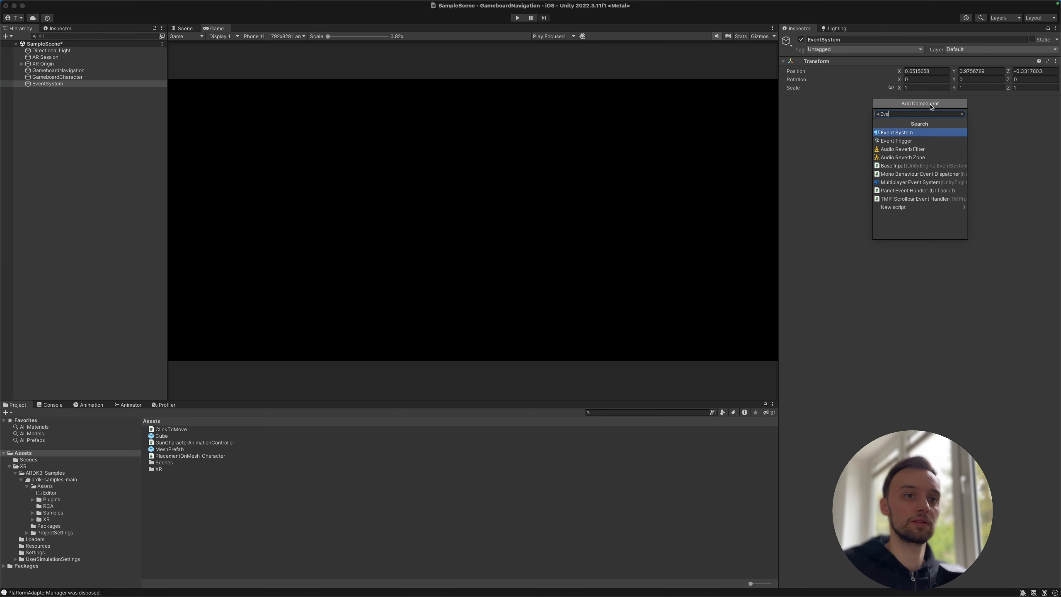
left_click(896, 132)
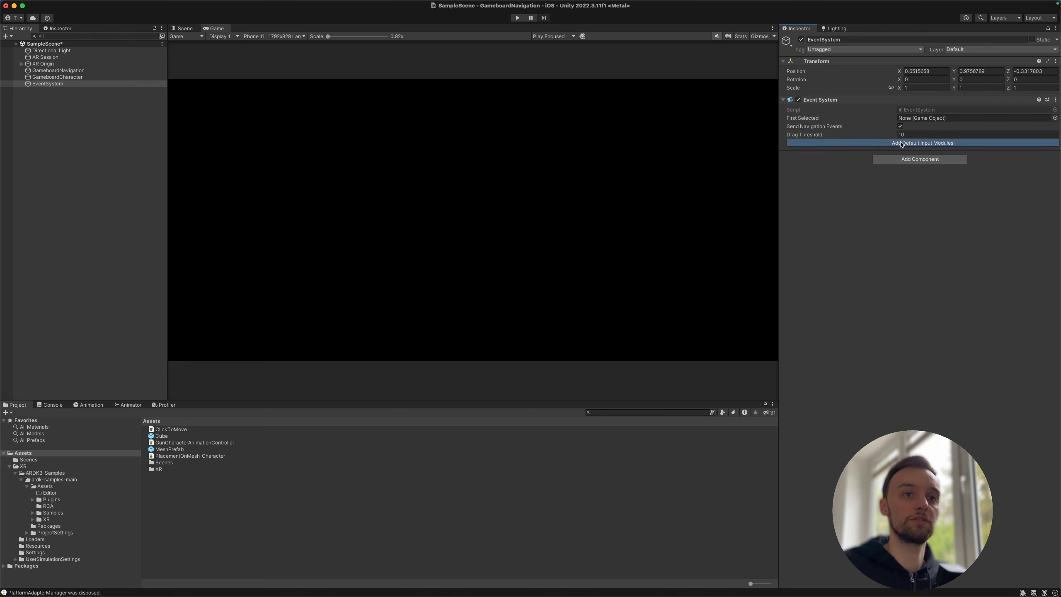
left_click(919, 142)
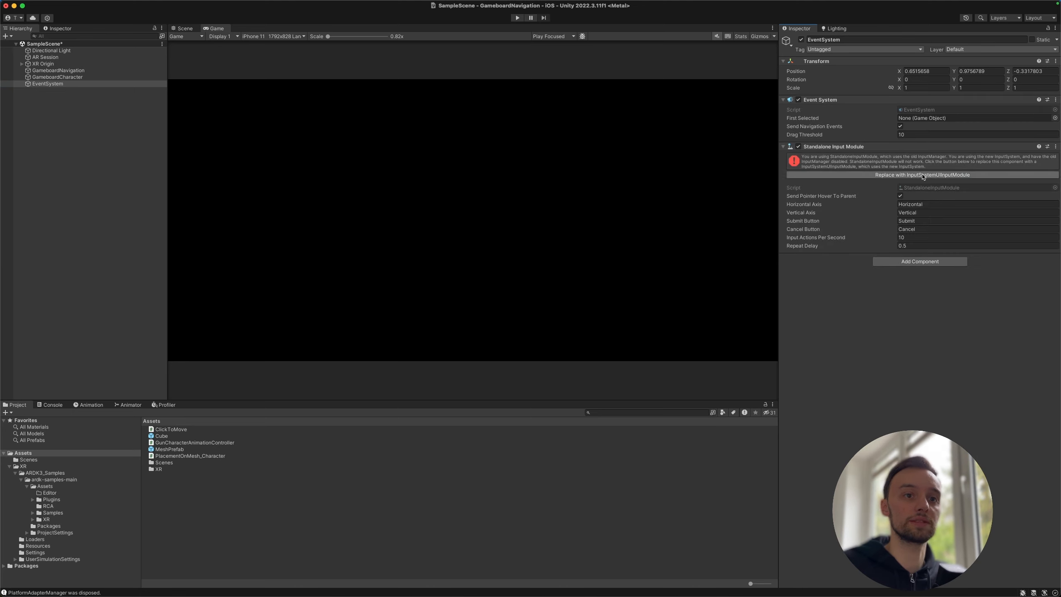
left_click(920, 174)
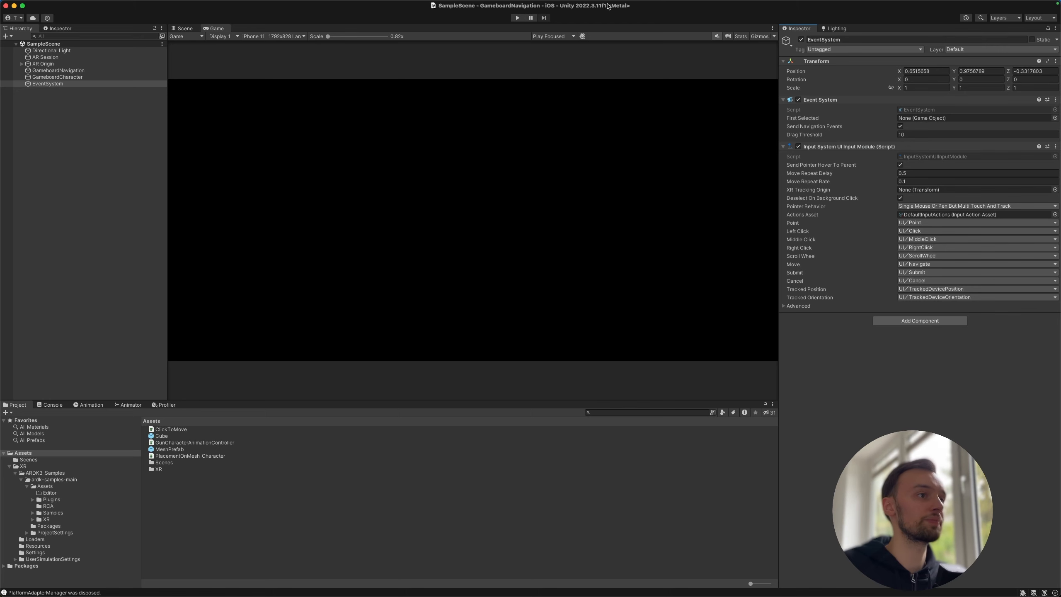
left_click(517, 17)
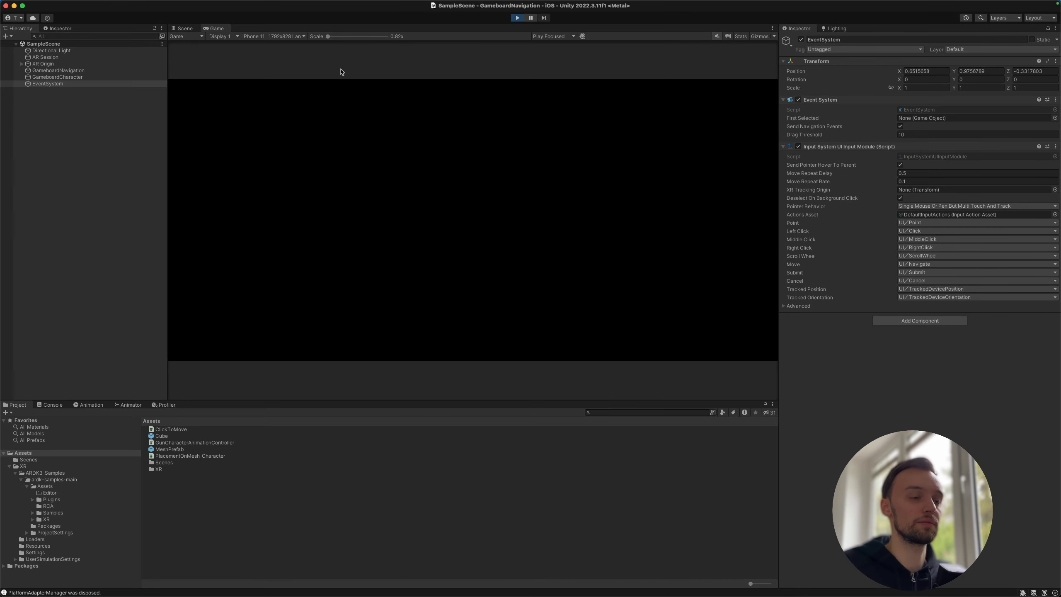
Step: Place the cube on the grid in play mode, stop, and set the Cube prefab scale to 0.1
left_click(517, 17)
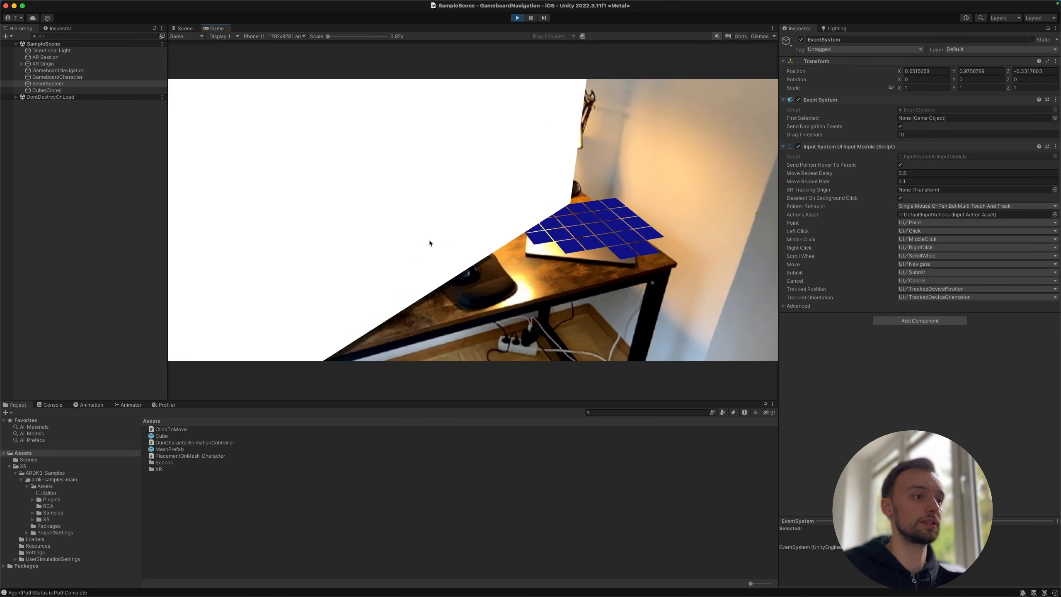
left_click(516, 17)
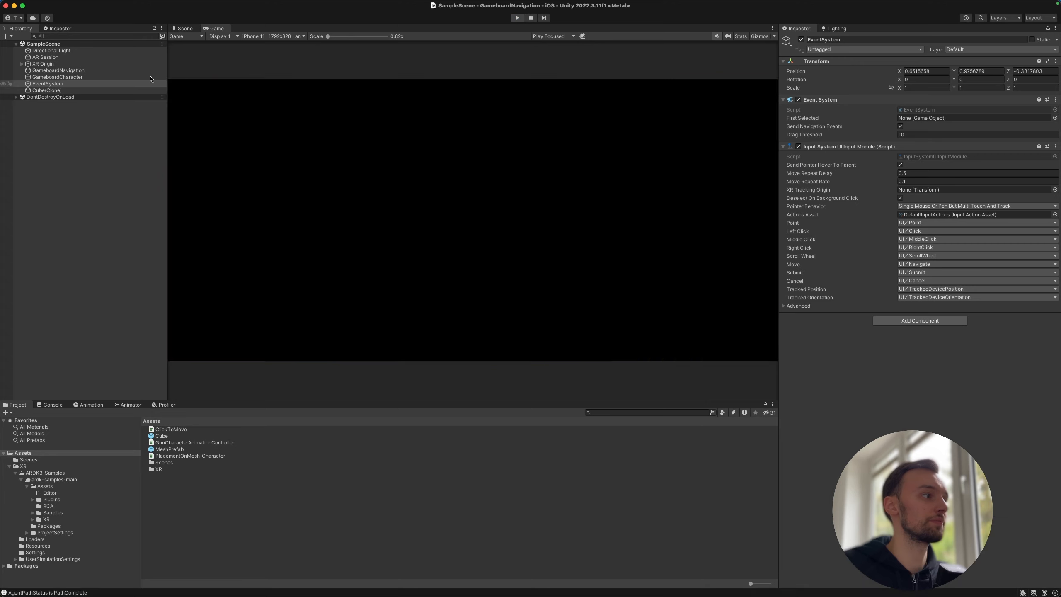
left_click(46, 90)
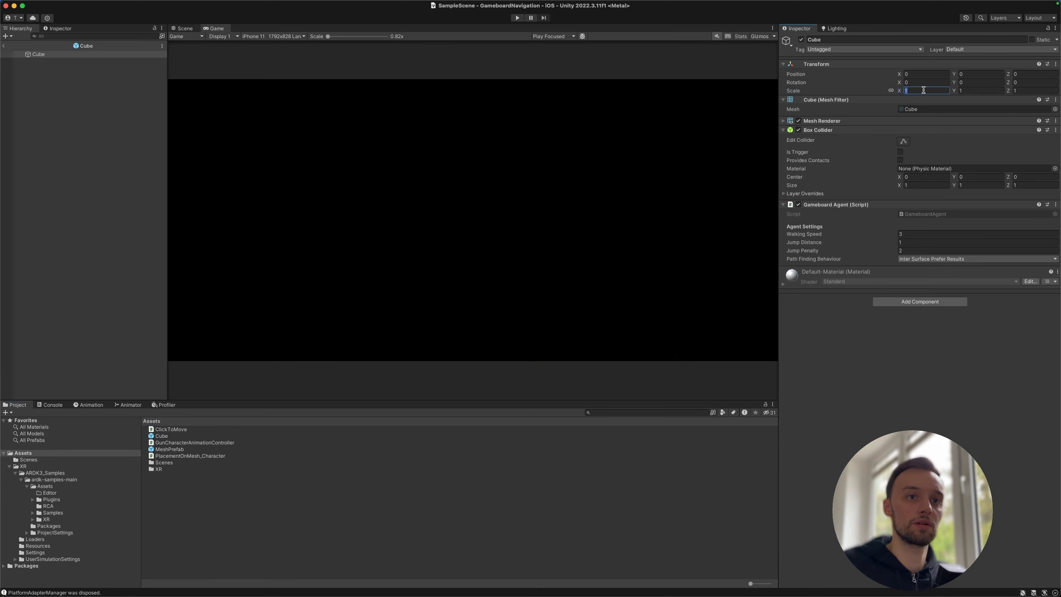
type("0.1")
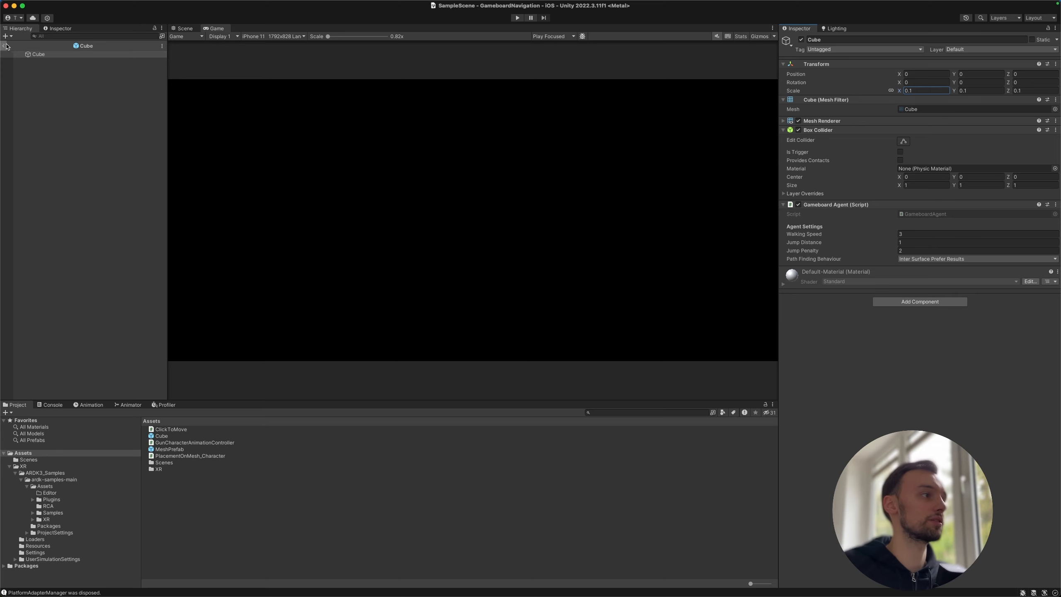
left_click(517, 18)
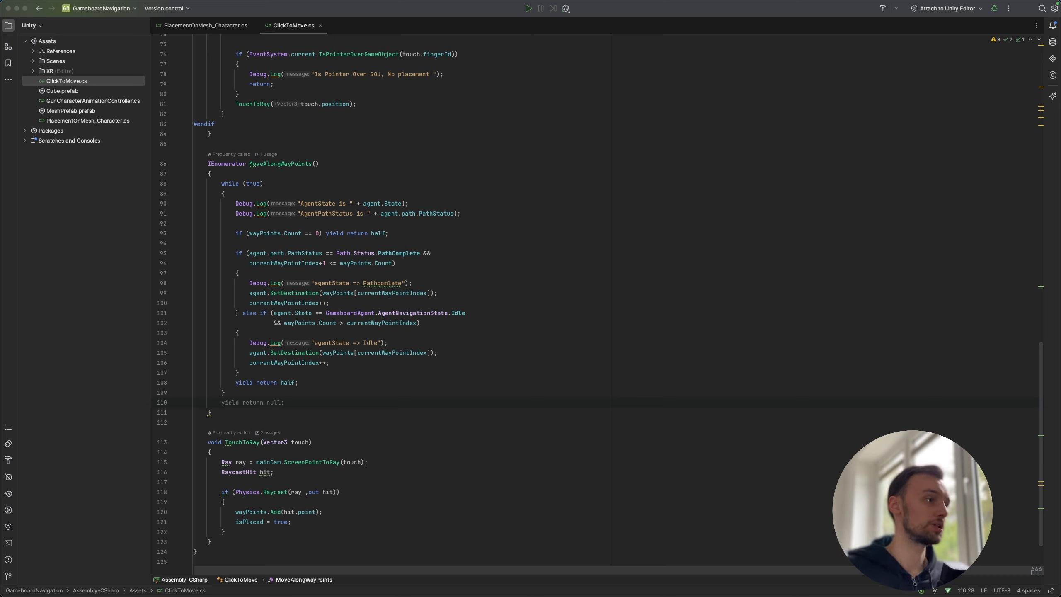
Step: Set a breakpoint on the waypoint loop and scroll through MoveAlongWayPoints and TouchToRay
left_click(163, 184)
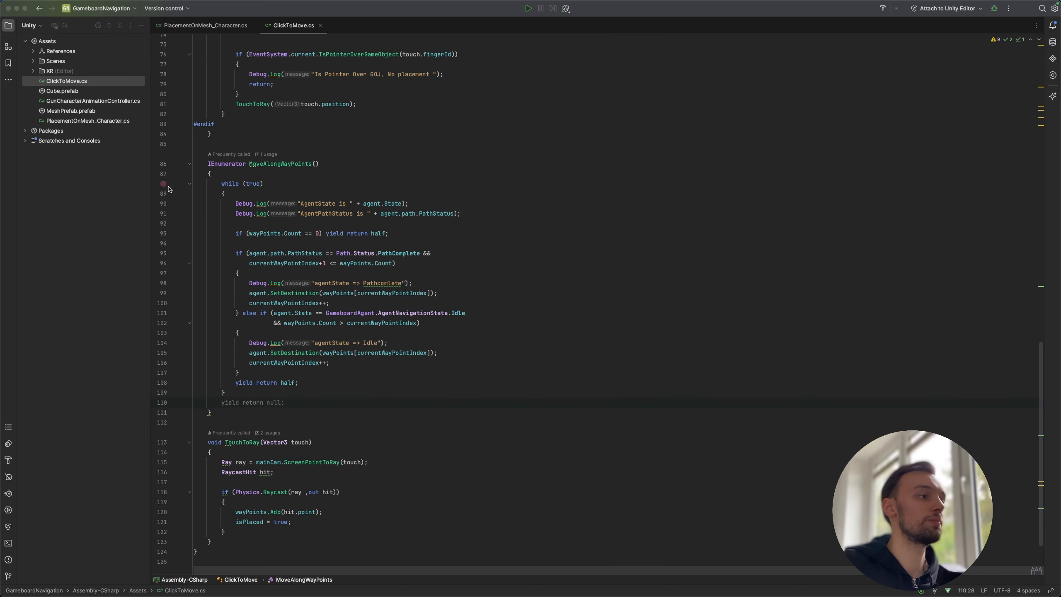
left_click(319, 164)
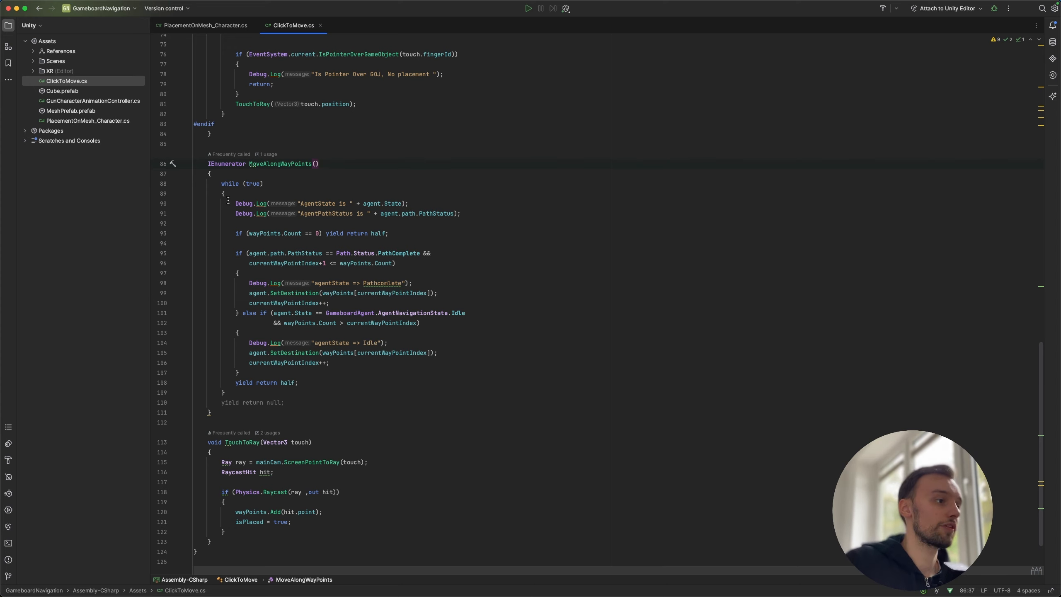
scroll("up", 3)
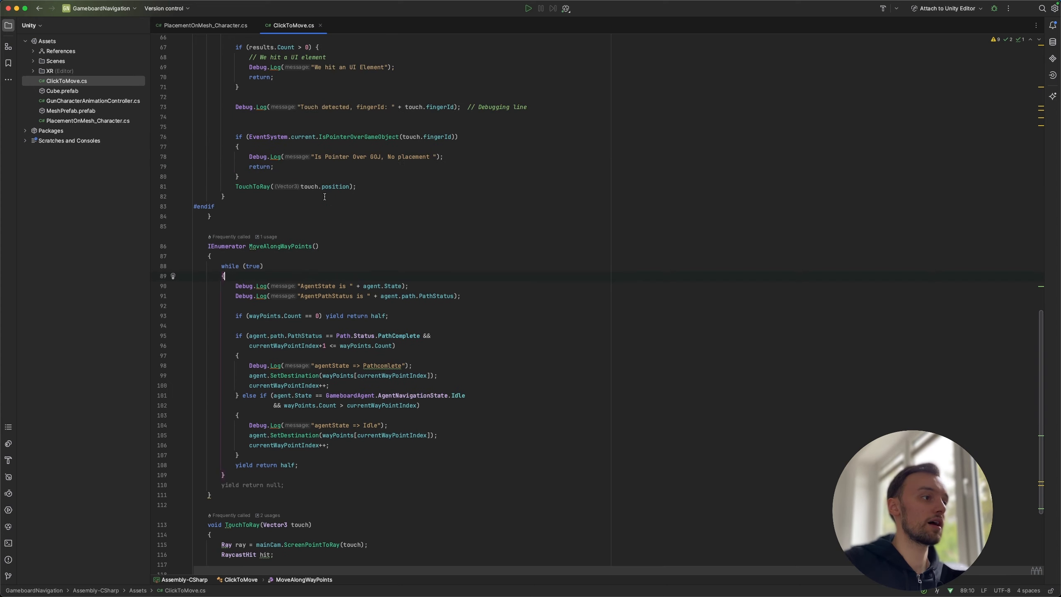
scroll("up", 3)
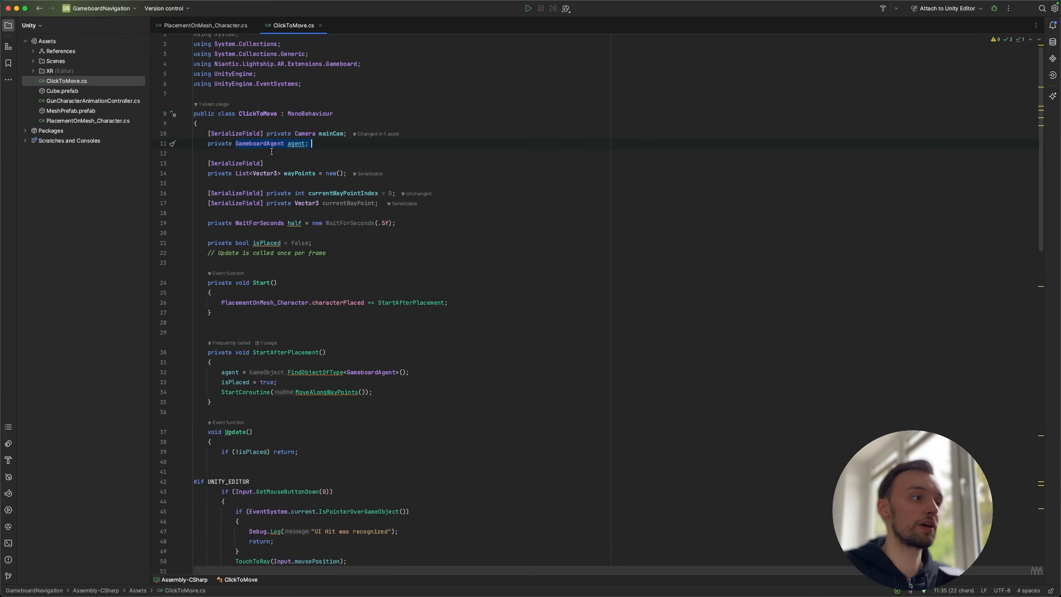
mouse_move(328, 273)
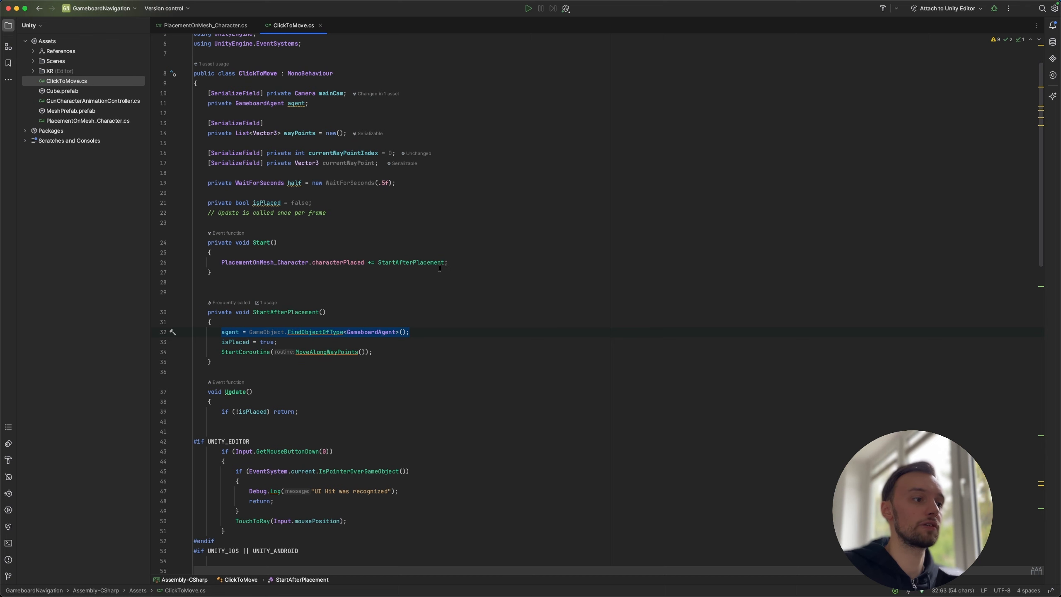
scroll("down", 3)
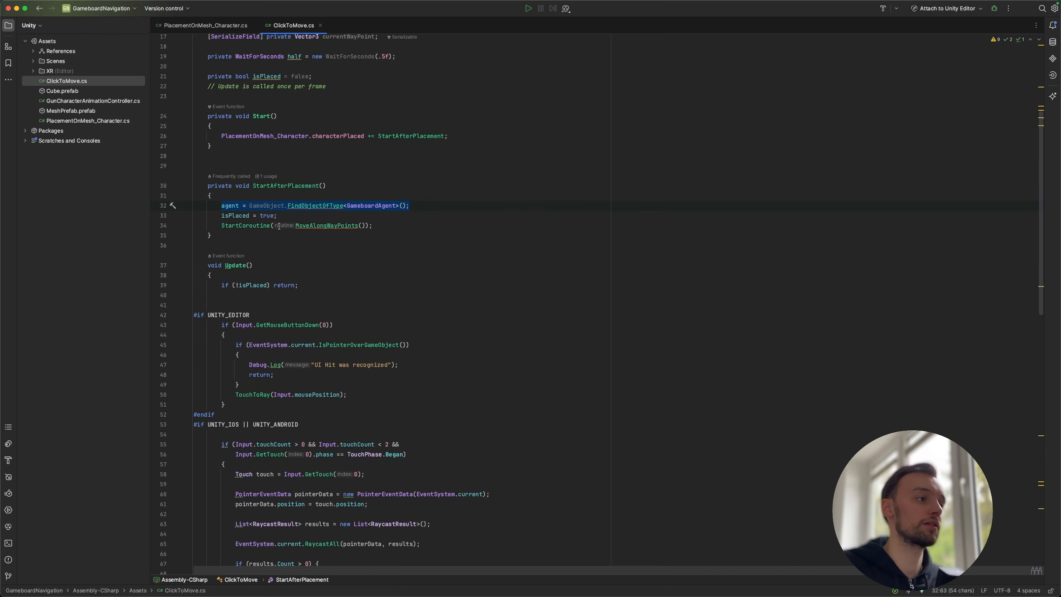
scroll("down", 3)
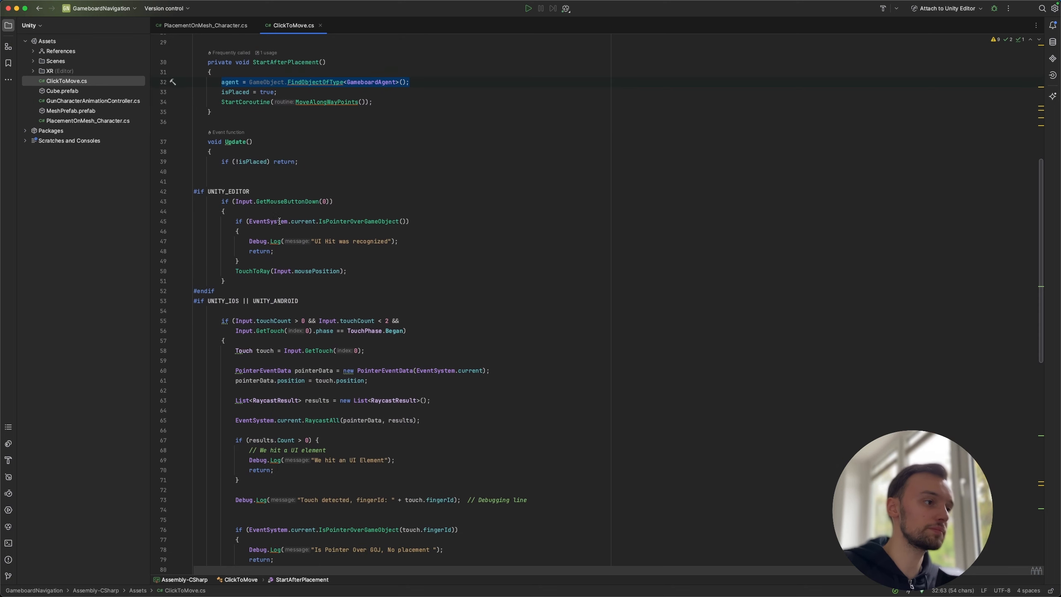
scroll("down", 3)
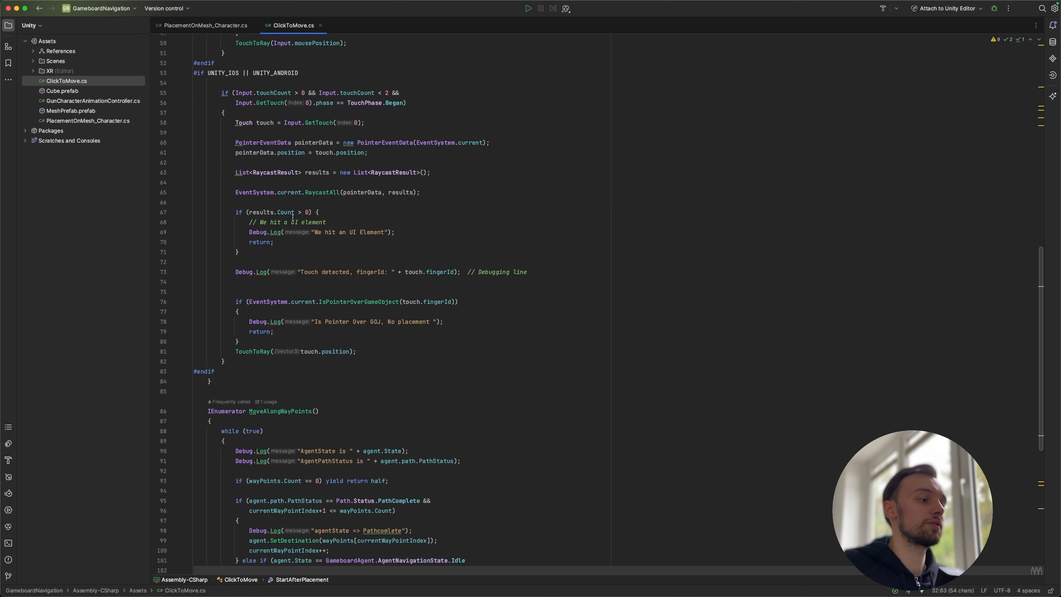
scroll("down", 3)
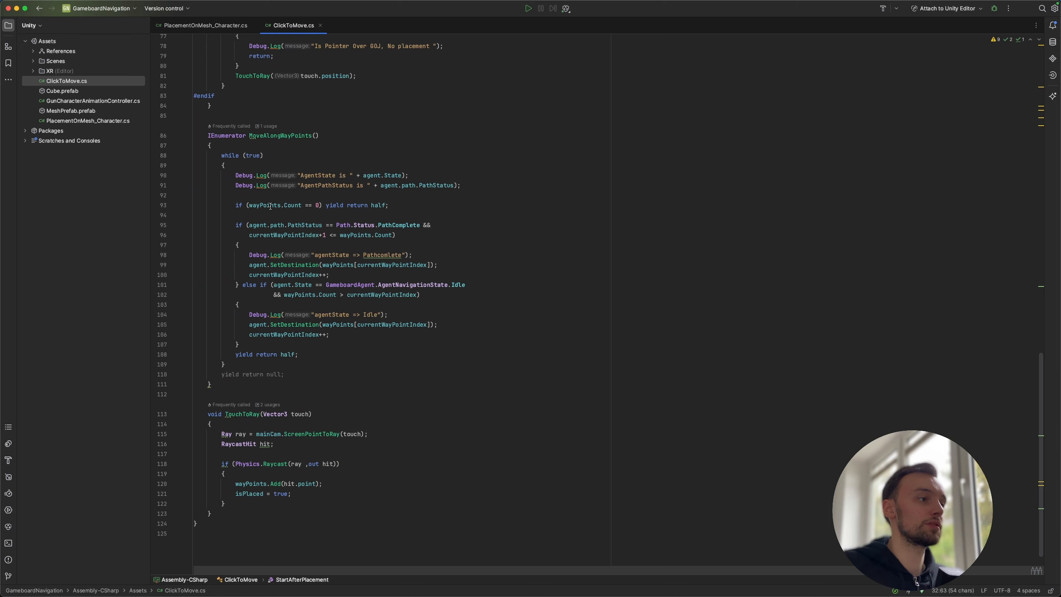
scroll("up", 3)
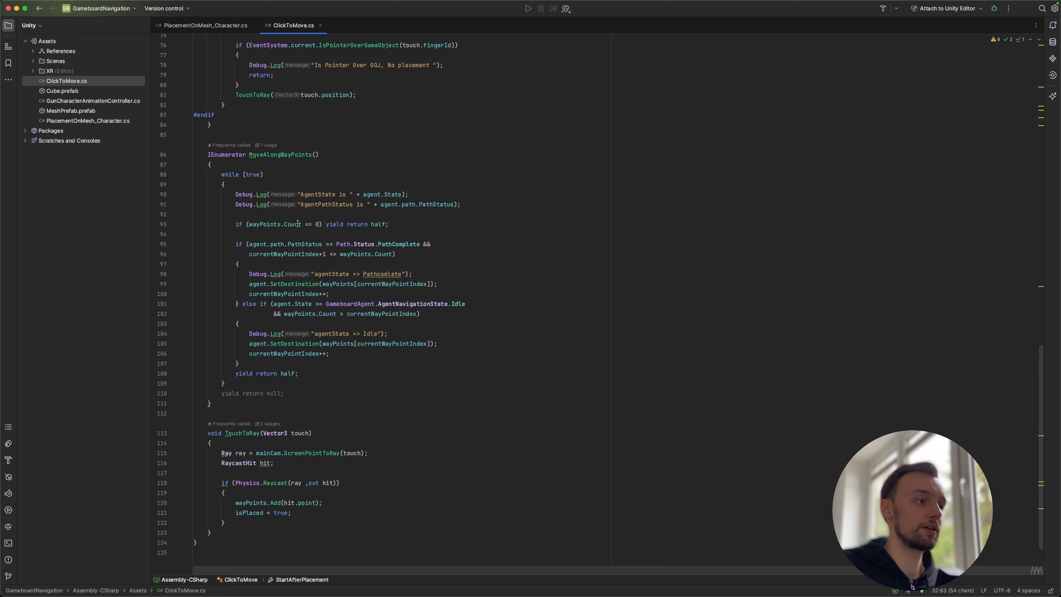
mouse_move(371, 259)
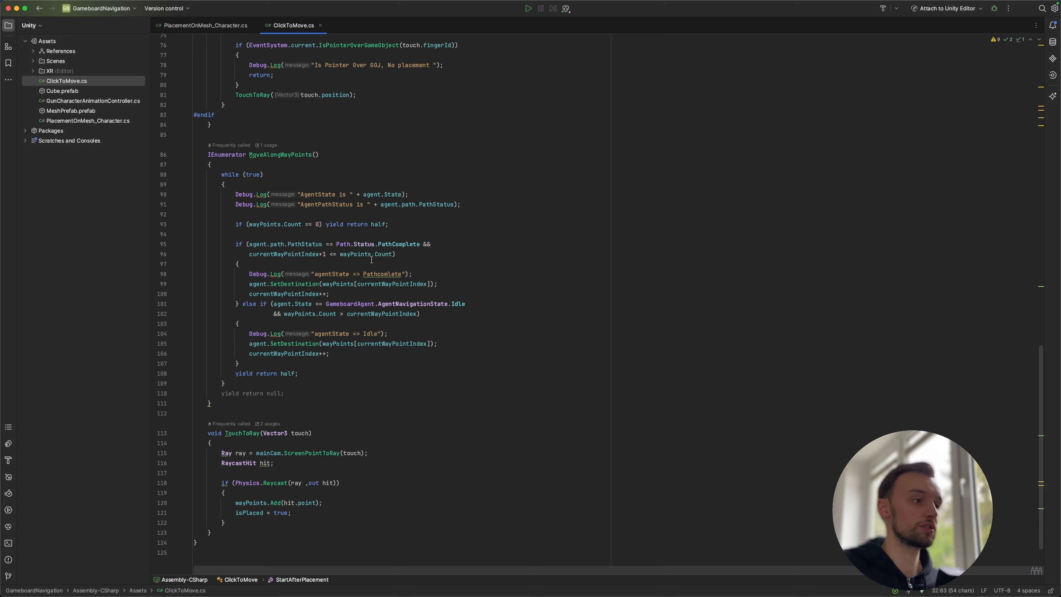
key("Enter")
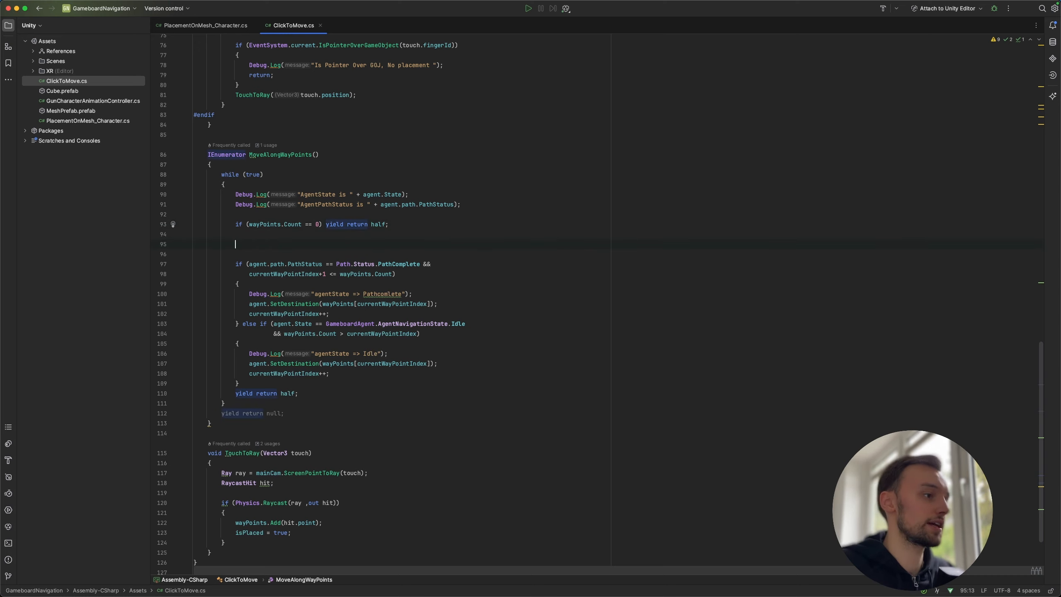
type("agent.SetDestination(")
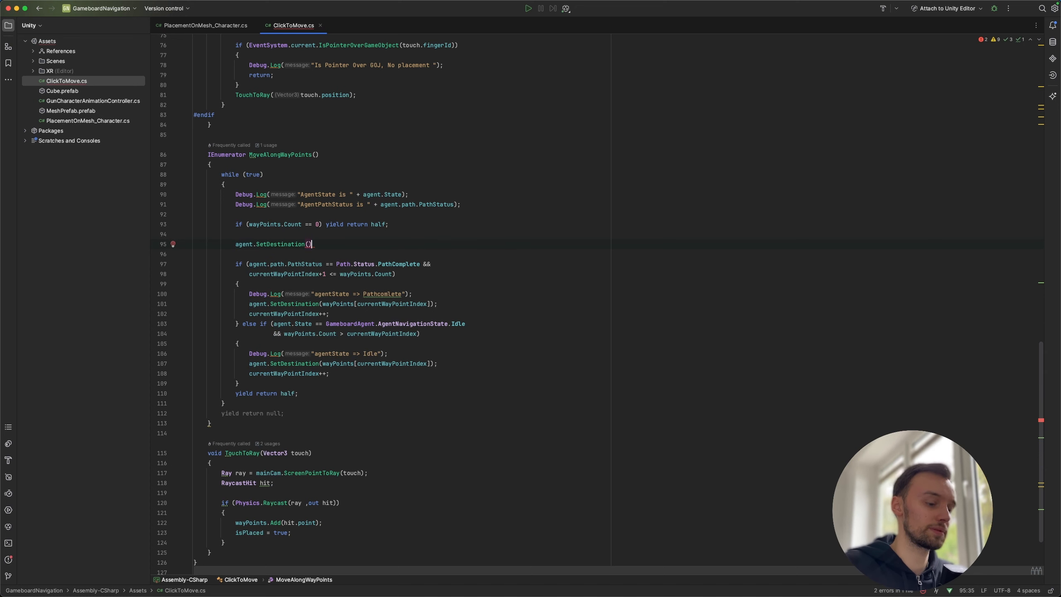
type("path.PathStatus.")
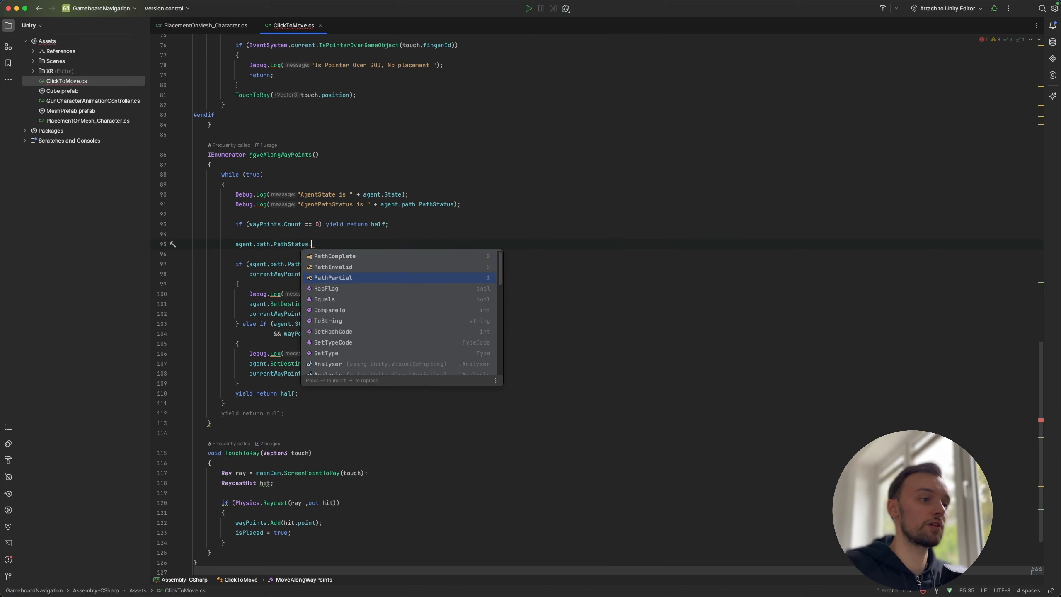
mouse_move(332, 277)
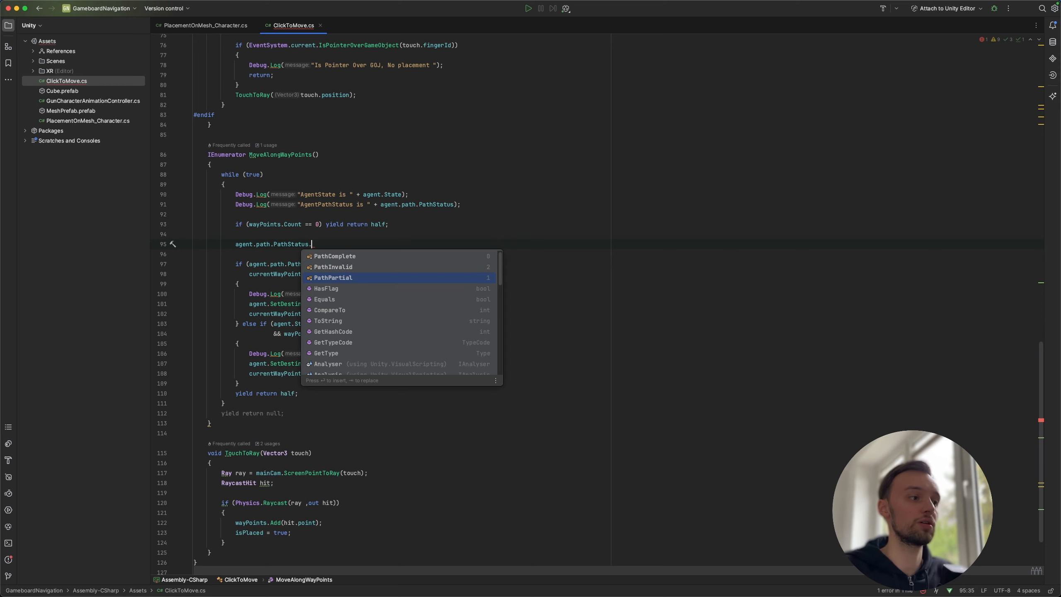
mouse_move(333, 278)
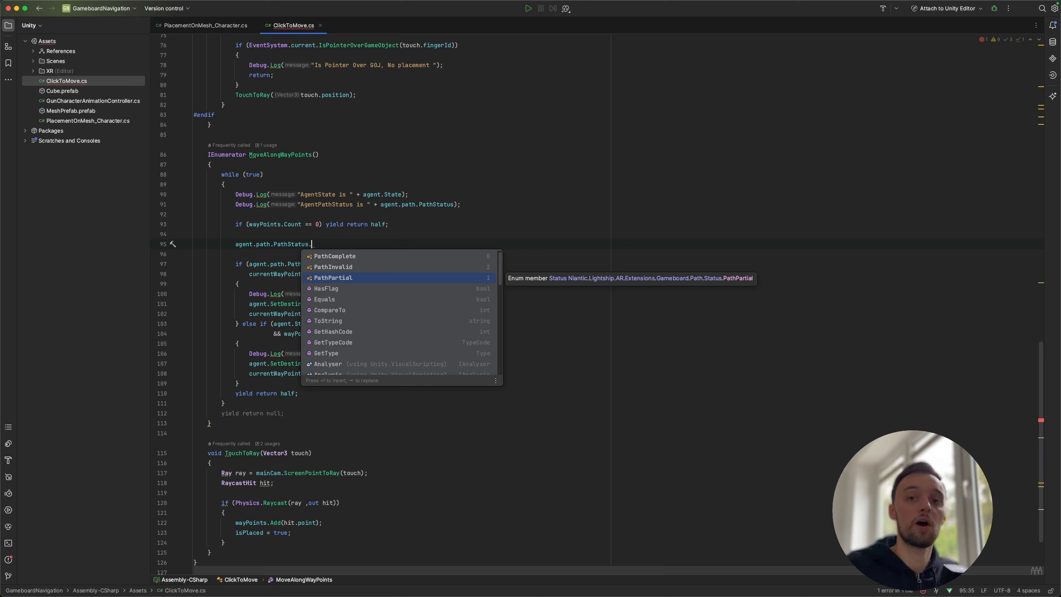
mouse_move(638, 146)
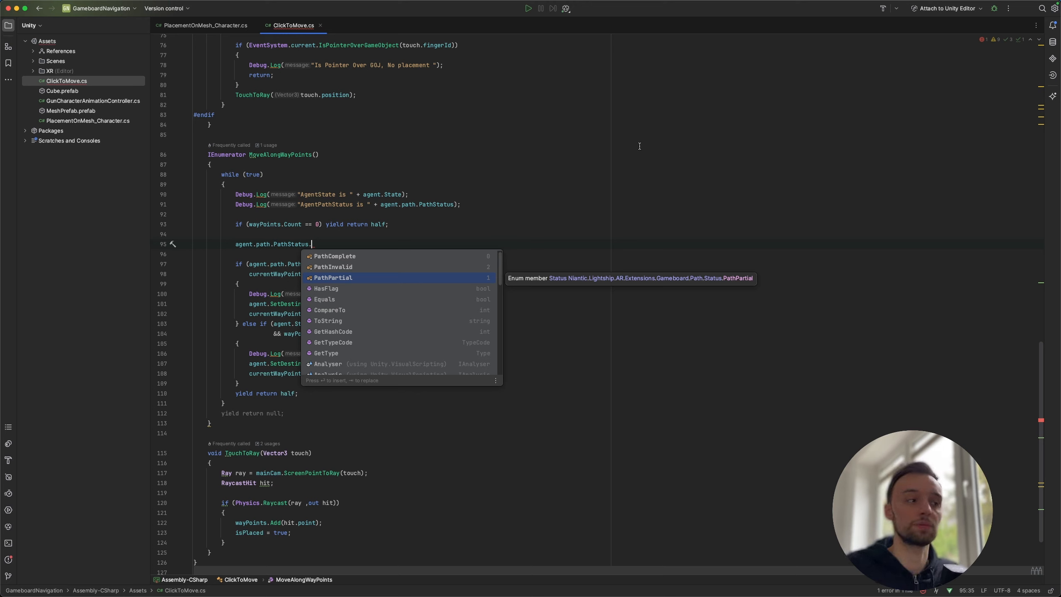
key("Escape")
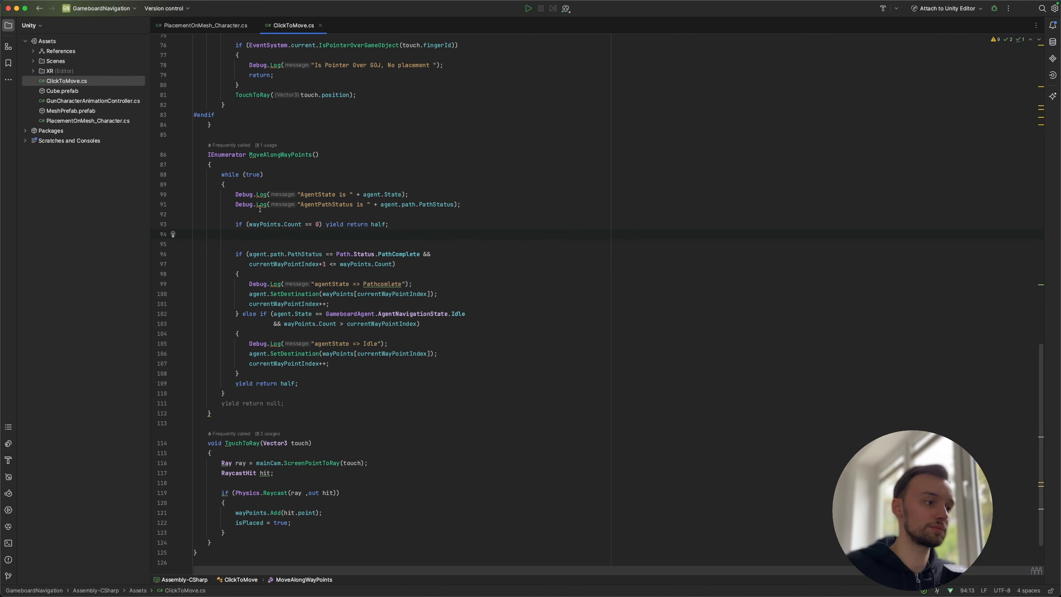
mouse_move(312, 235)
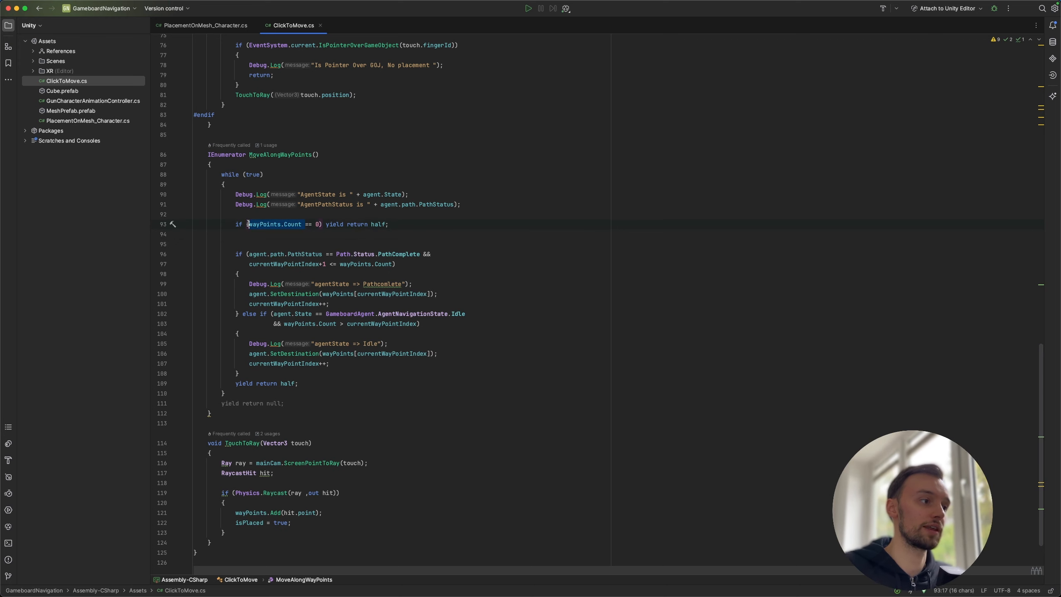
mouse_move(441, 233)
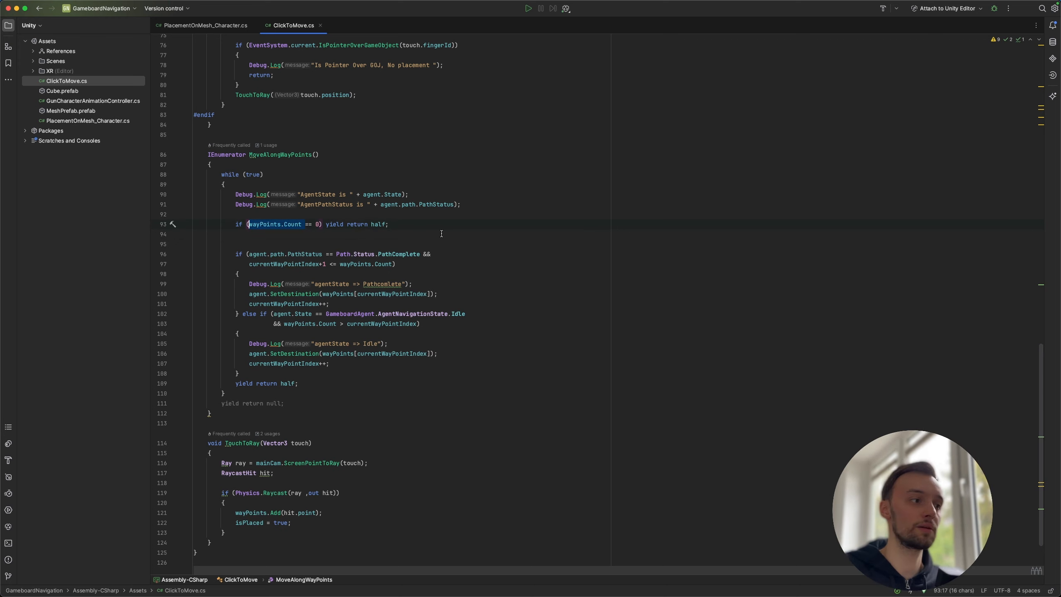
mouse_move(282, 251)
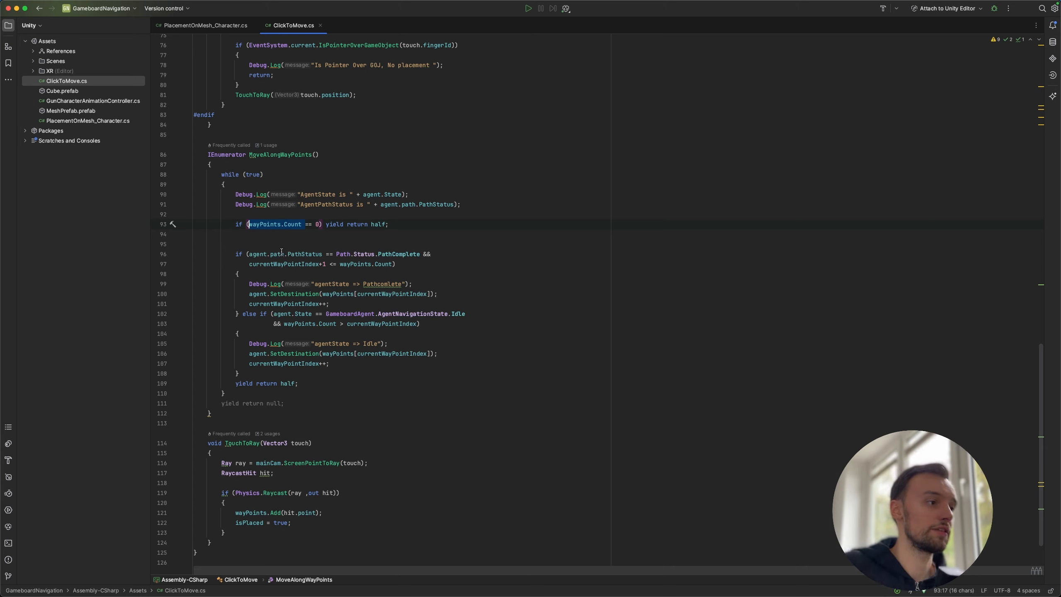
mouse_move(331, 257)
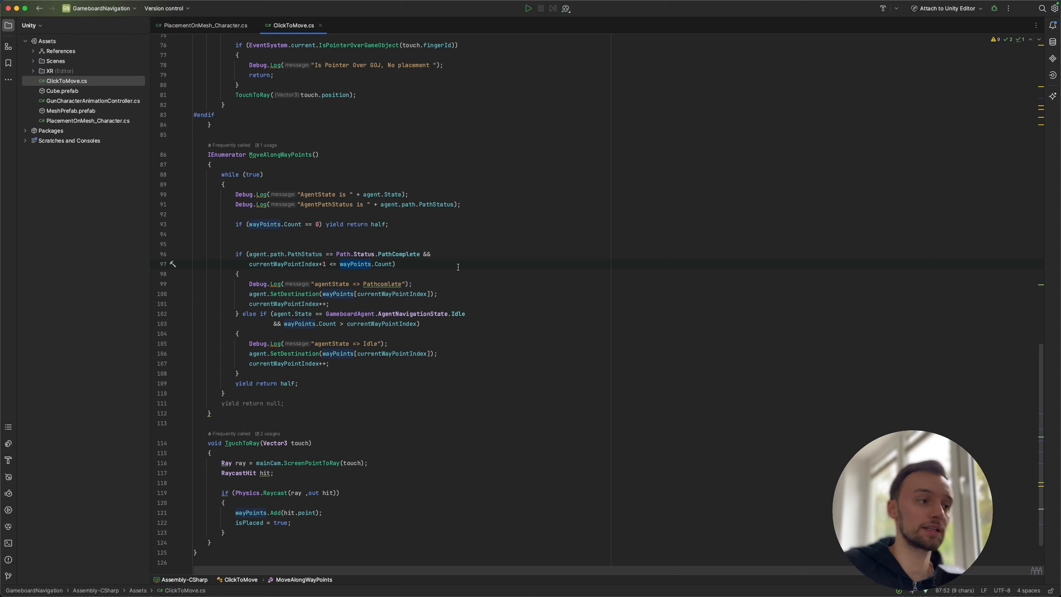
mouse_move(251, 296)
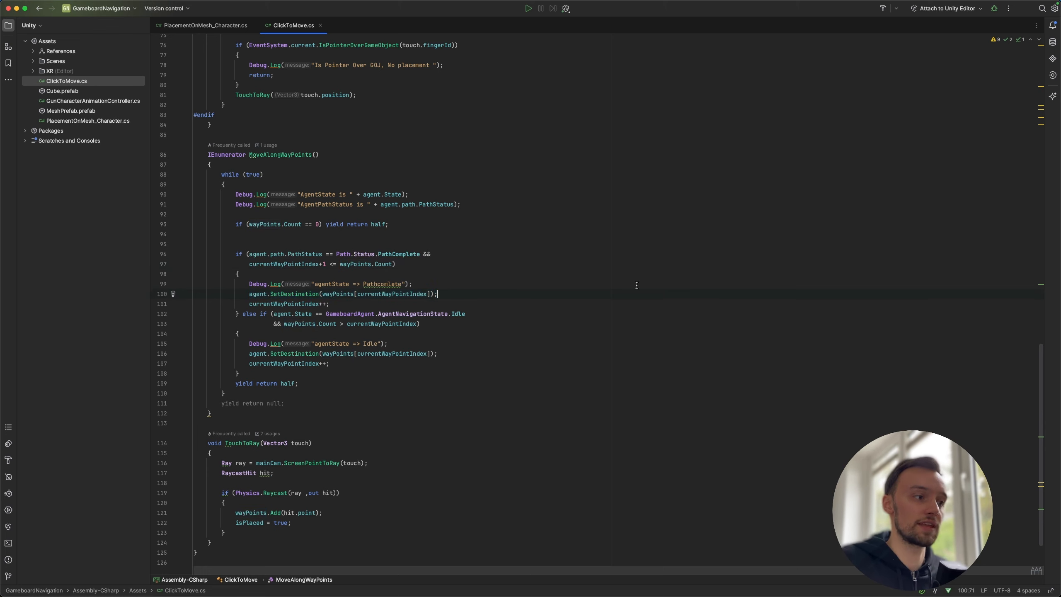
type("age")
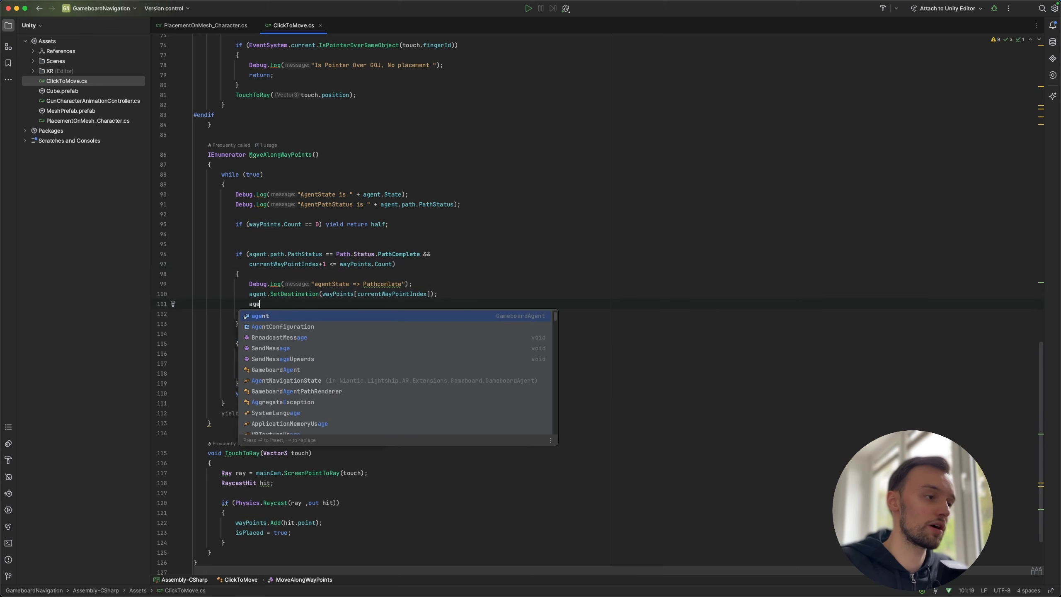
type(".")
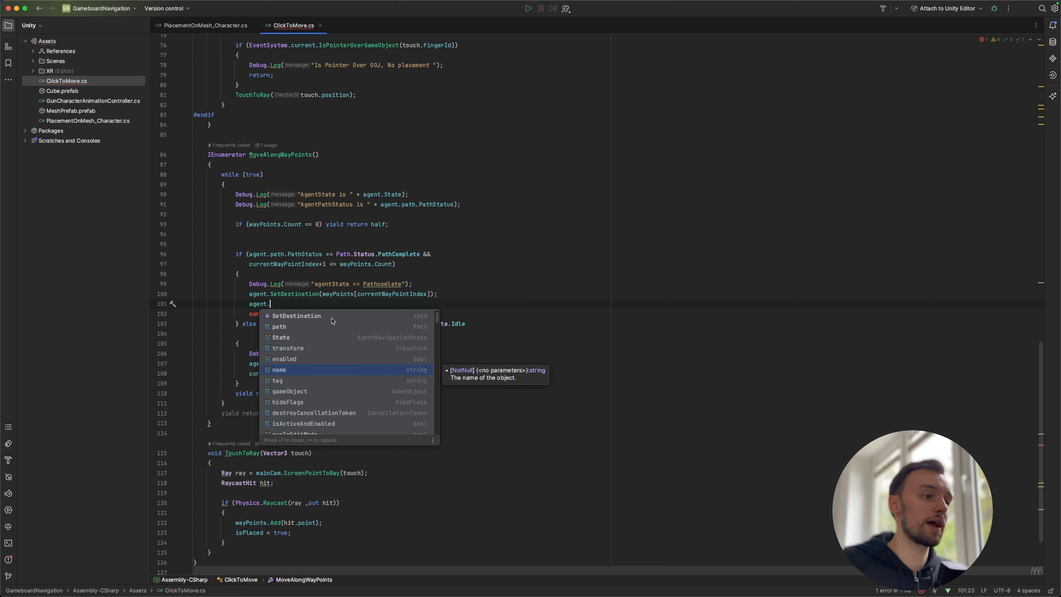
mouse_move(318, 323)
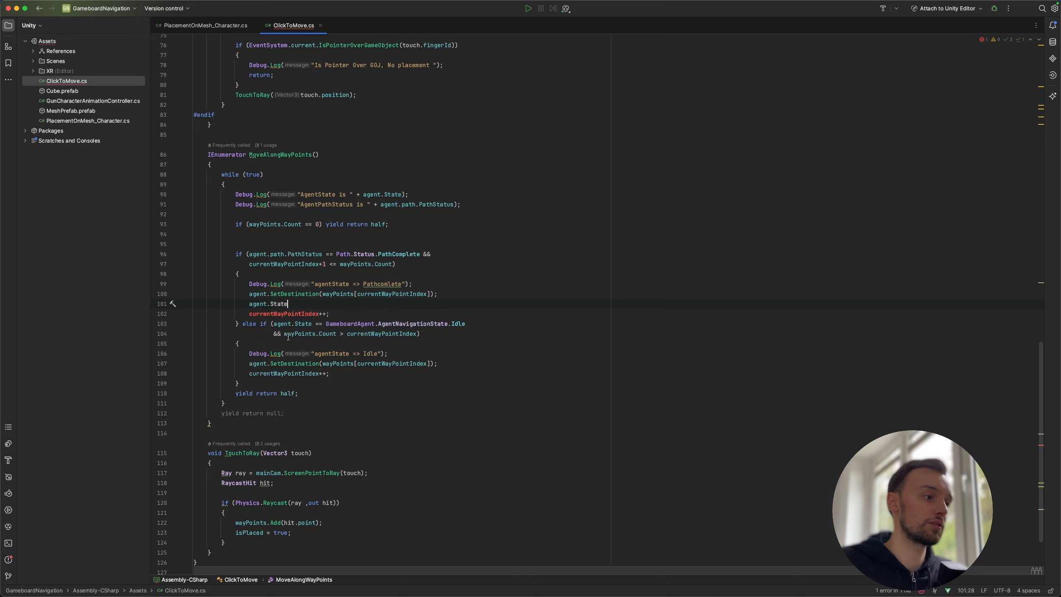
type(".")
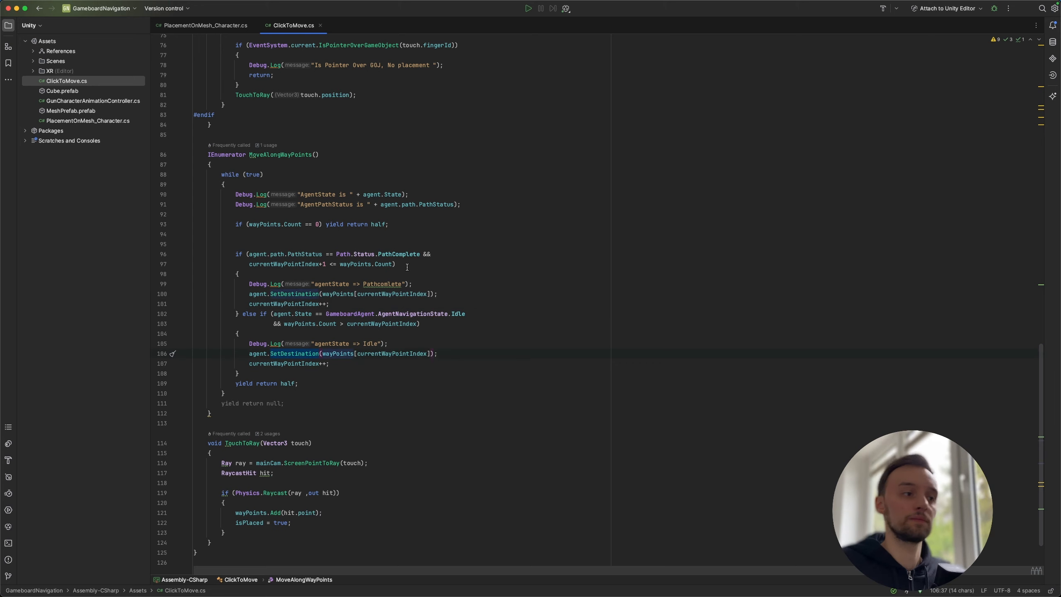
mouse_move(333, 241)
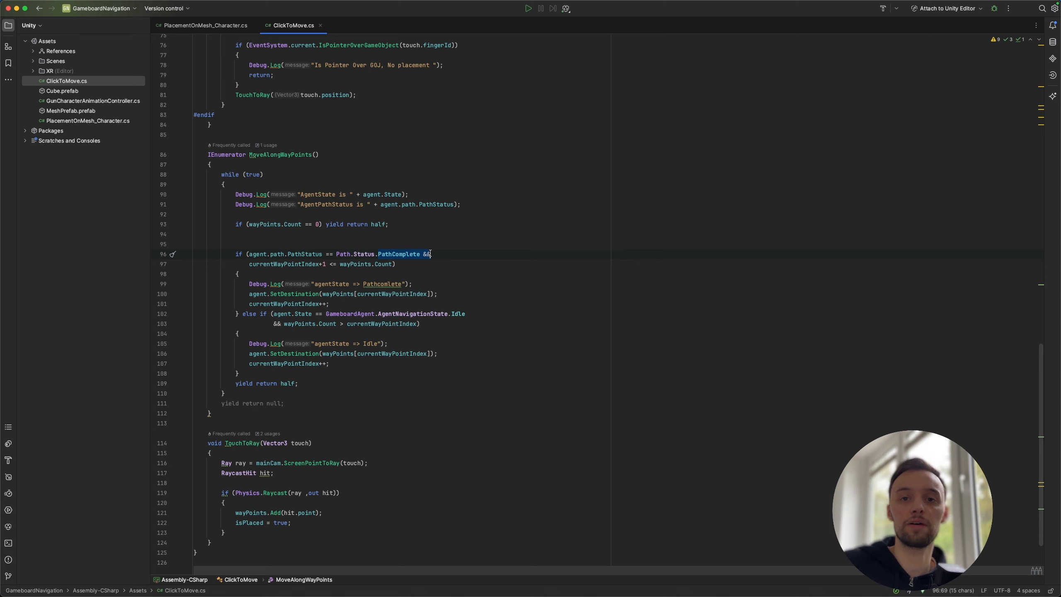
mouse_move(451, 308)
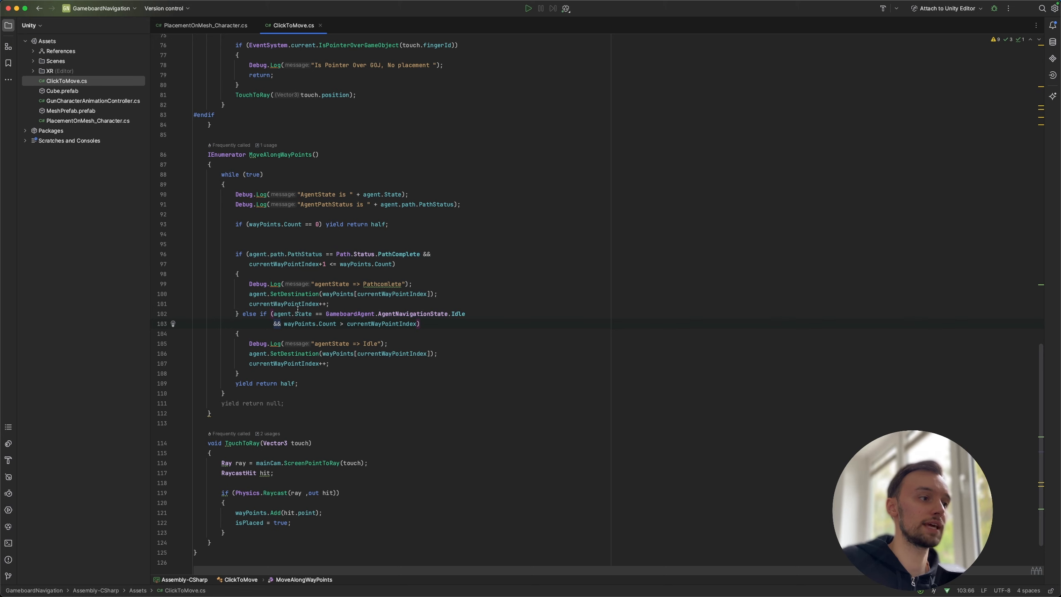
Step: Select PathStatus in the MoveAlongWayPoints if condition and scroll up through the code
double_click(302, 254)
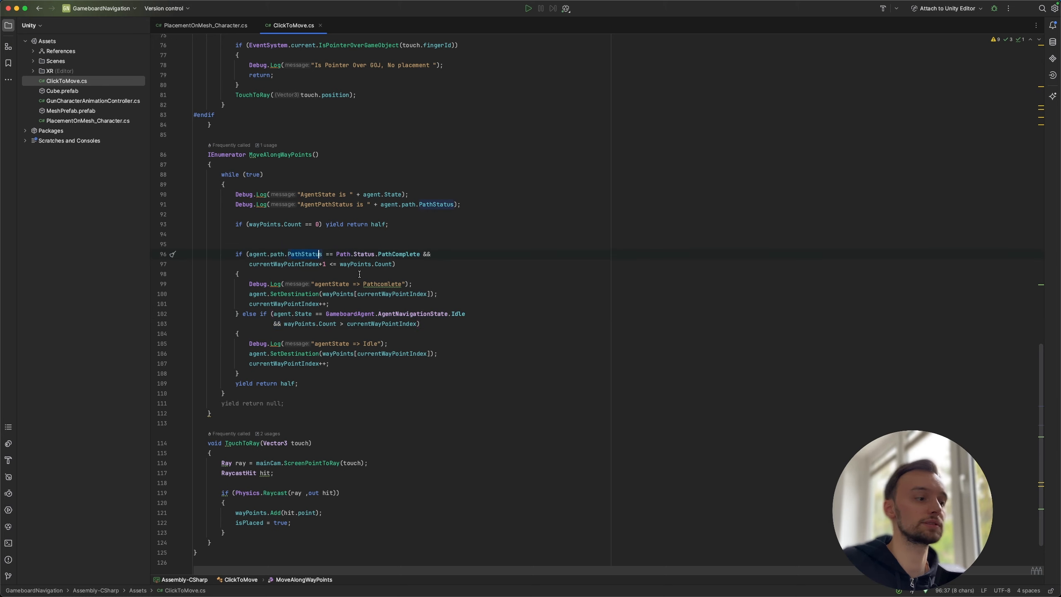
scroll("up", 3)
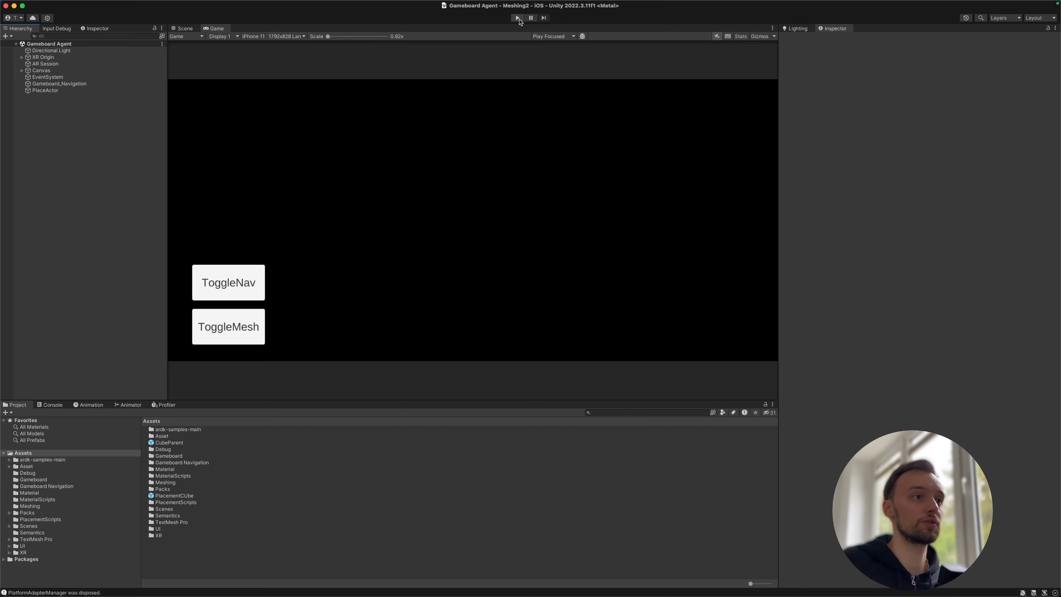
left_click(517, 18)
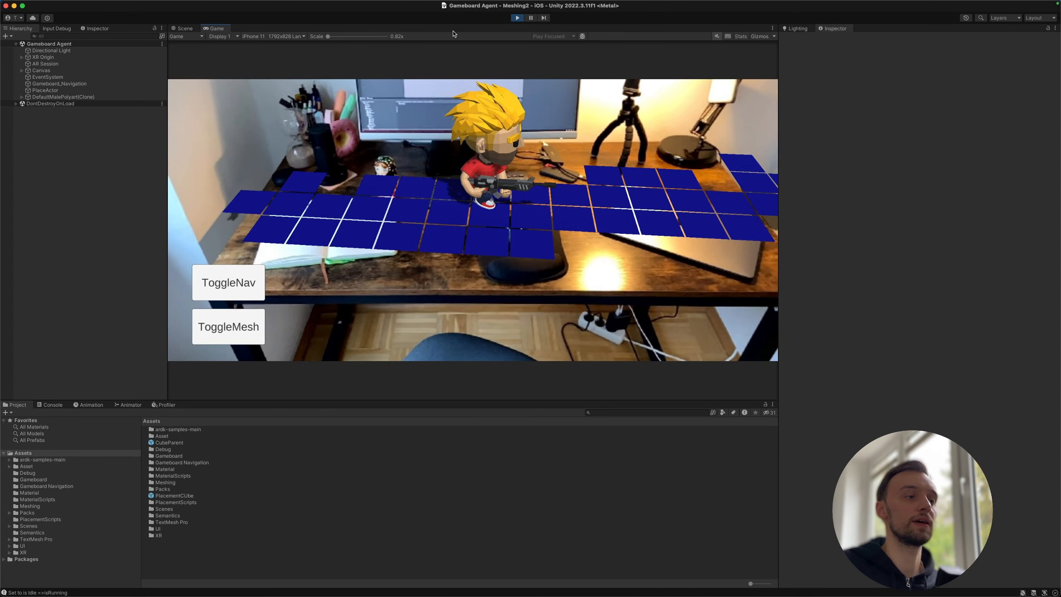
left_click(529, 17)
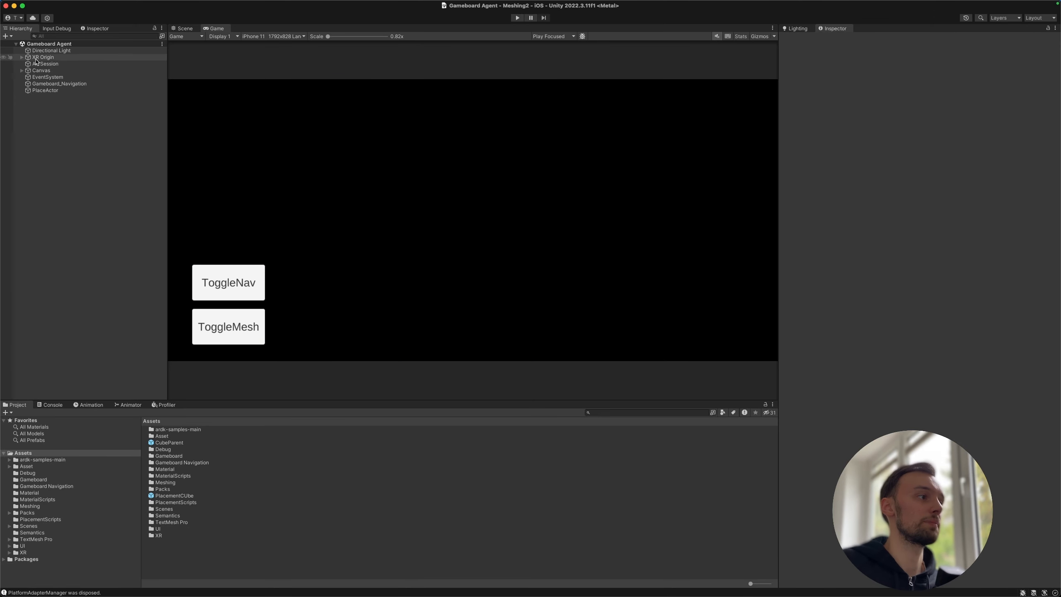
Step: Open the GunCharacterAnimationController.cs tab and scroll down to the ControlState coroutine
left_click(45, 90)
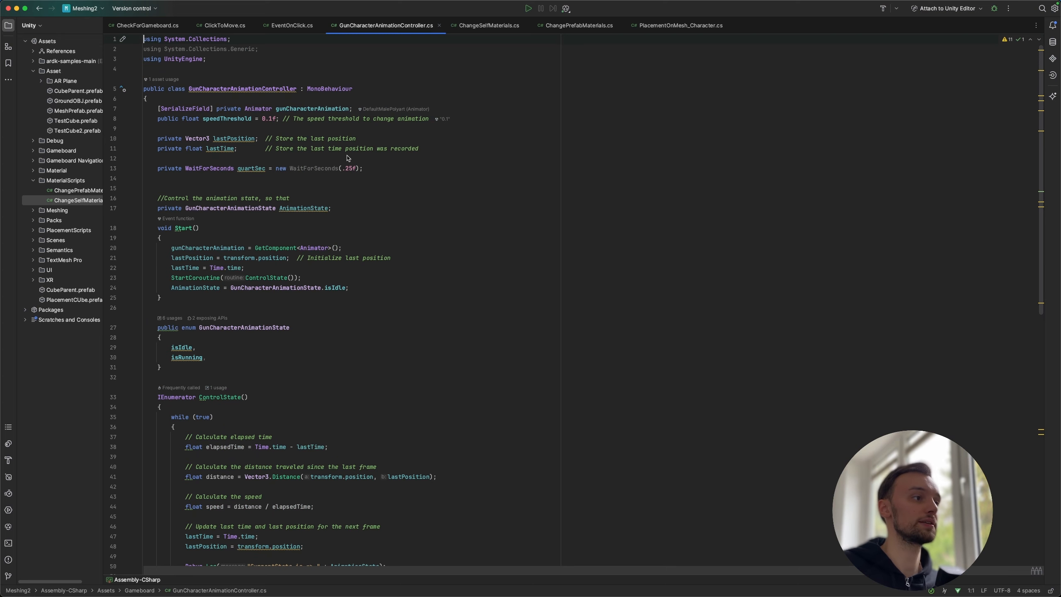
scroll("down", 3)
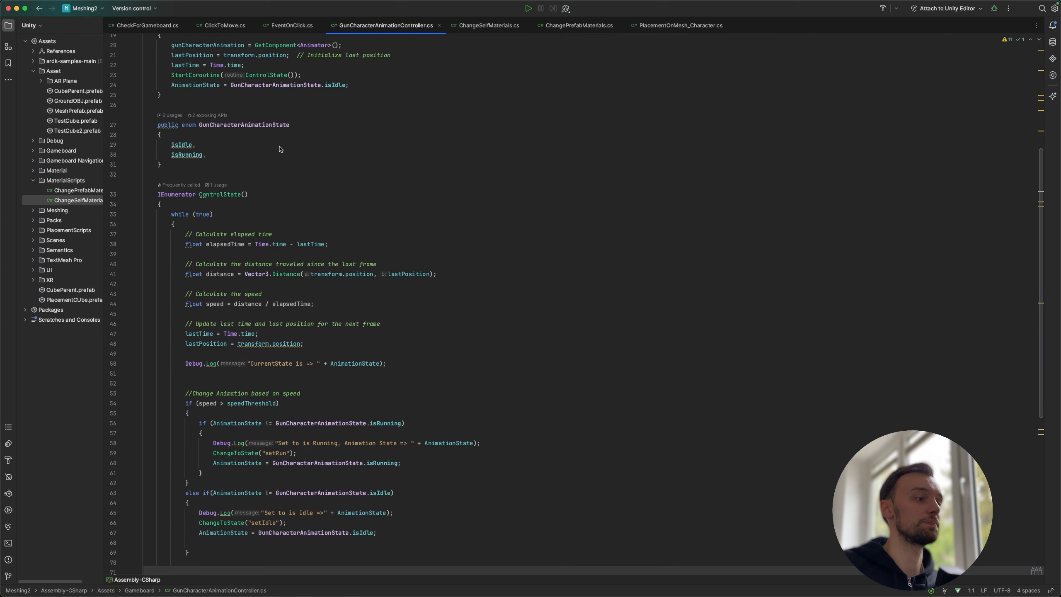
scroll("down", 3)
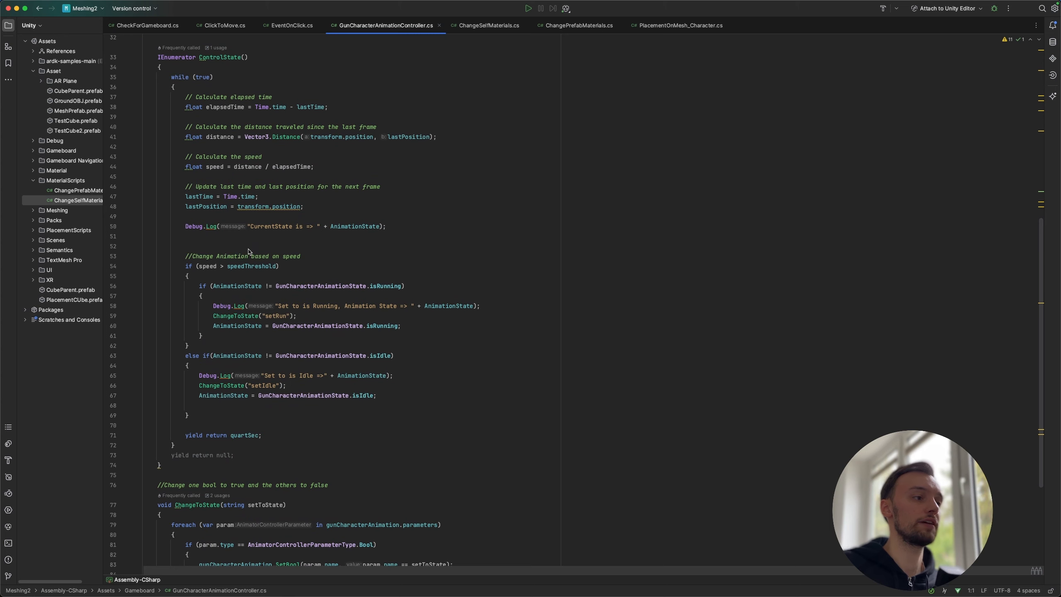